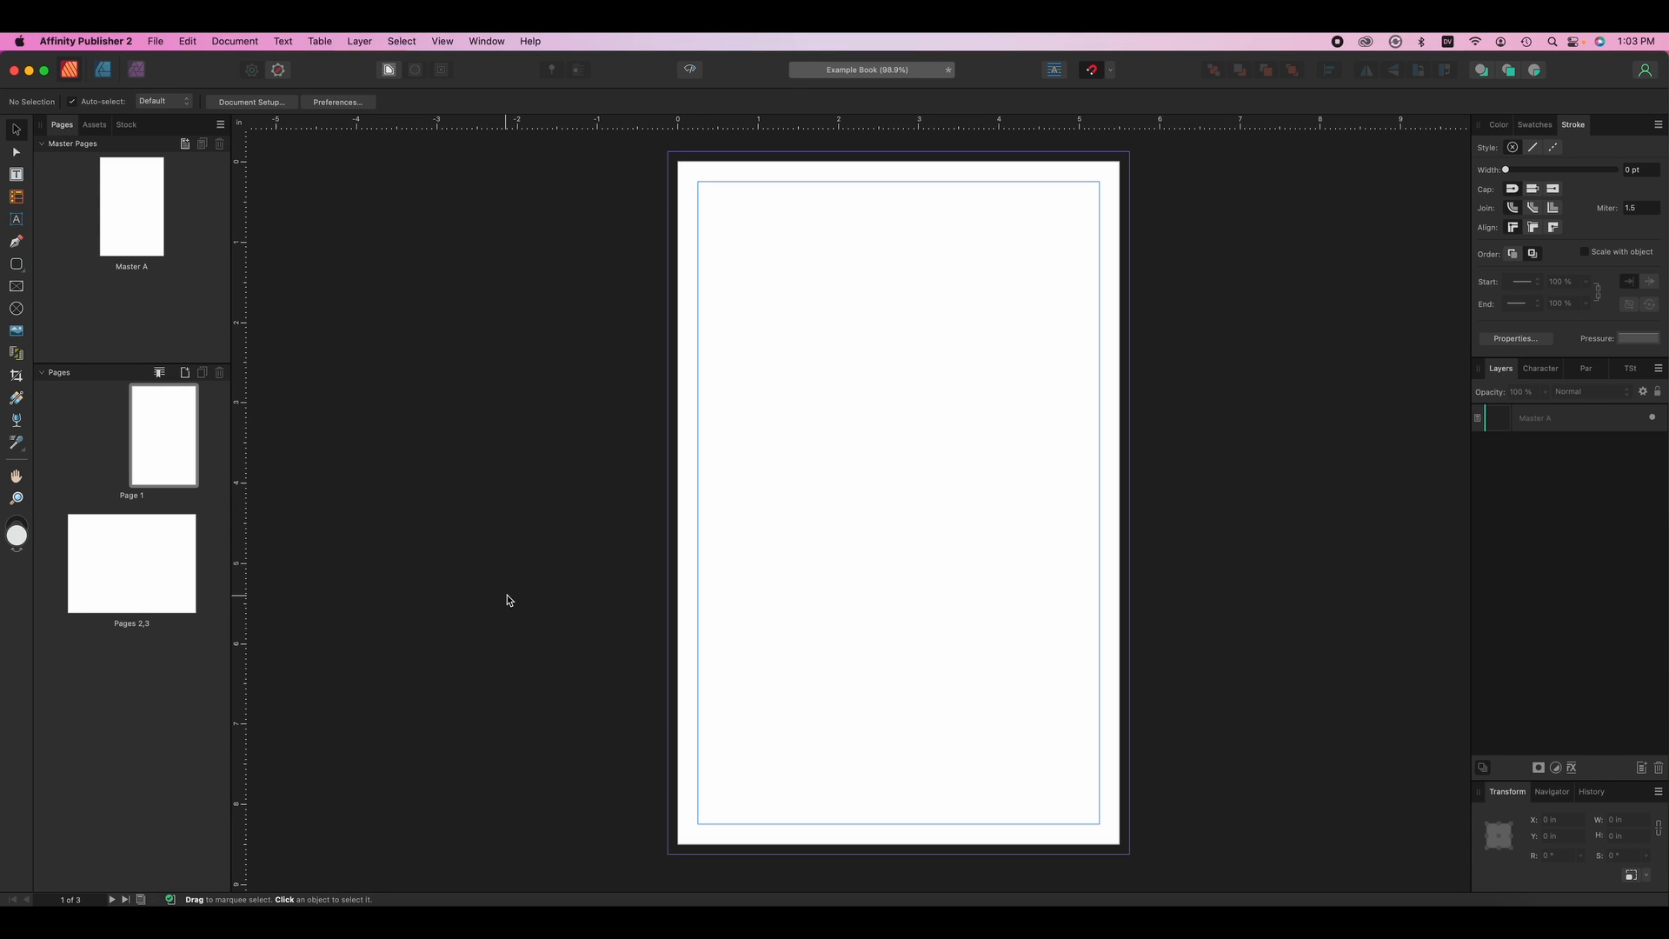
{"action": "mouse_move", "coordinate": [159, 67]}
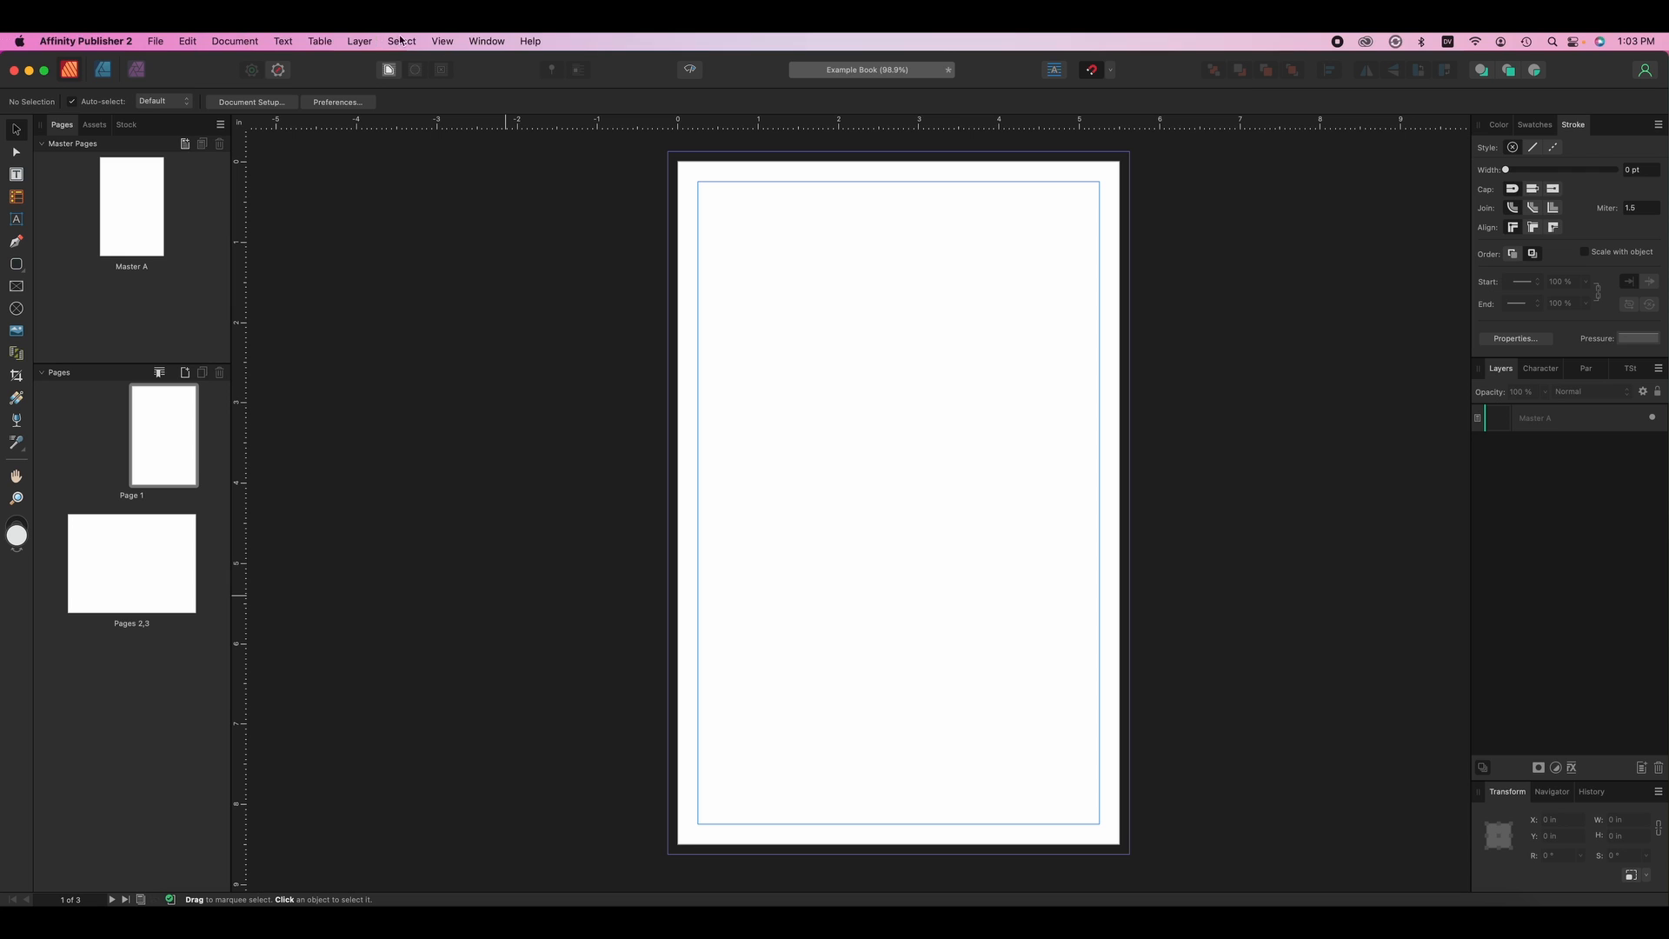
- Browse the File menu and cycle through the Photo and Designer workspaces back to Publisher
{"action": "left_click", "coordinate": [155, 40]}
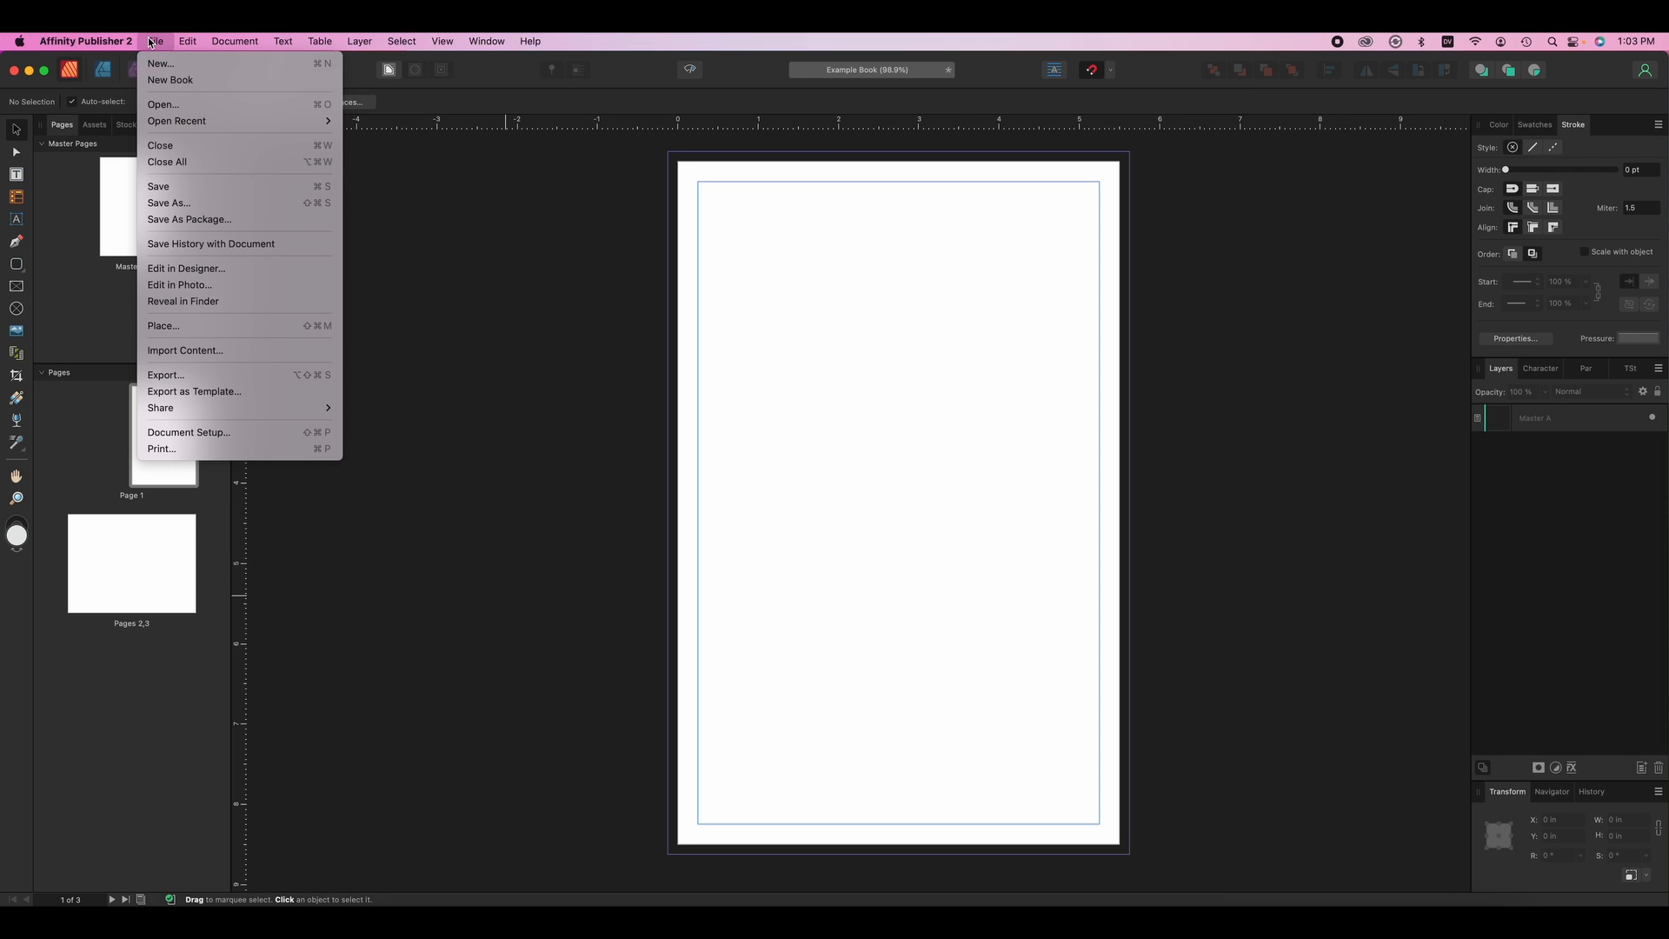
{"action": "left_click", "coordinate": [155, 40]}
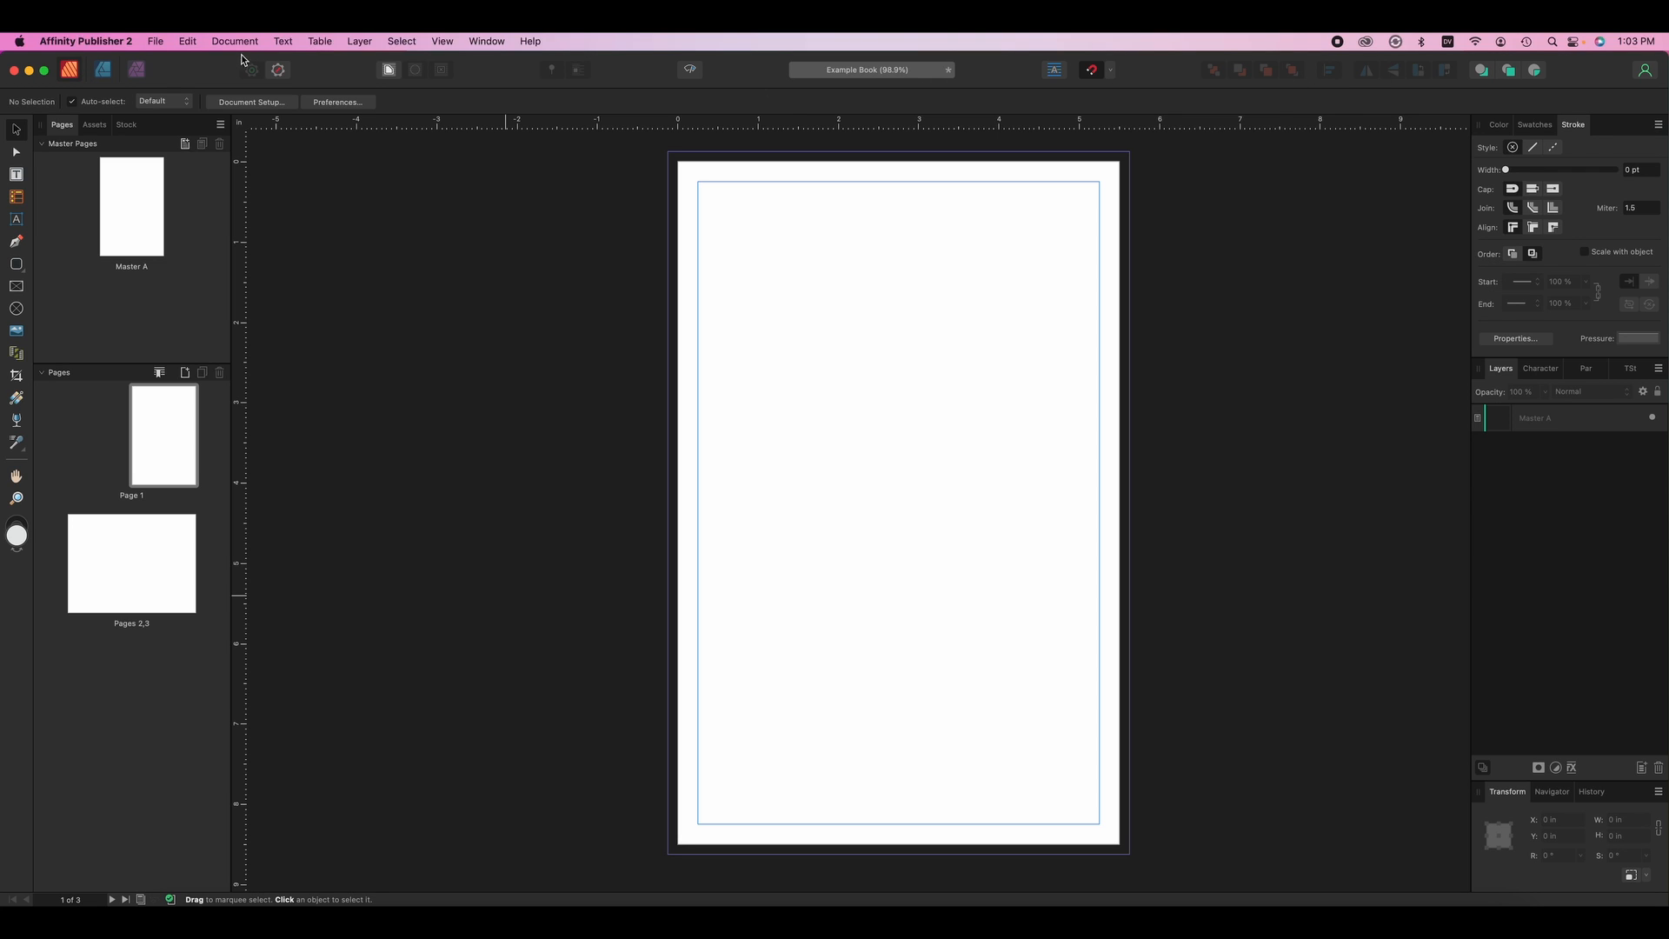
{"action": "mouse_move", "coordinate": [195, 75]}
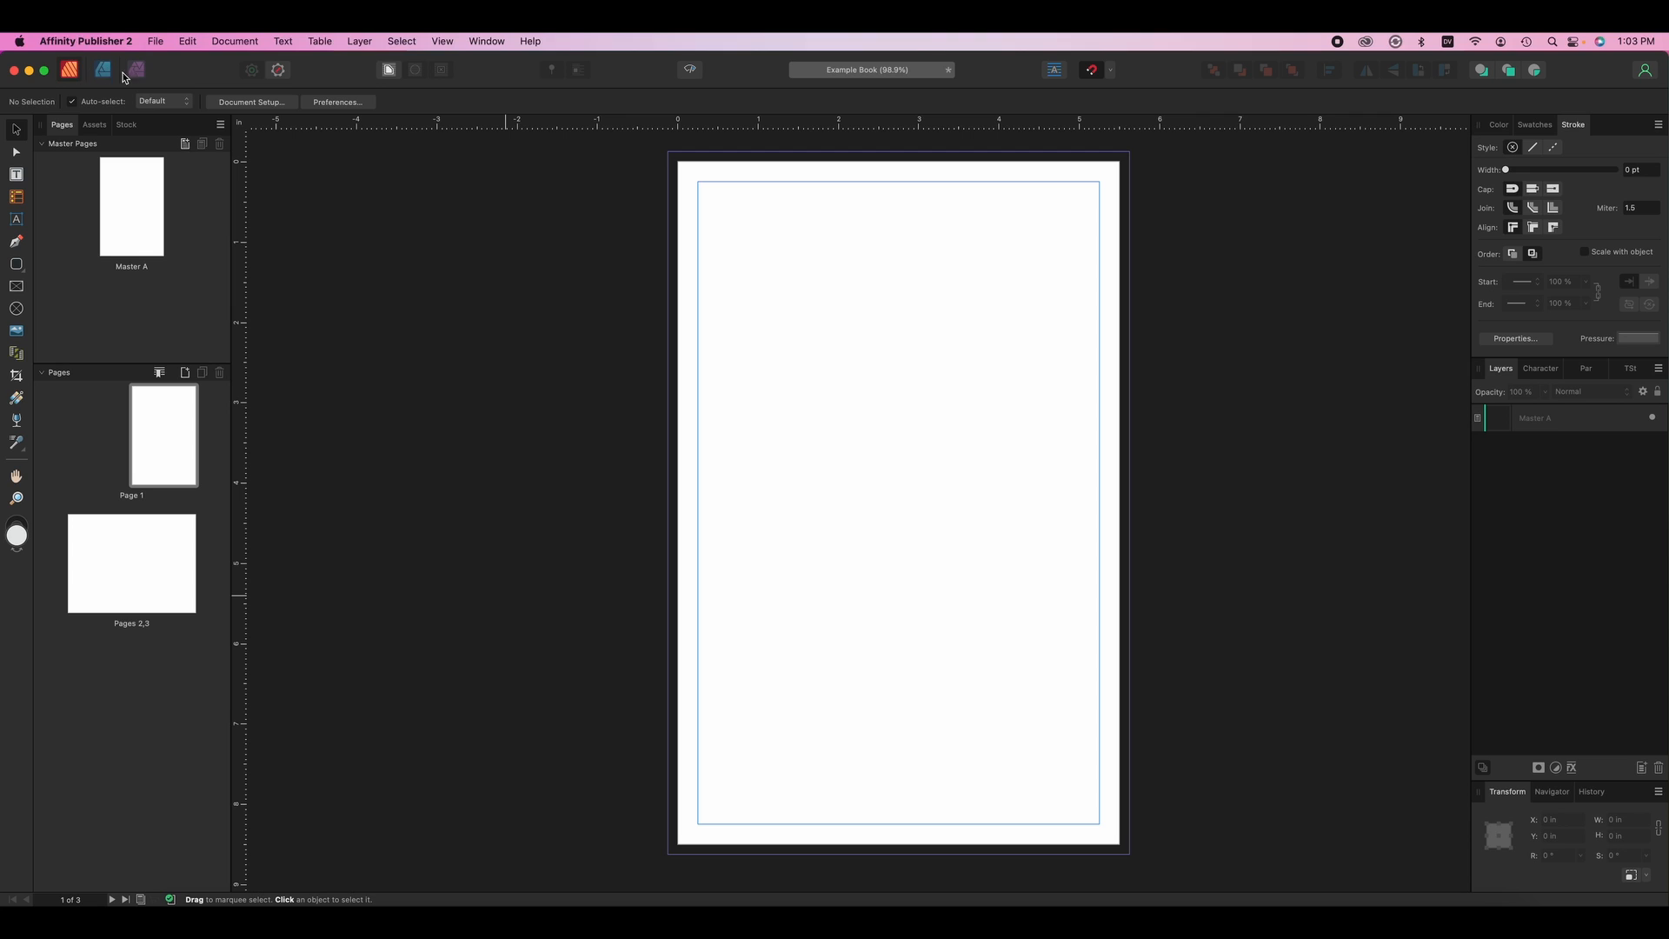
{"action": "mouse_move", "coordinate": [135, 69]}
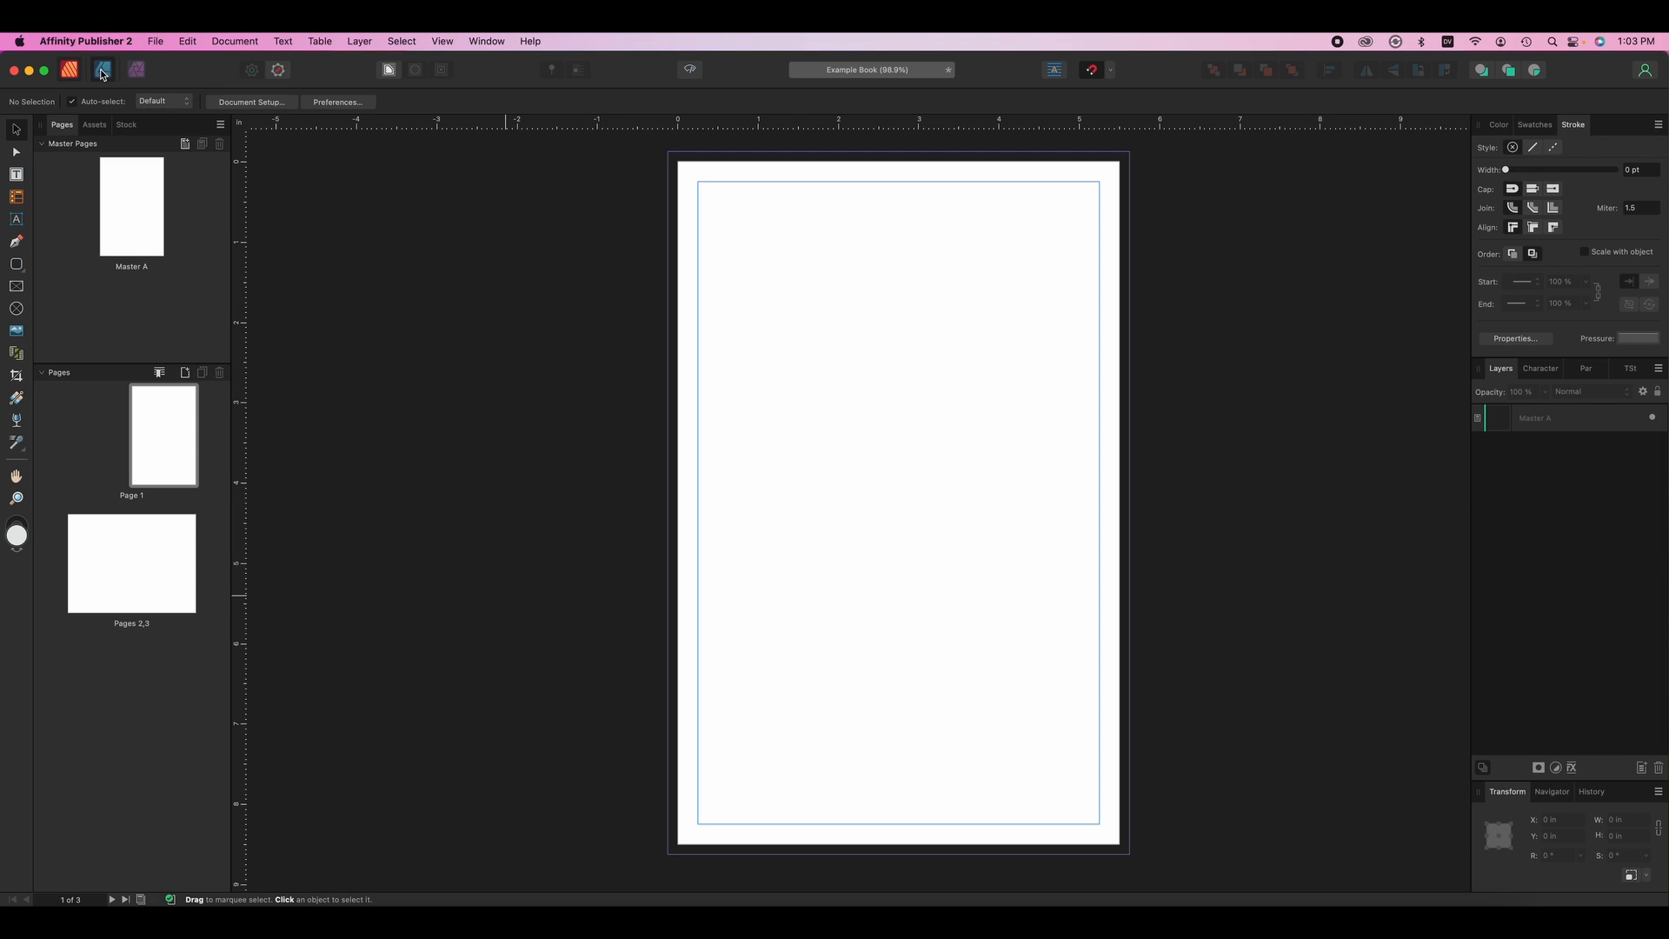
{"action": "left_click", "coordinate": [135, 70]}
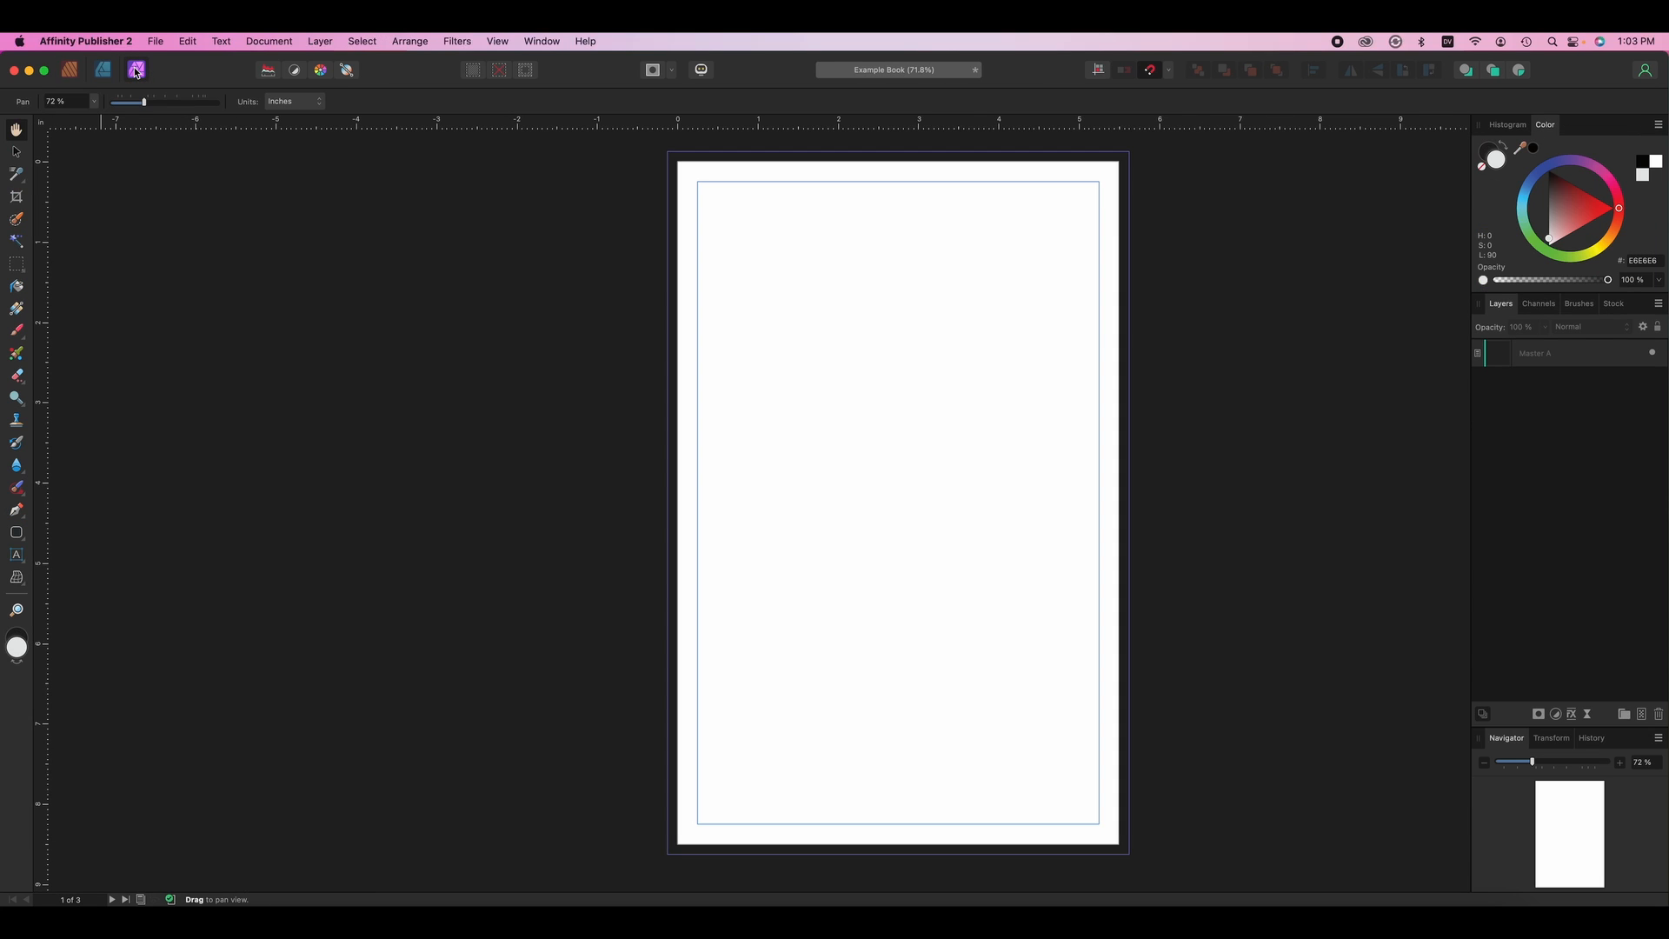
{"action": "mouse_move", "coordinate": [135, 69]}
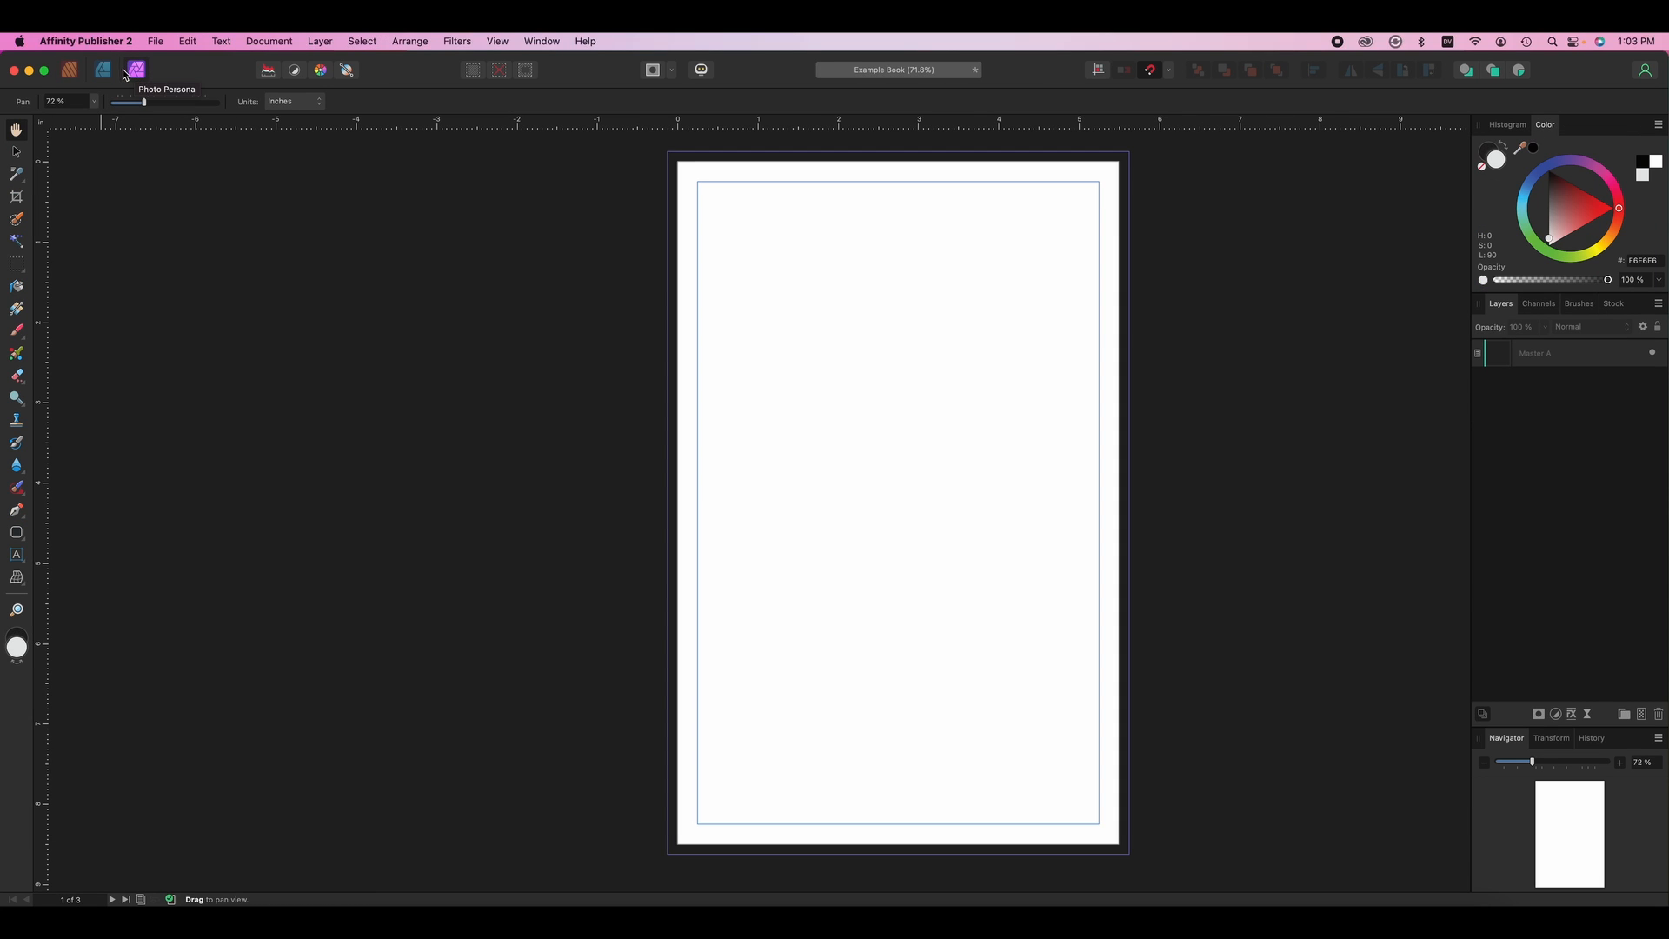
{"action": "mouse_move", "coordinate": [103, 70]}
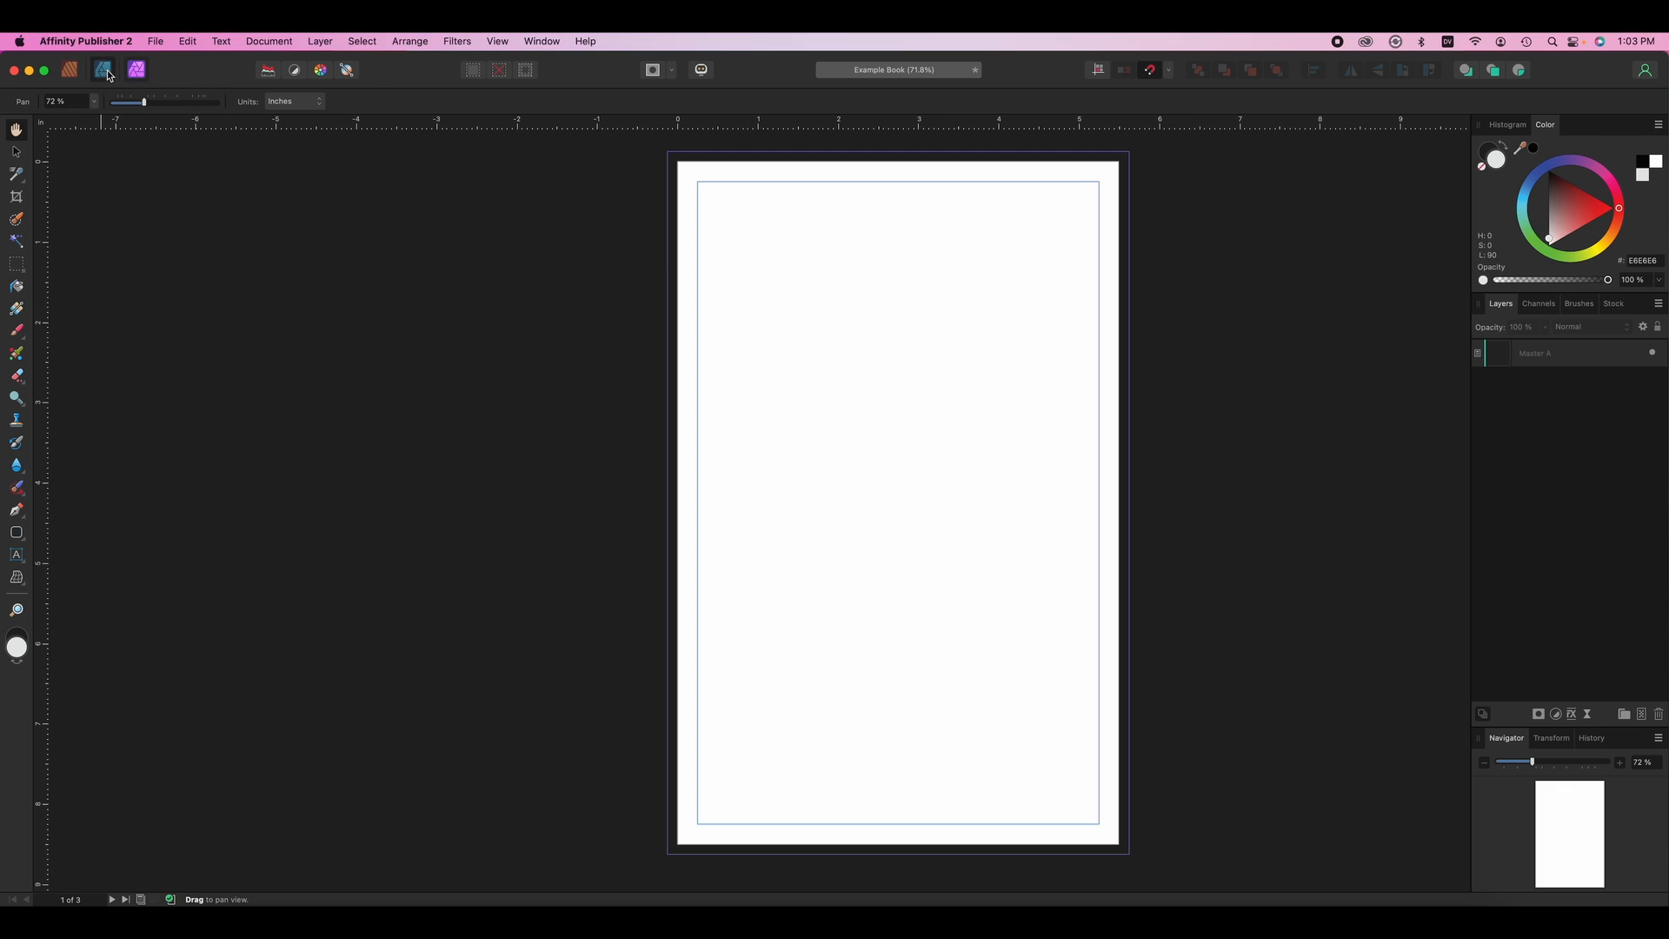
{"action": "left_click", "coordinate": [103, 69]}
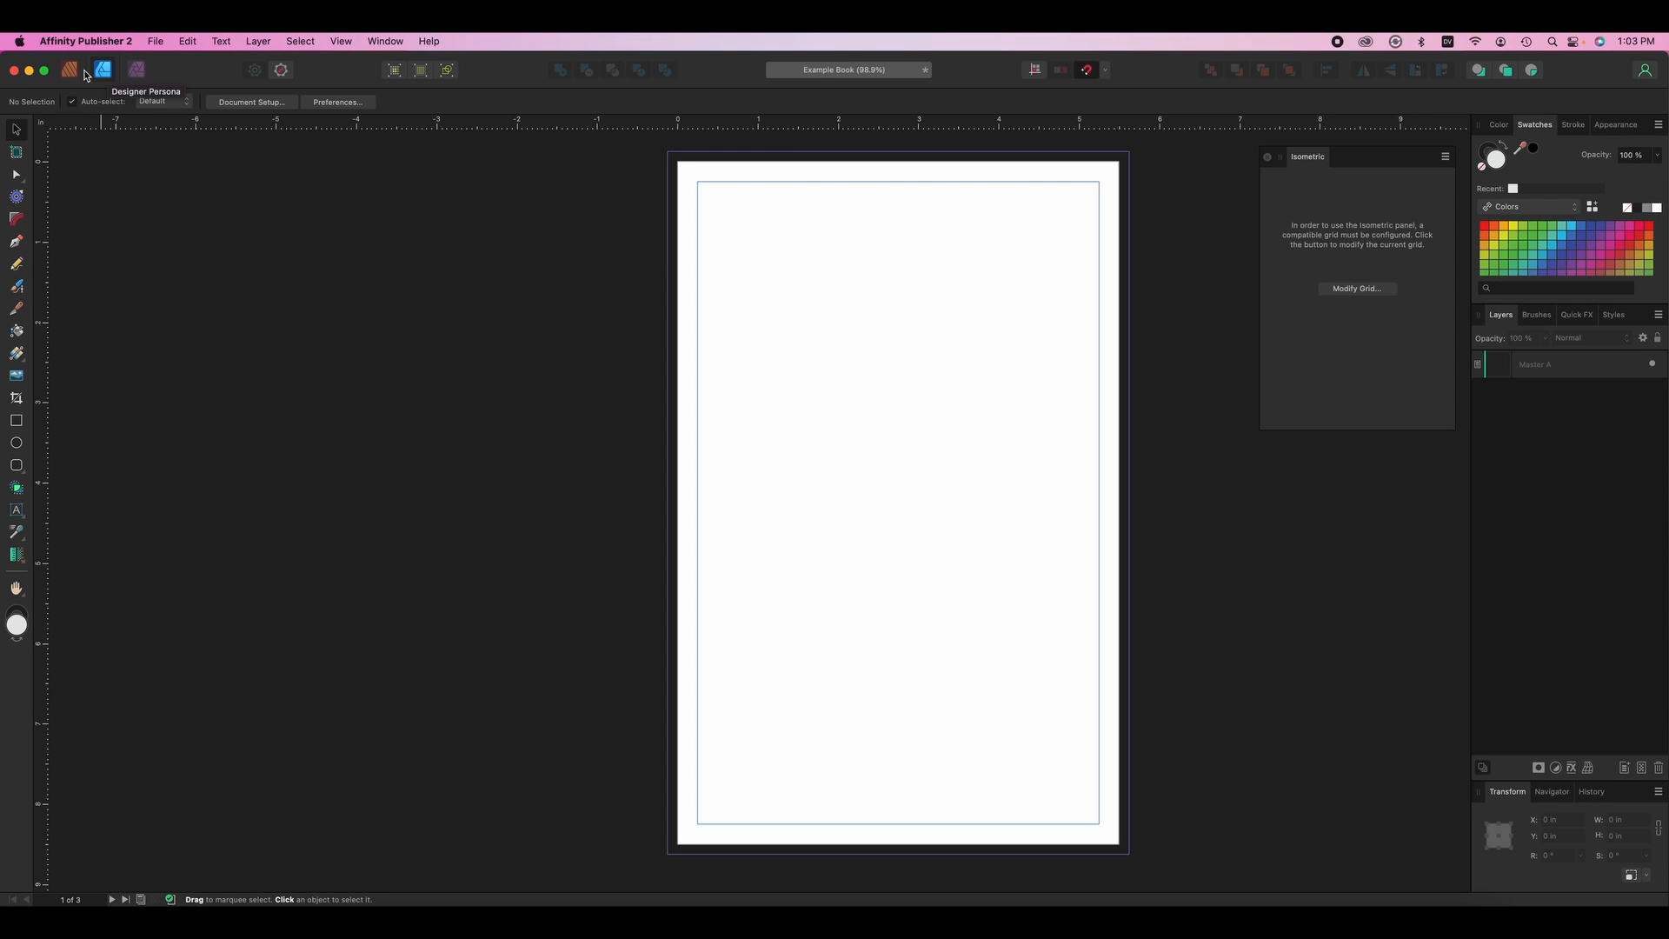
{"action": "left_click", "coordinate": [69, 70]}
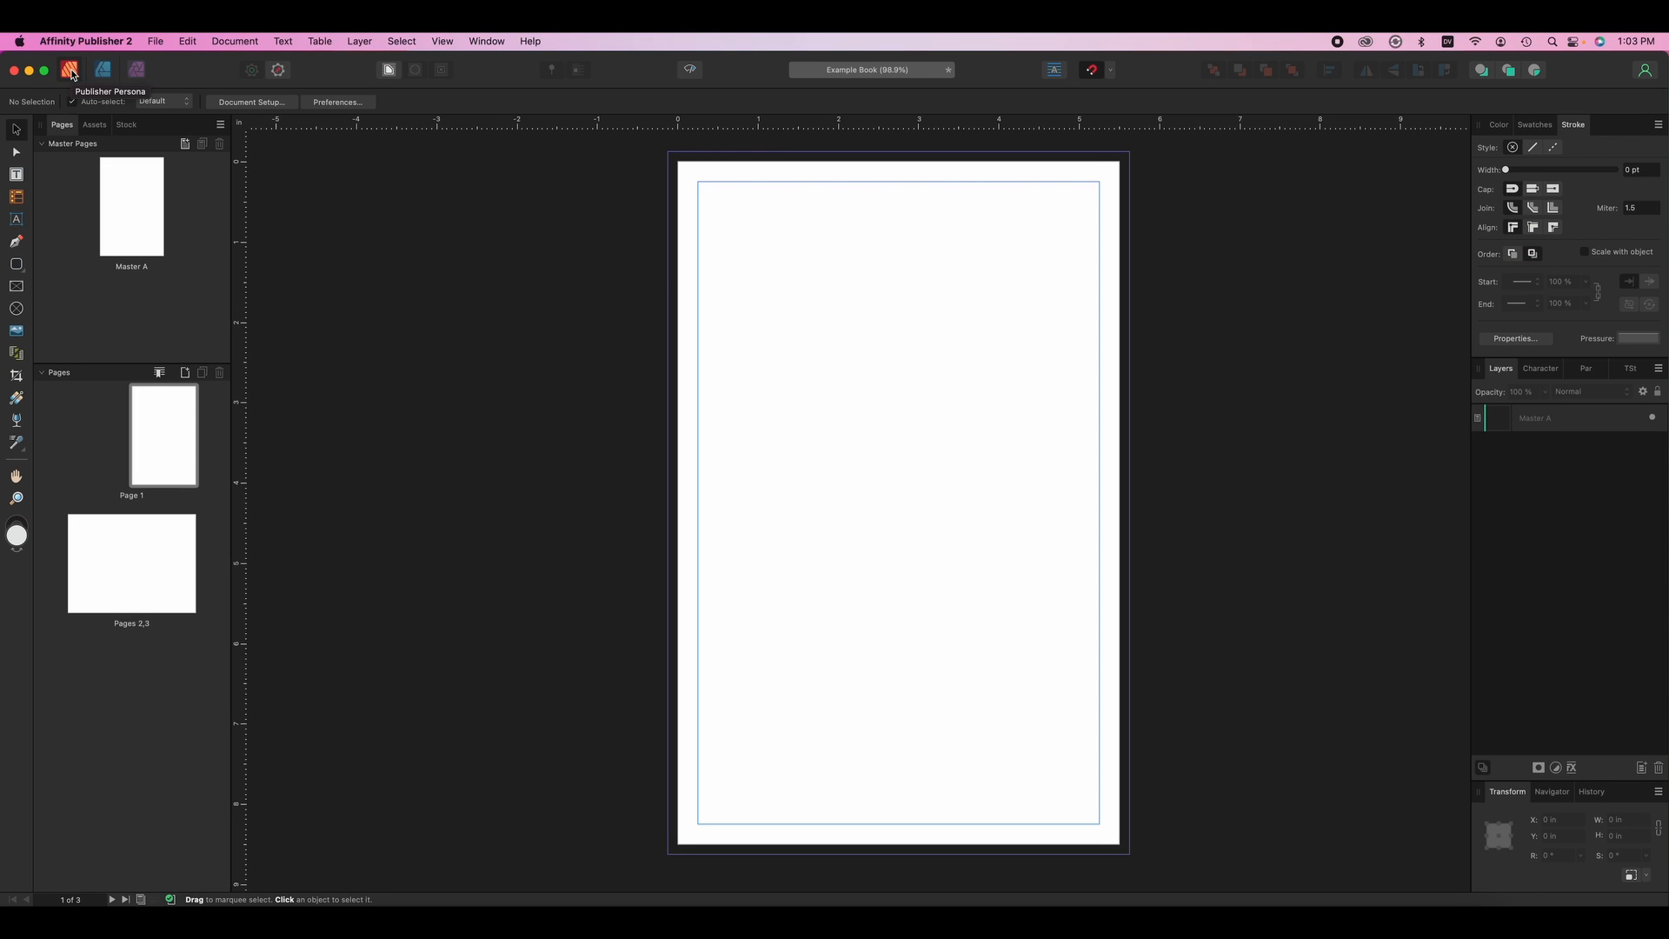
{"action": "mouse_move", "coordinate": [522, 69]}
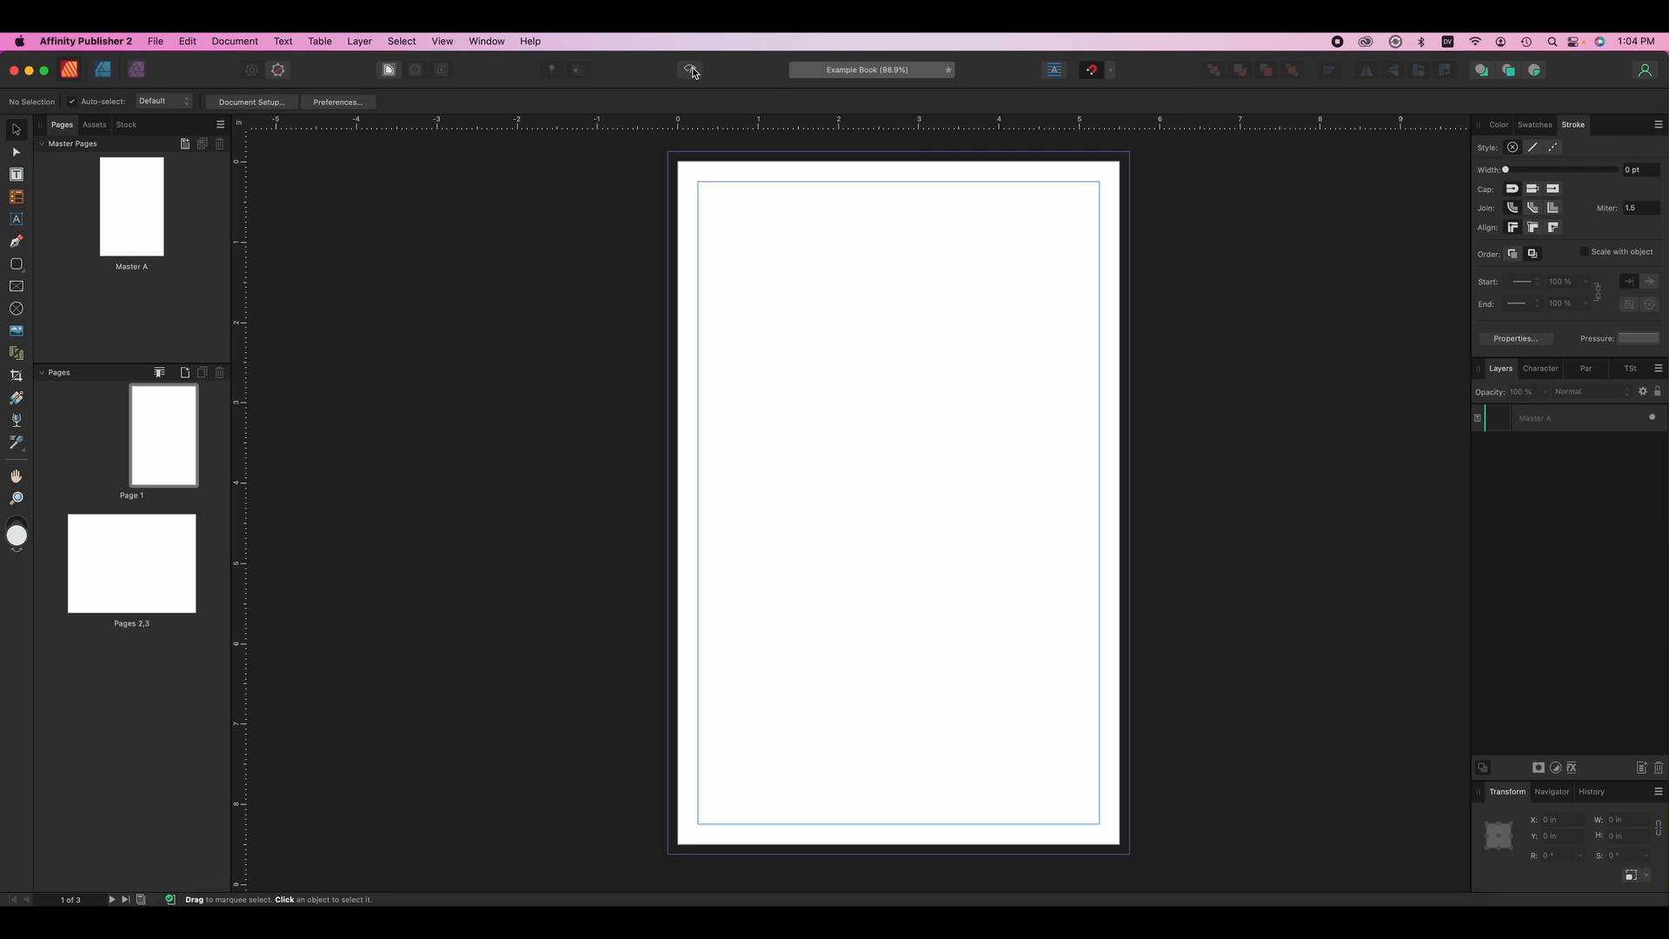
- Show the Colour wheel and the Text Styles list in the studio, then look at the Window menu
{"action": "left_click", "coordinate": [691, 70]}
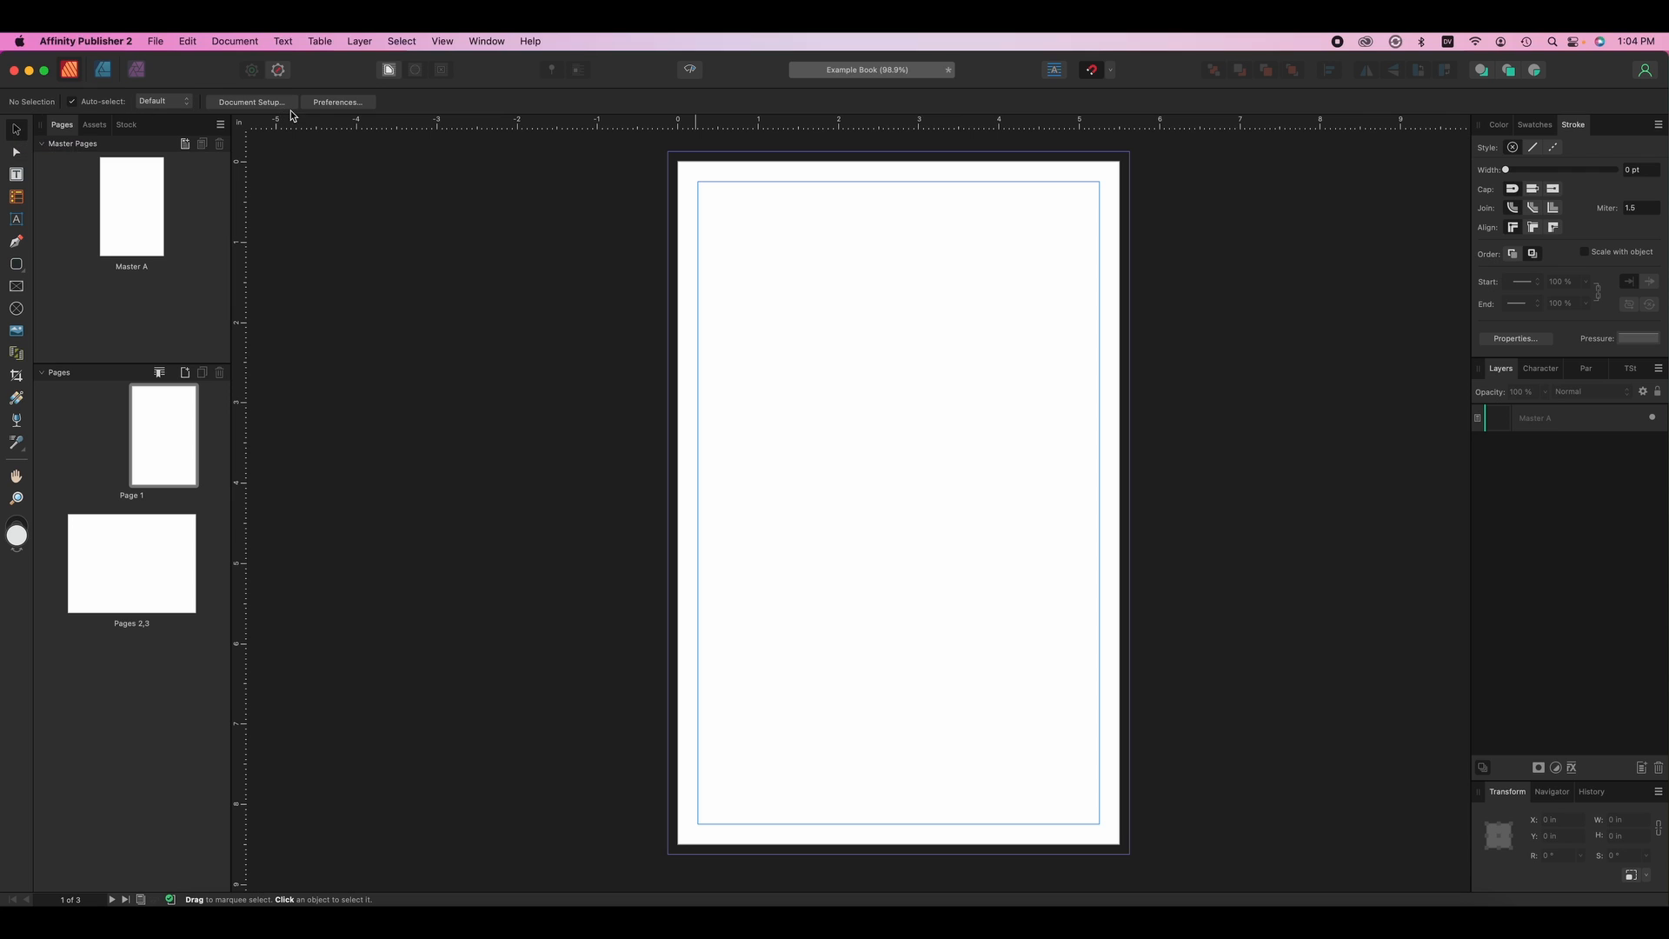
{"action": "left_click", "coordinate": [16, 221]}
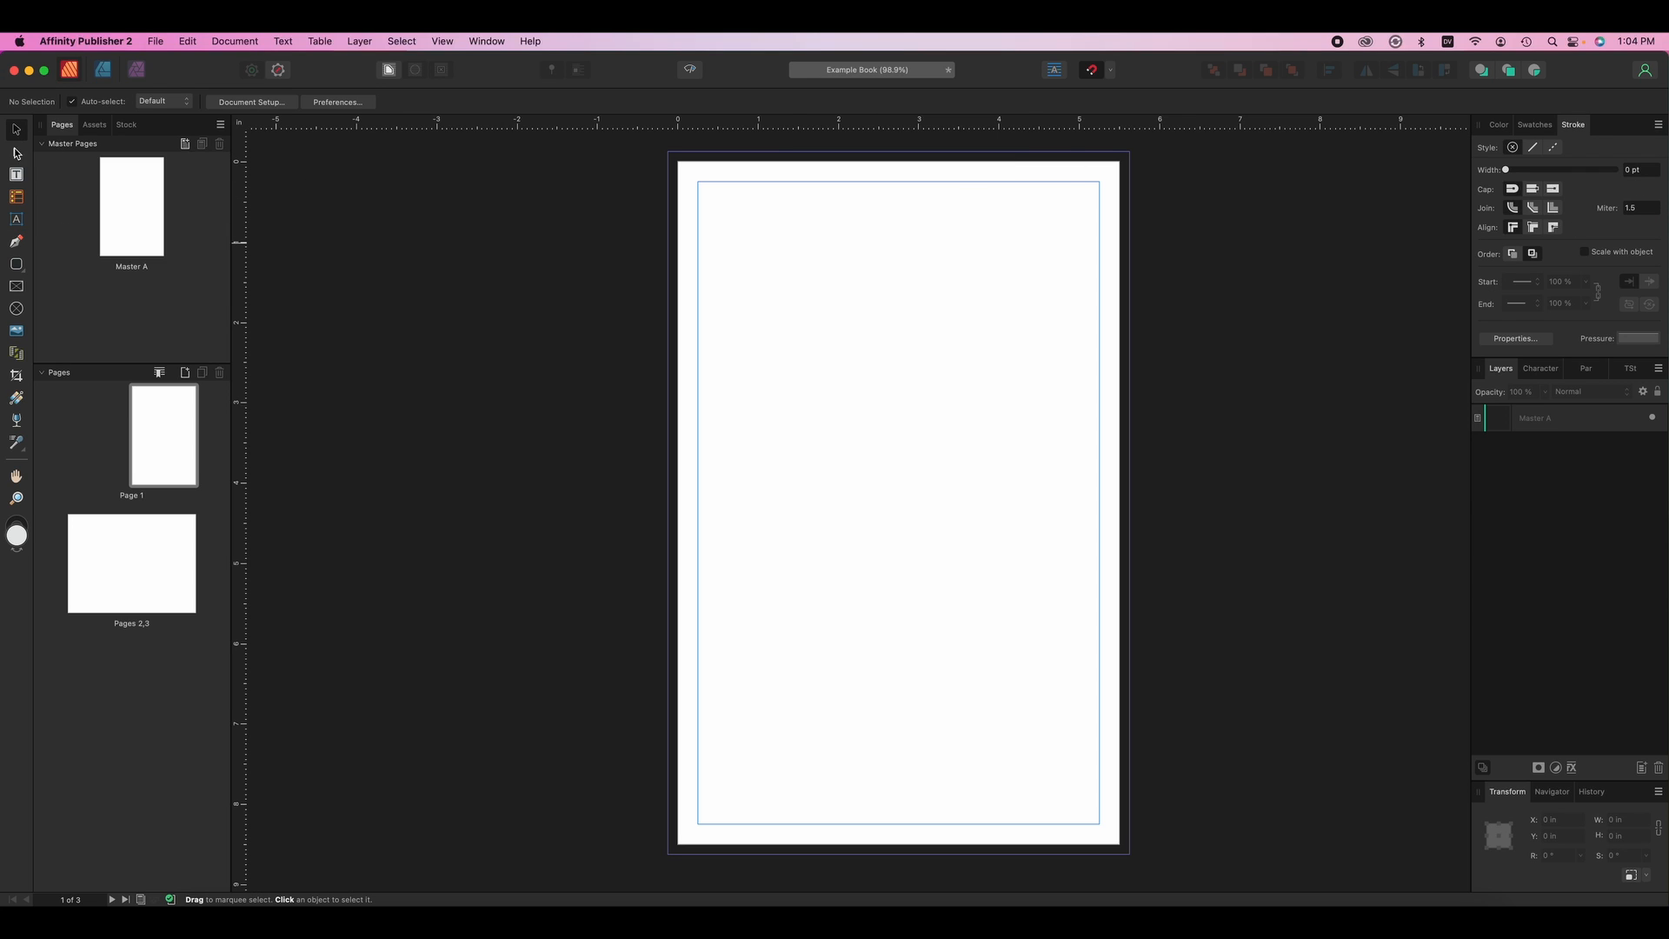
{"action": "mouse_move", "coordinate": [91, 325]}
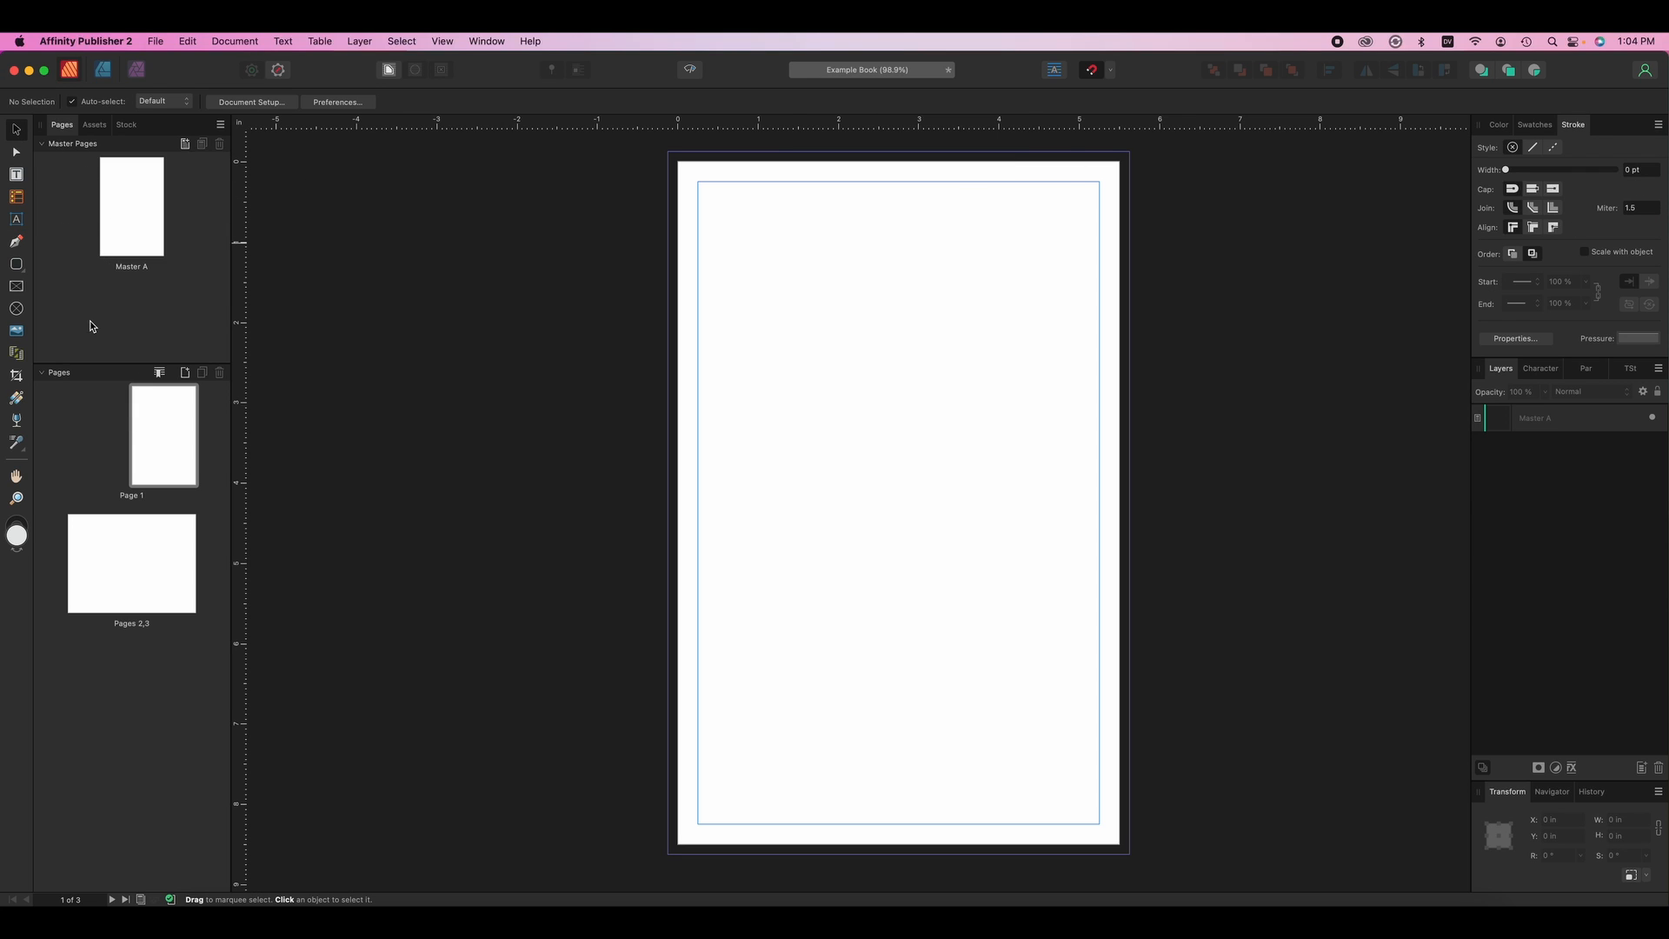
{"action": "left_click", "coordinate": [94, 125]}
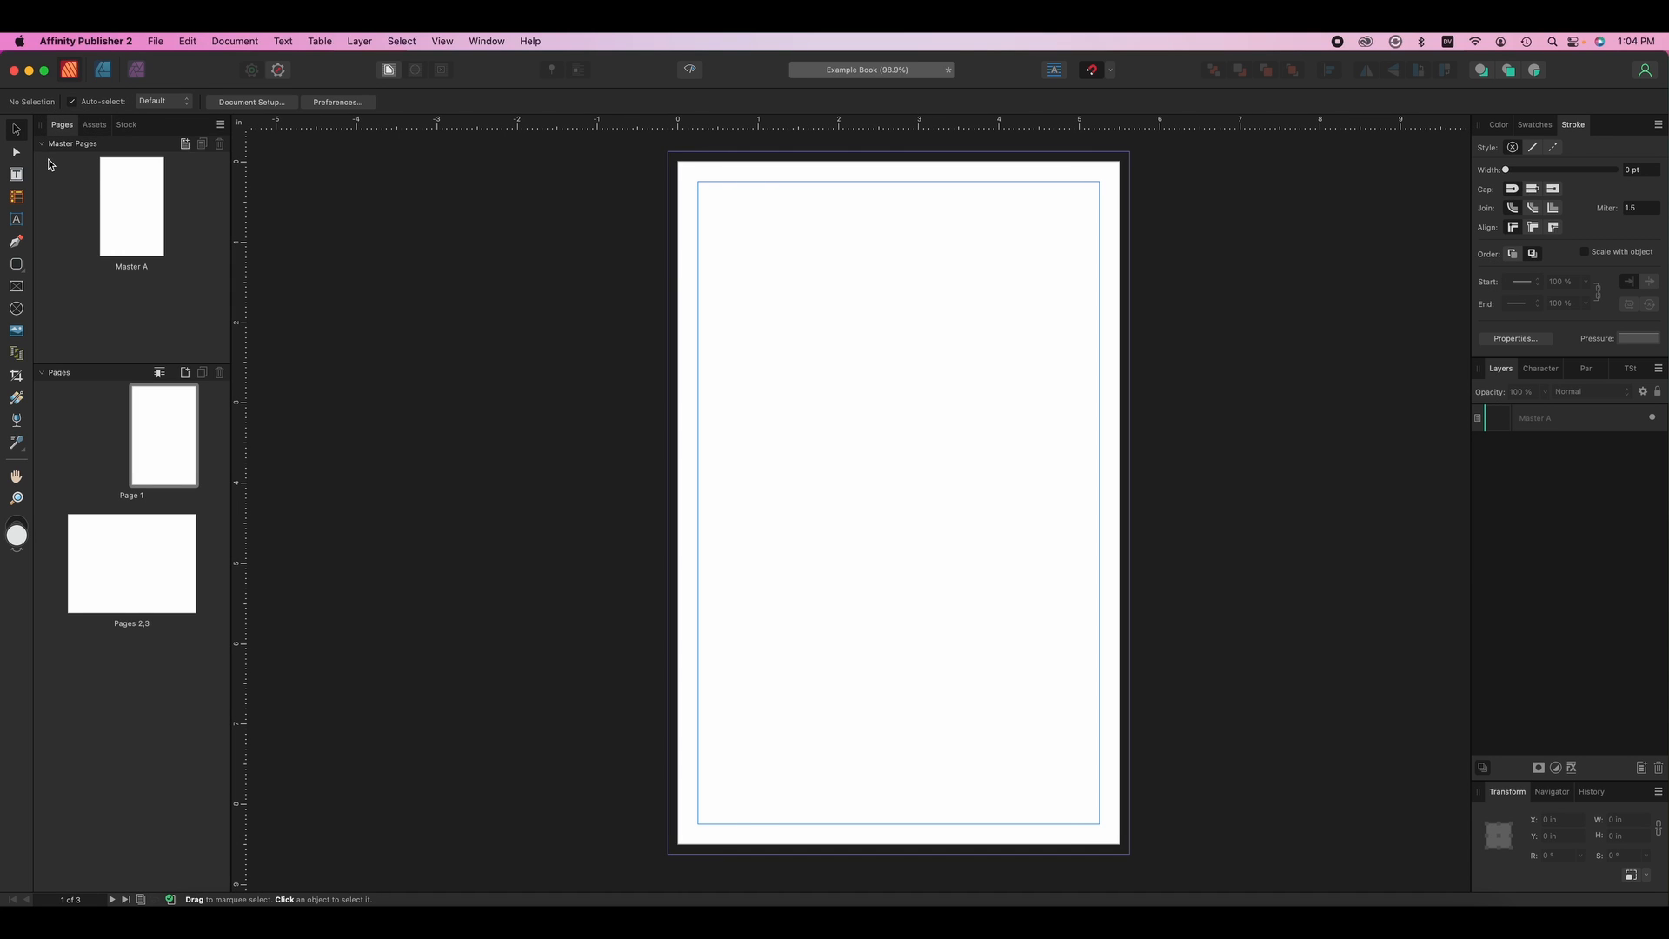
{"action": "mouse_move", "coordinate": [1097, 372]}
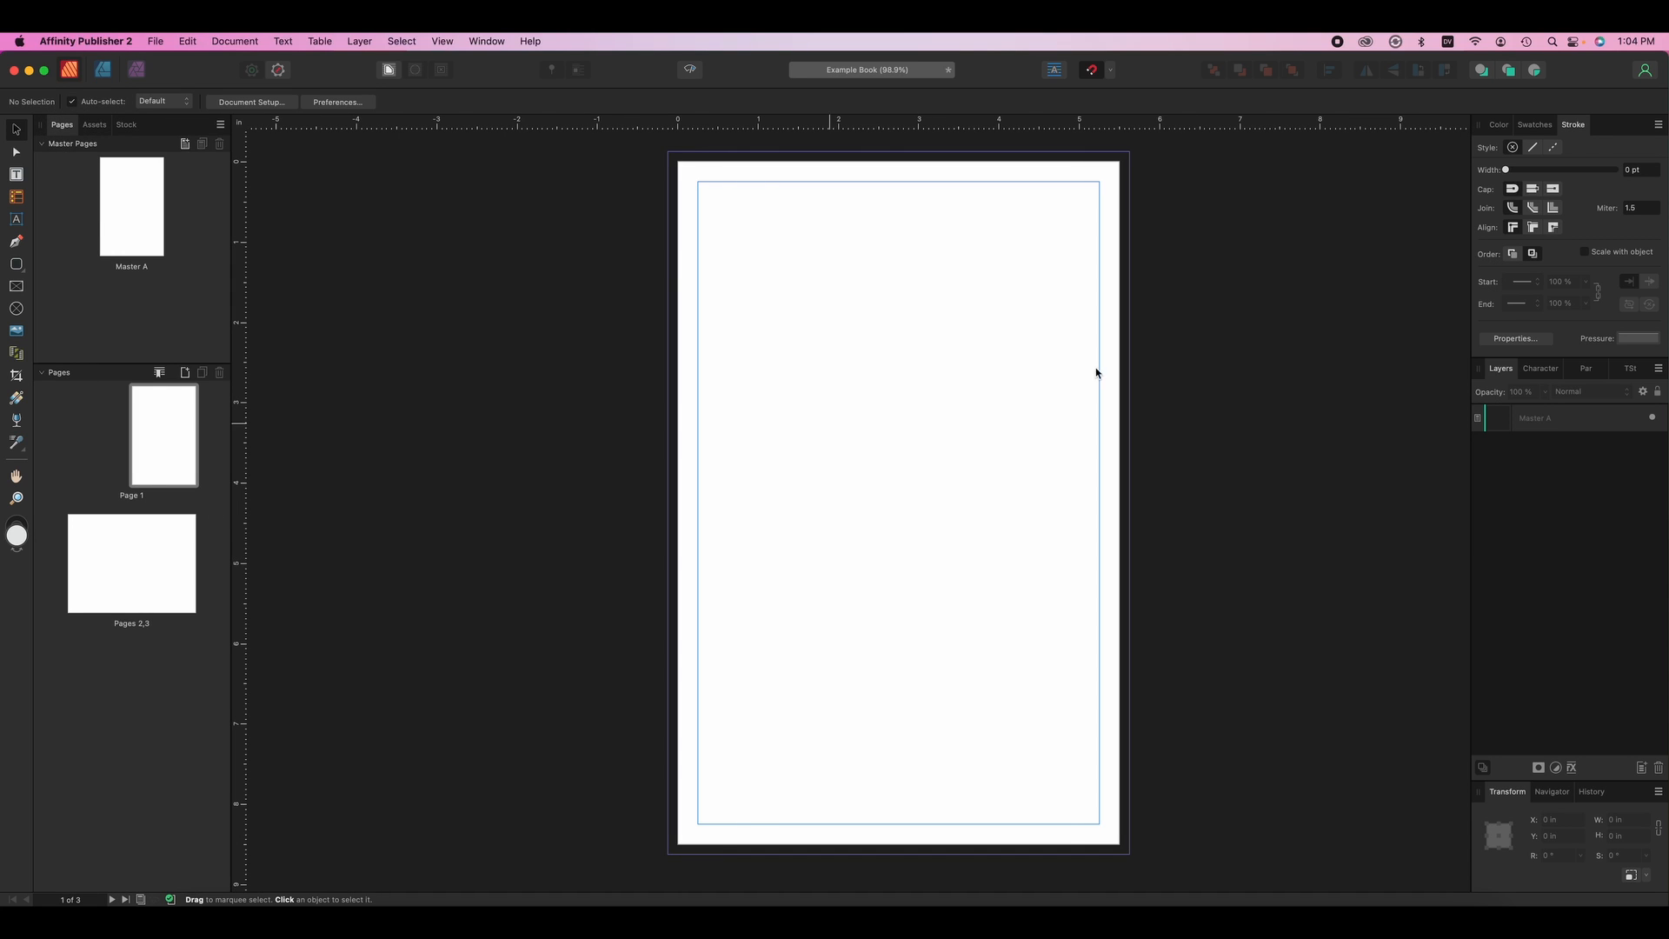
{"action": "mouse_move", "coordinate": [1560, 137]}
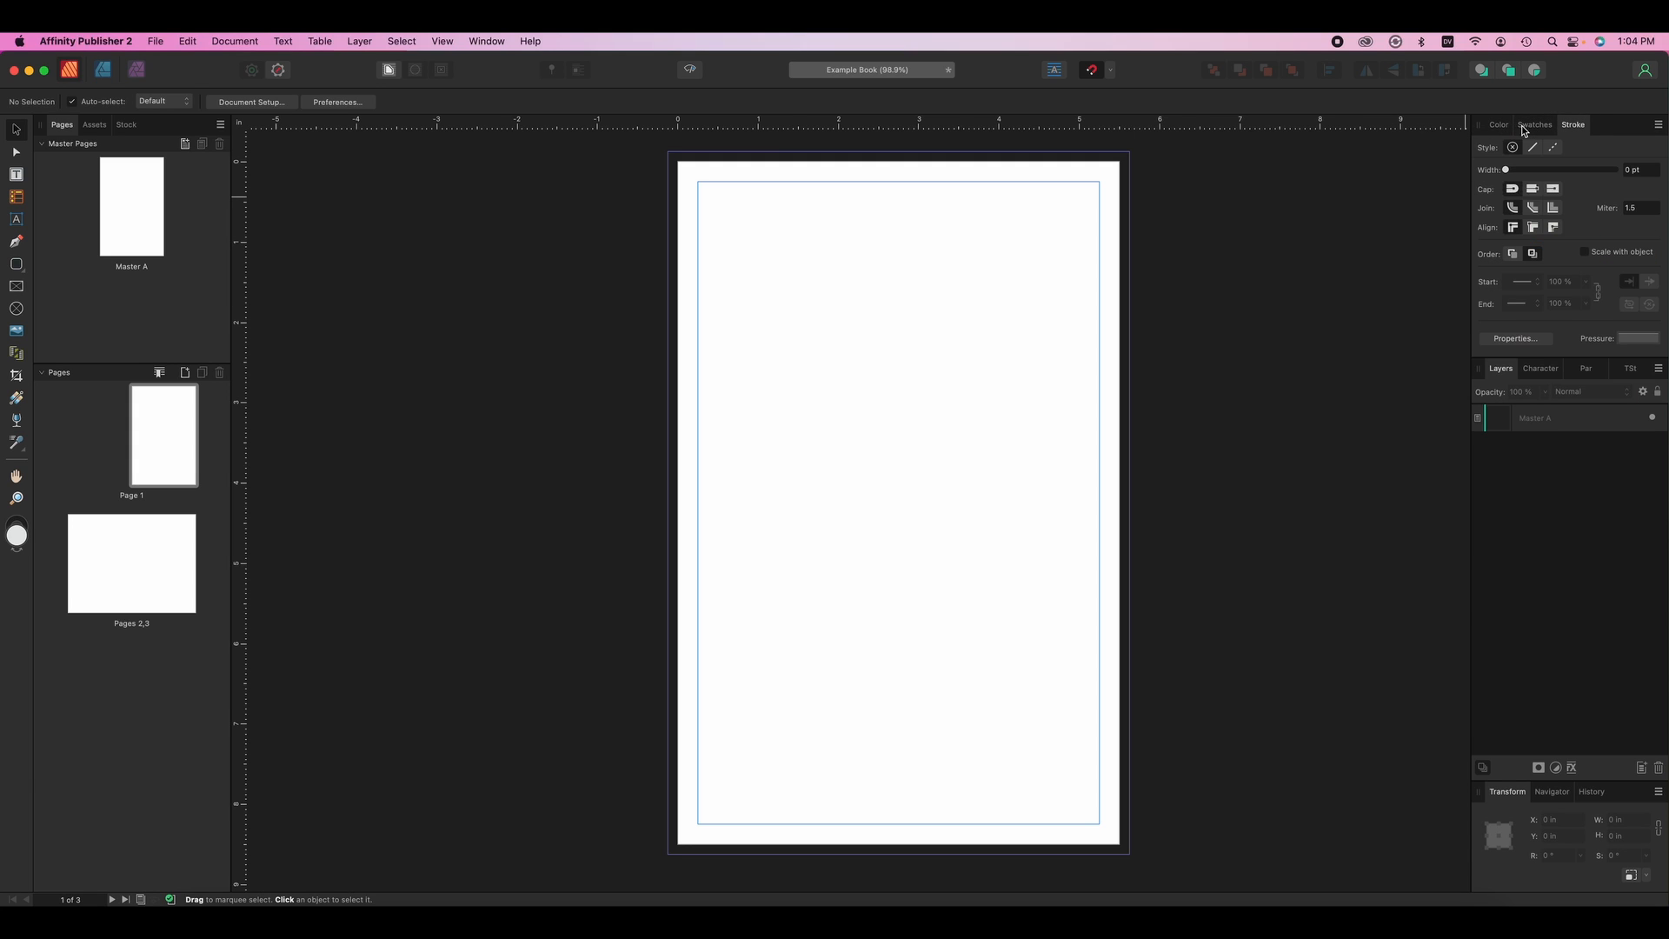
{"action": "left_click", "coordinate": [1497, 125]}
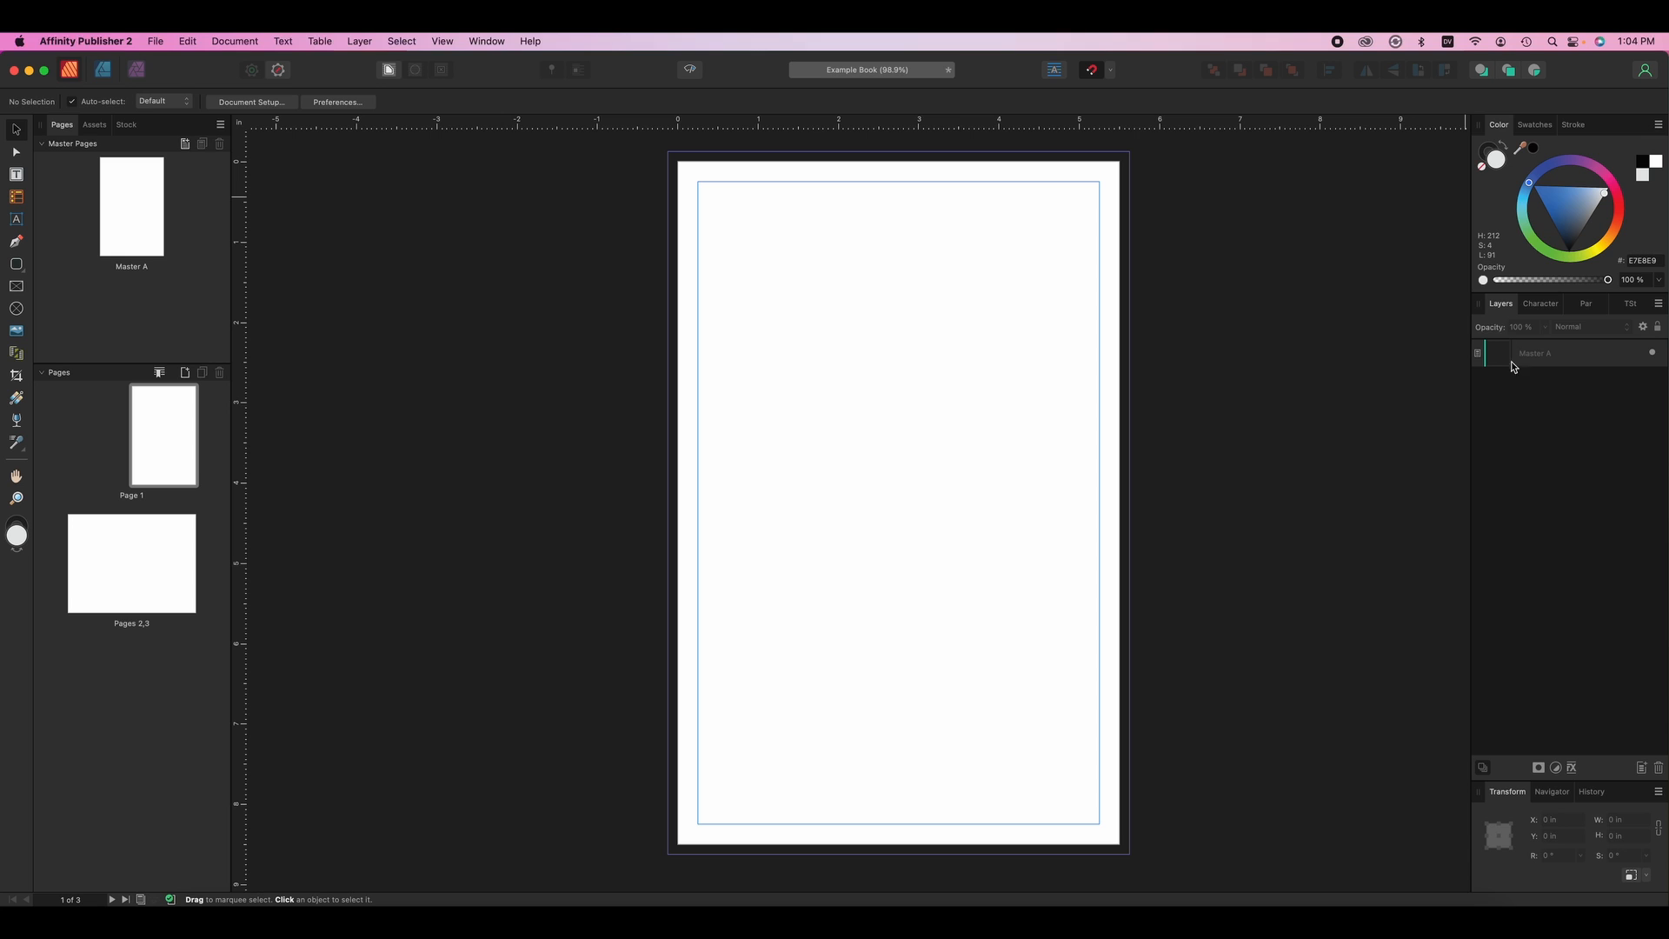
{"action": "left_click", "coordinate": [1629, 302]}
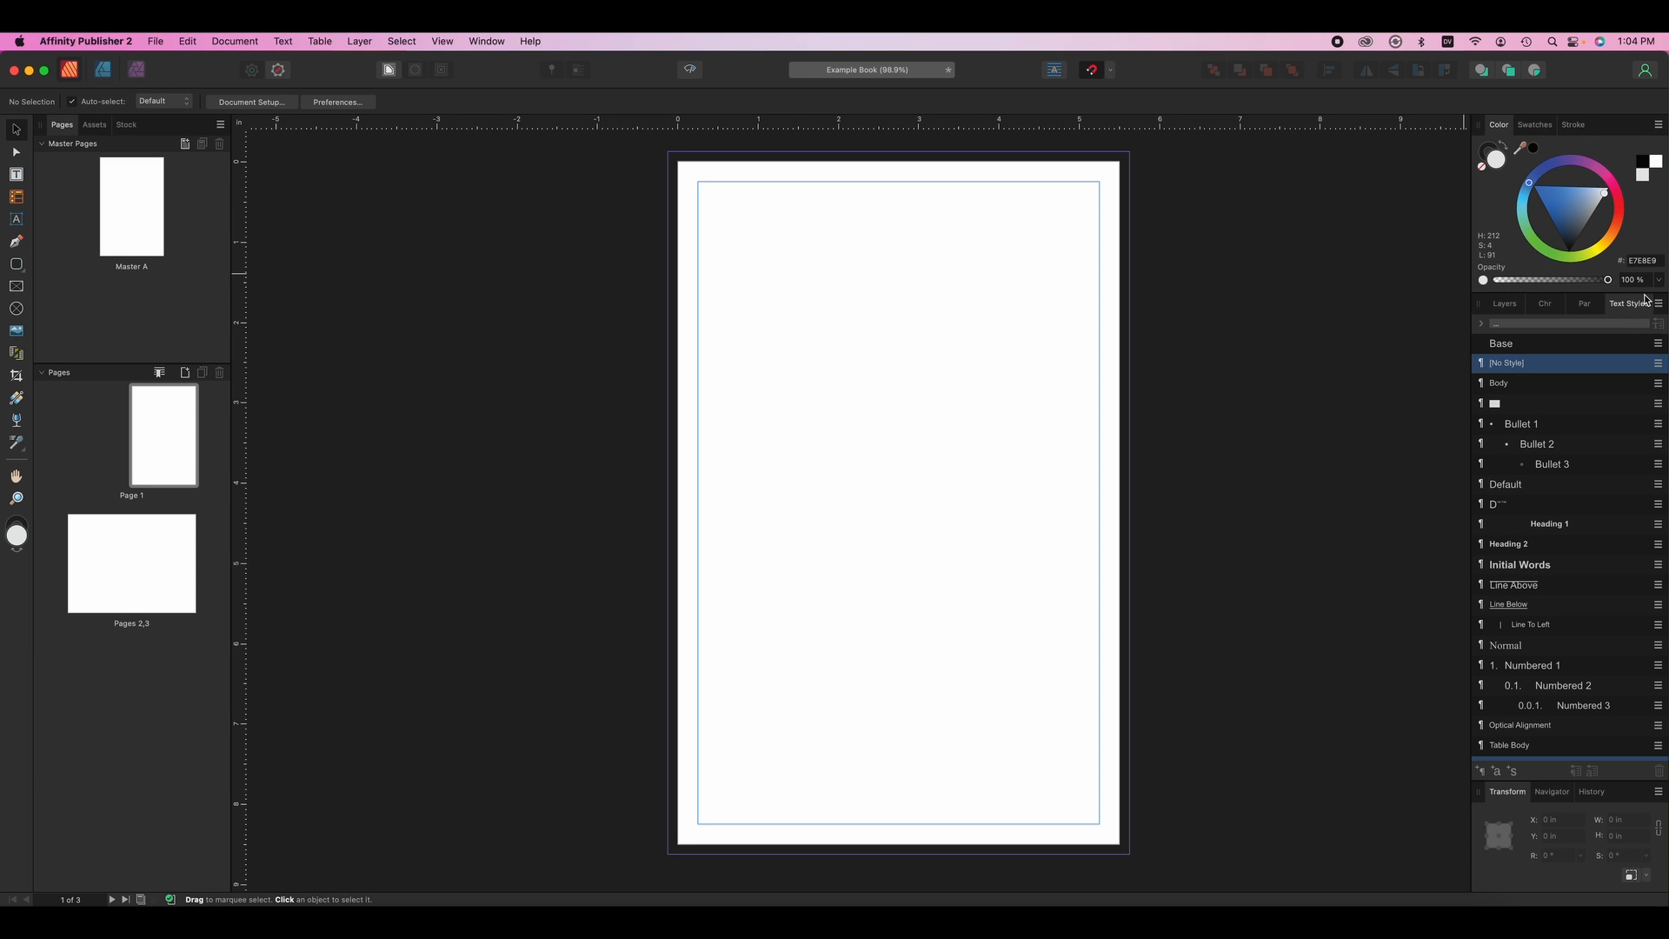
{"action": "mouse_move", "coordinate": [485, 40]}
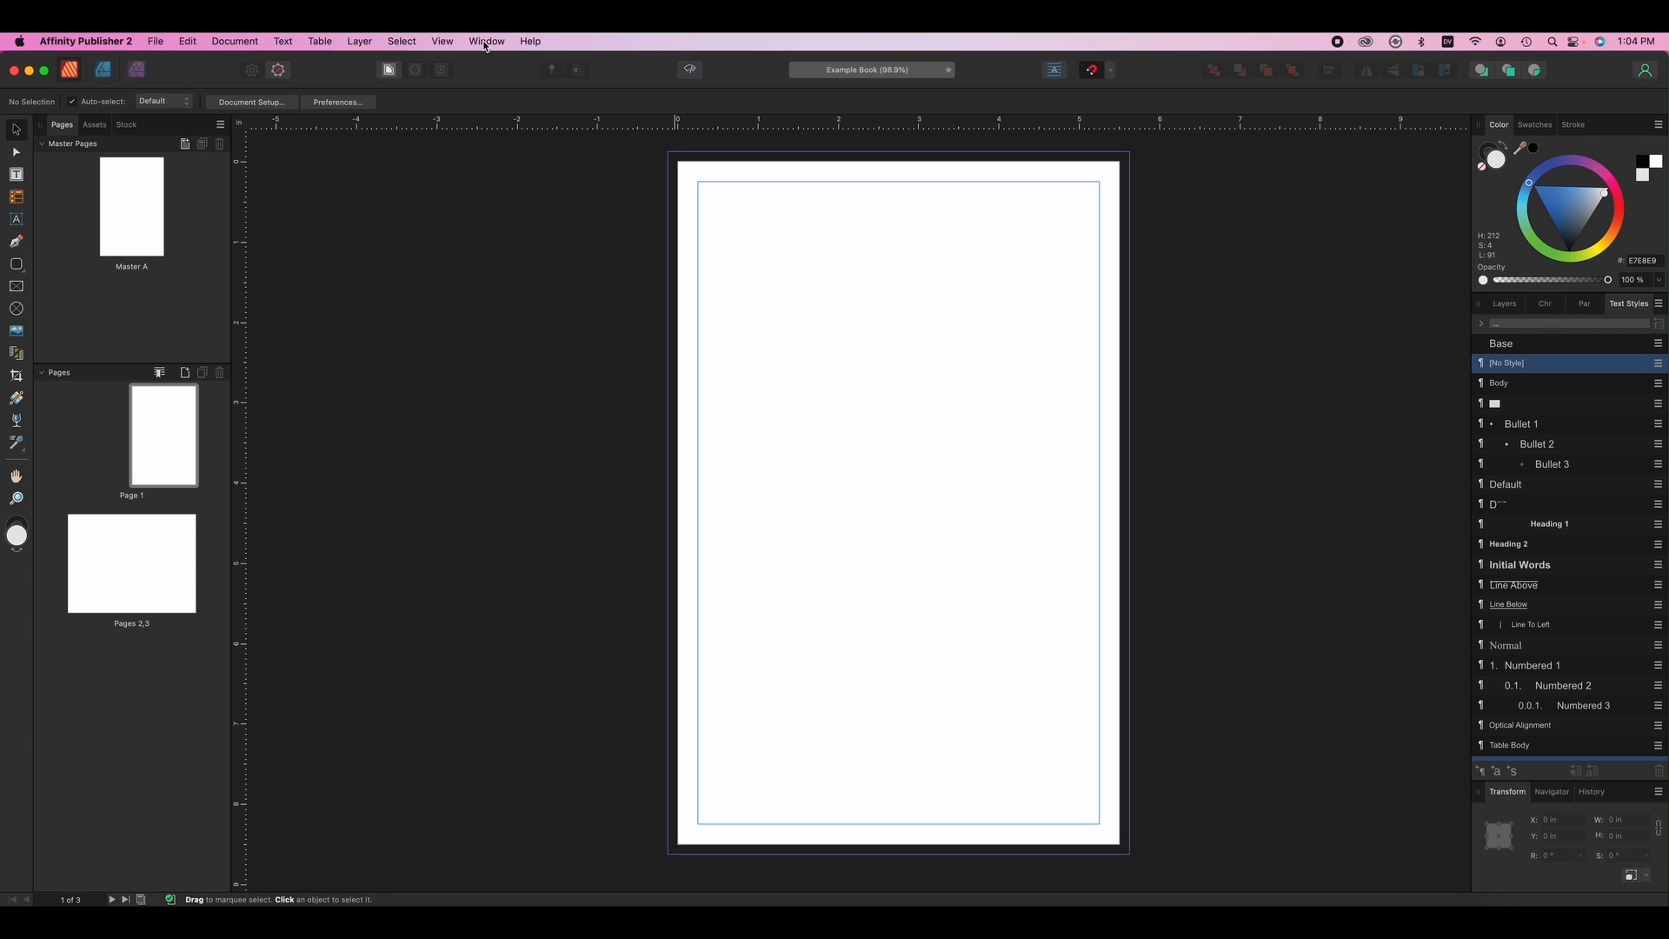
{"action": "left_click", "coordinate": [487, 40]}
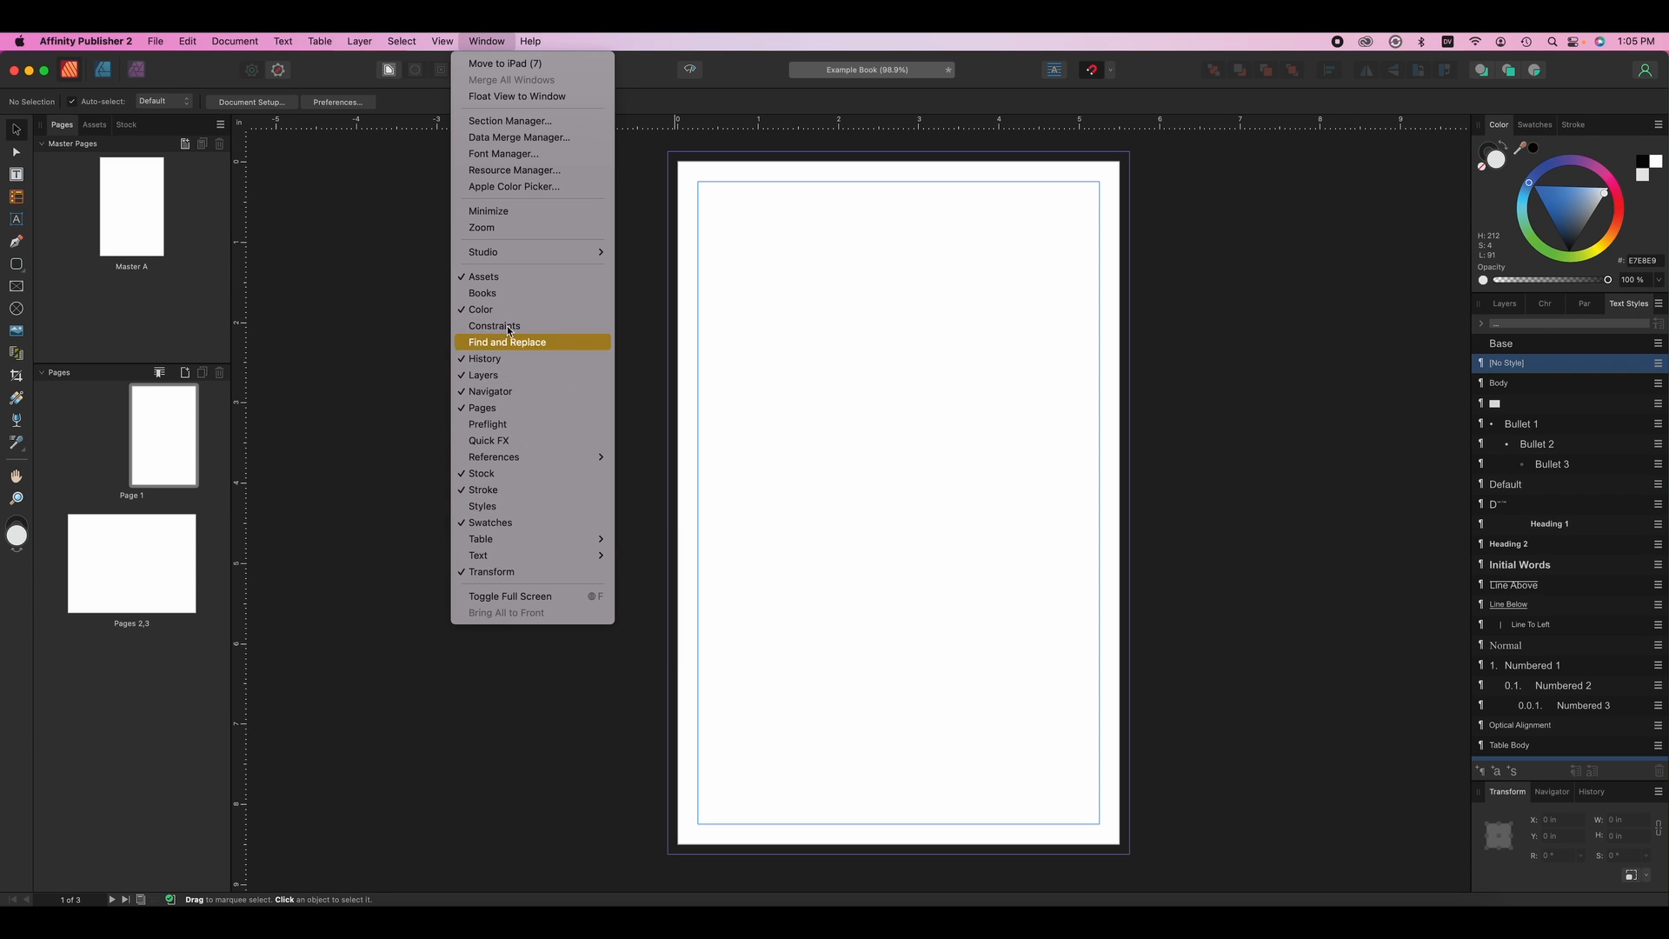
{"action": "mouse_move", "coordinate": [457, 84]}
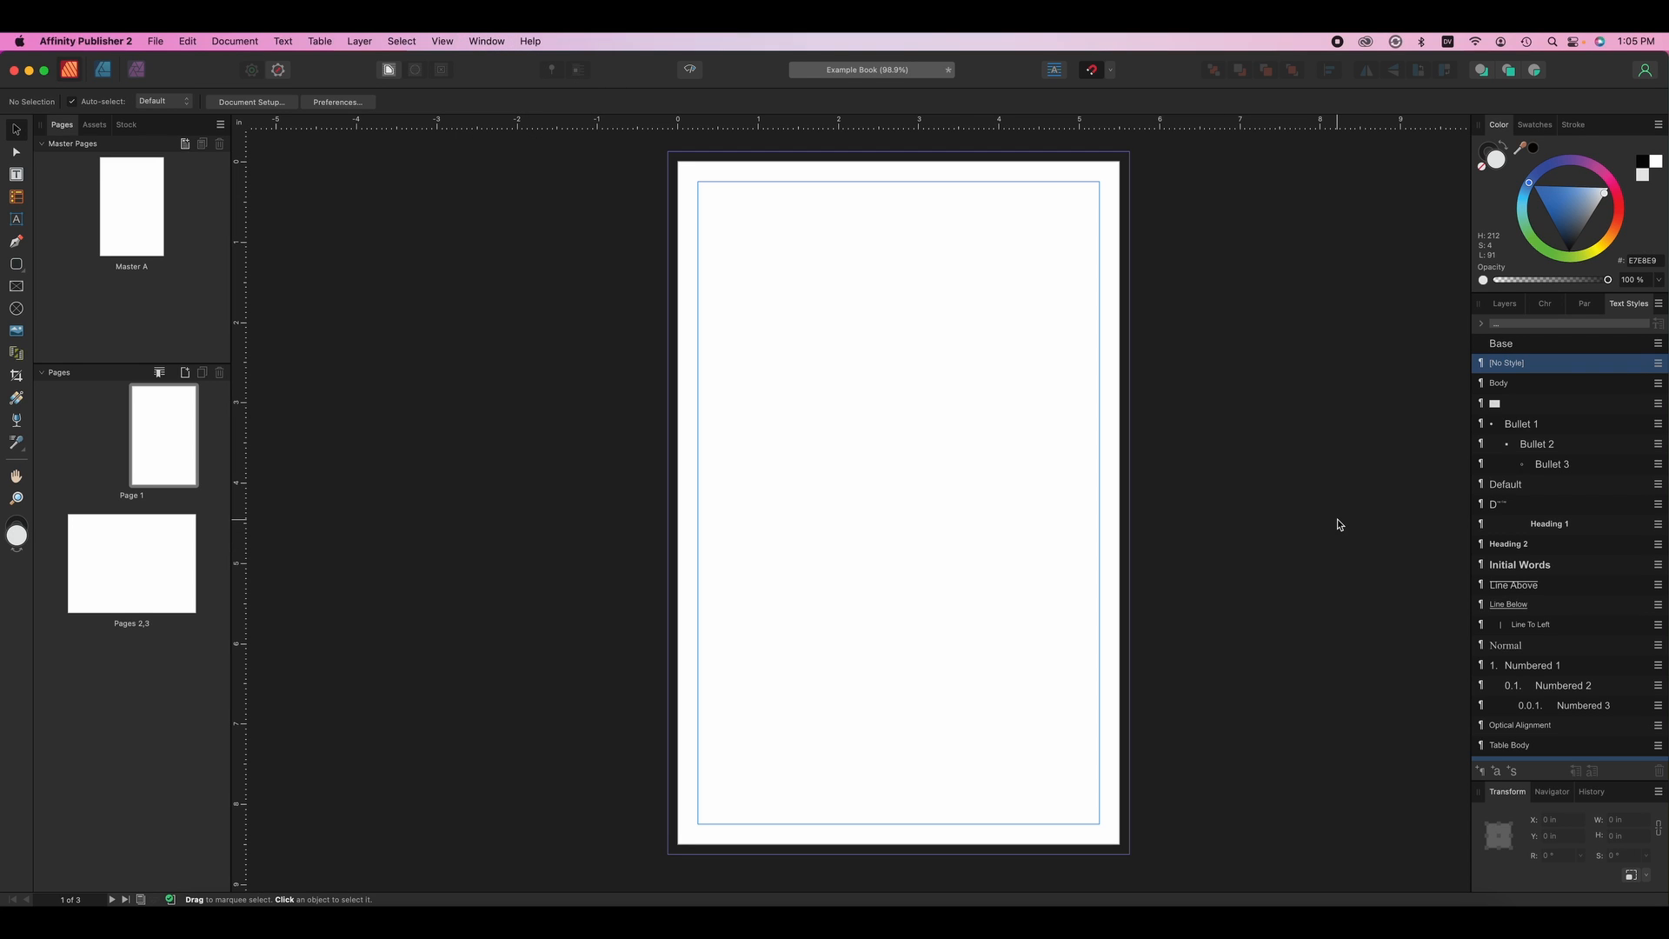
{"action": "mouse_move", "coordinate": [1078, 440]}
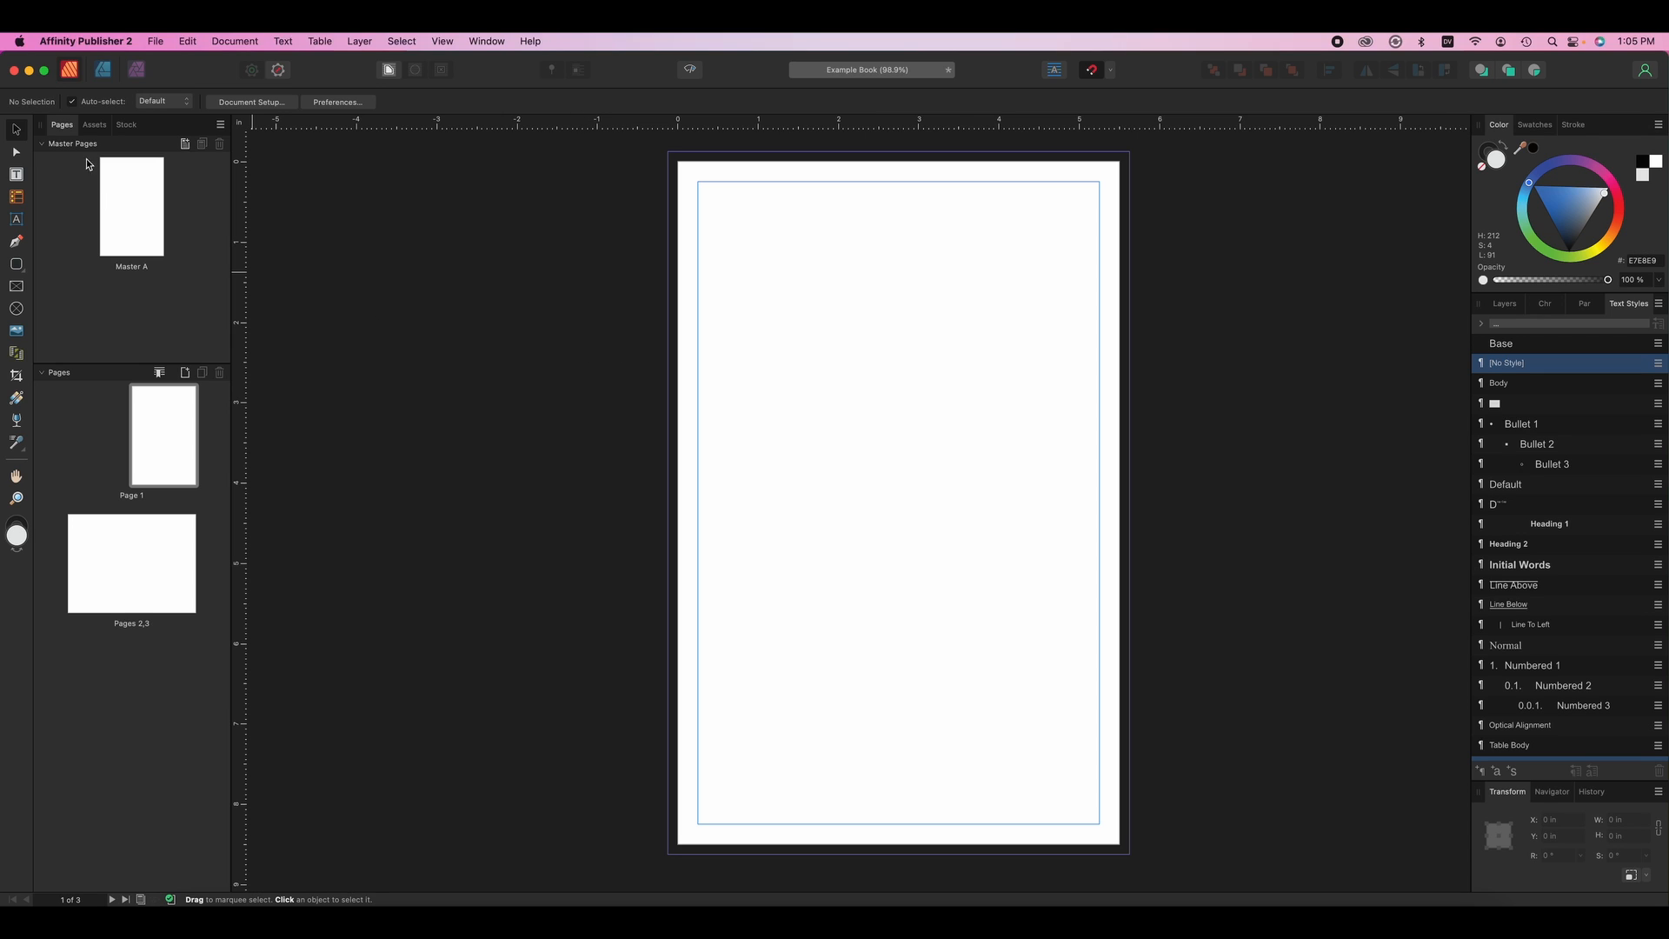
{"action": "mouse_move", "coordinate": [136, 415]}
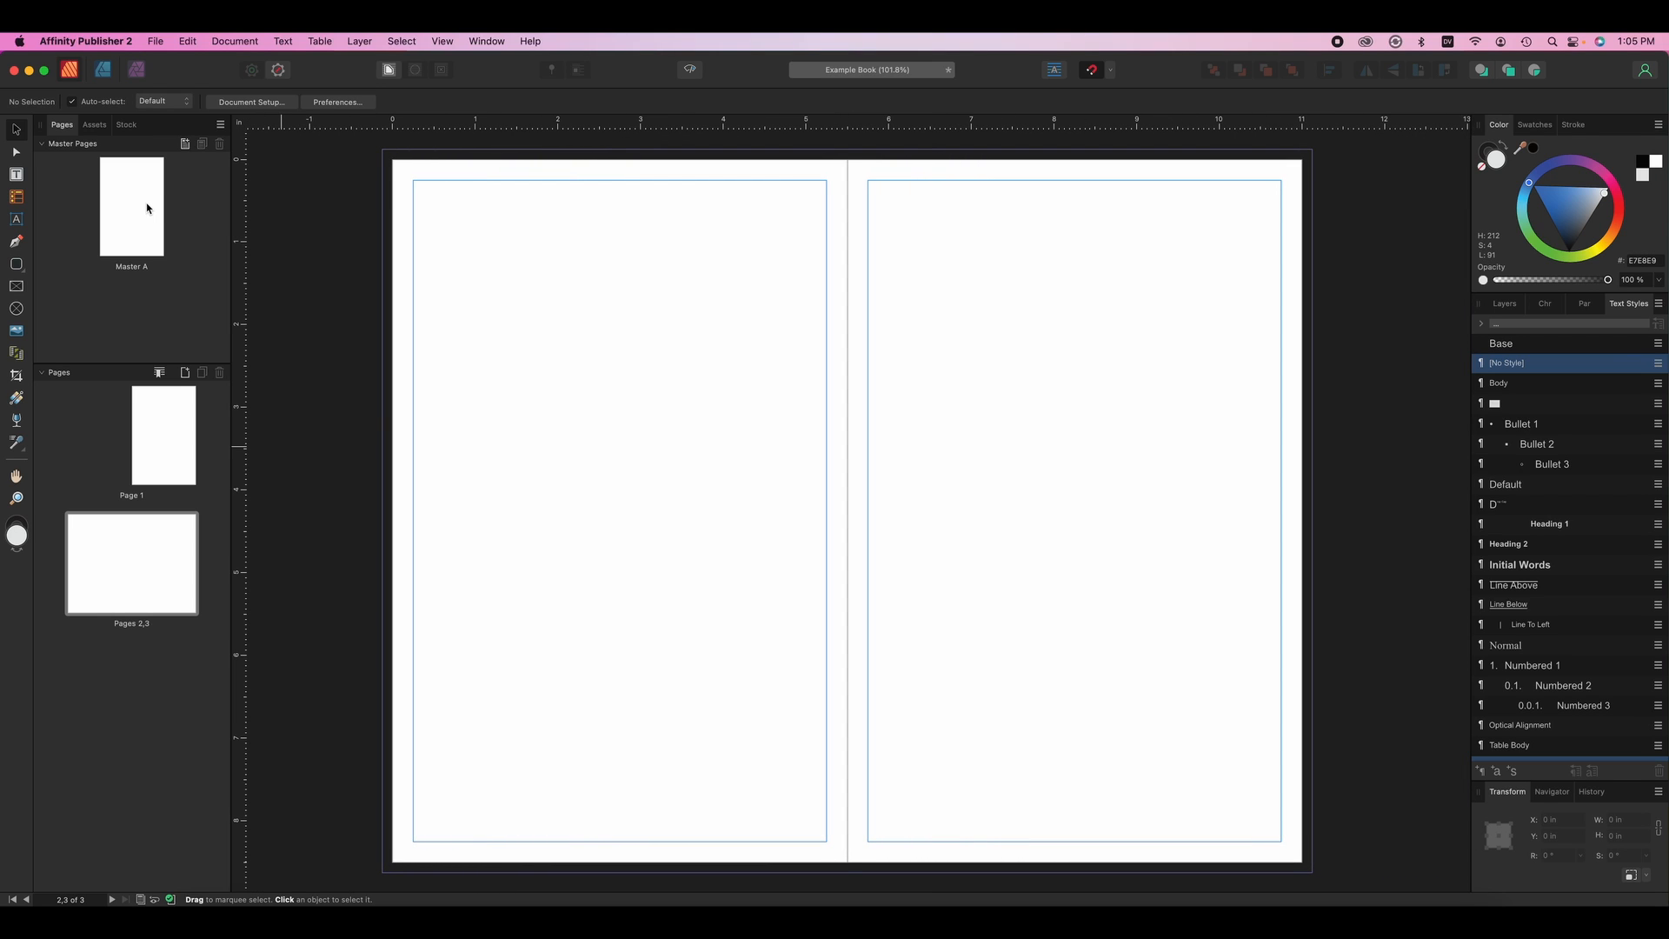
{"action": "mouse_move", "coordinate": [145, 212]}
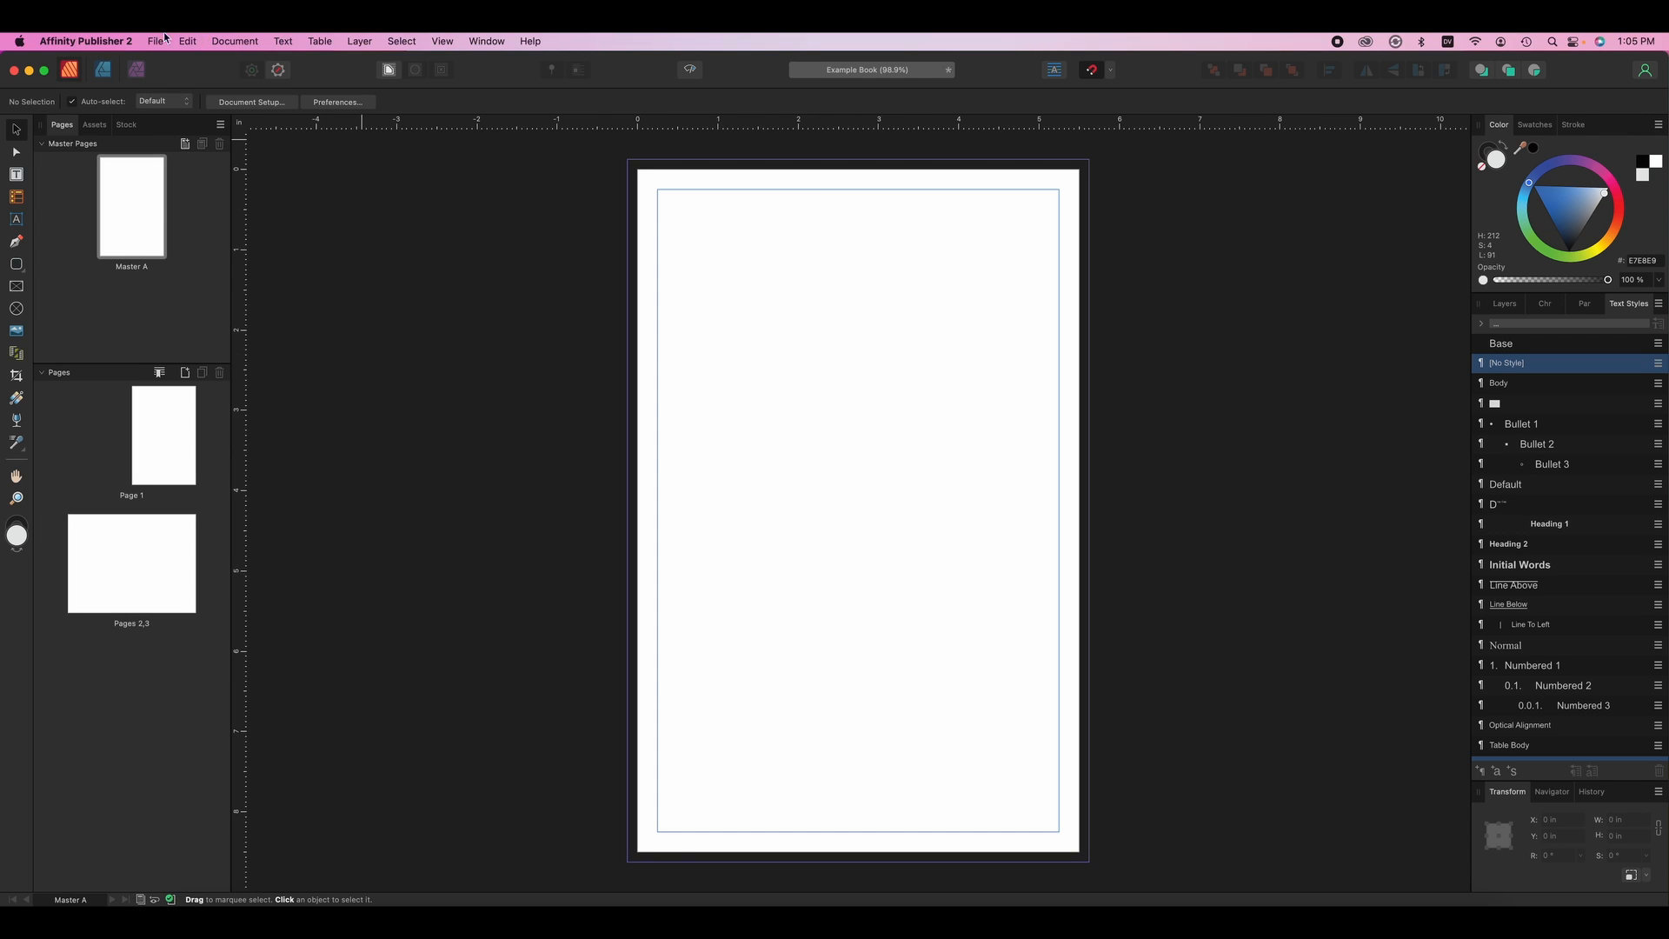
- Add an automatic page-number field at the bottom centre of Master A and return to Page 1
{"action": "left_click", "coordinate": [16, 219]}
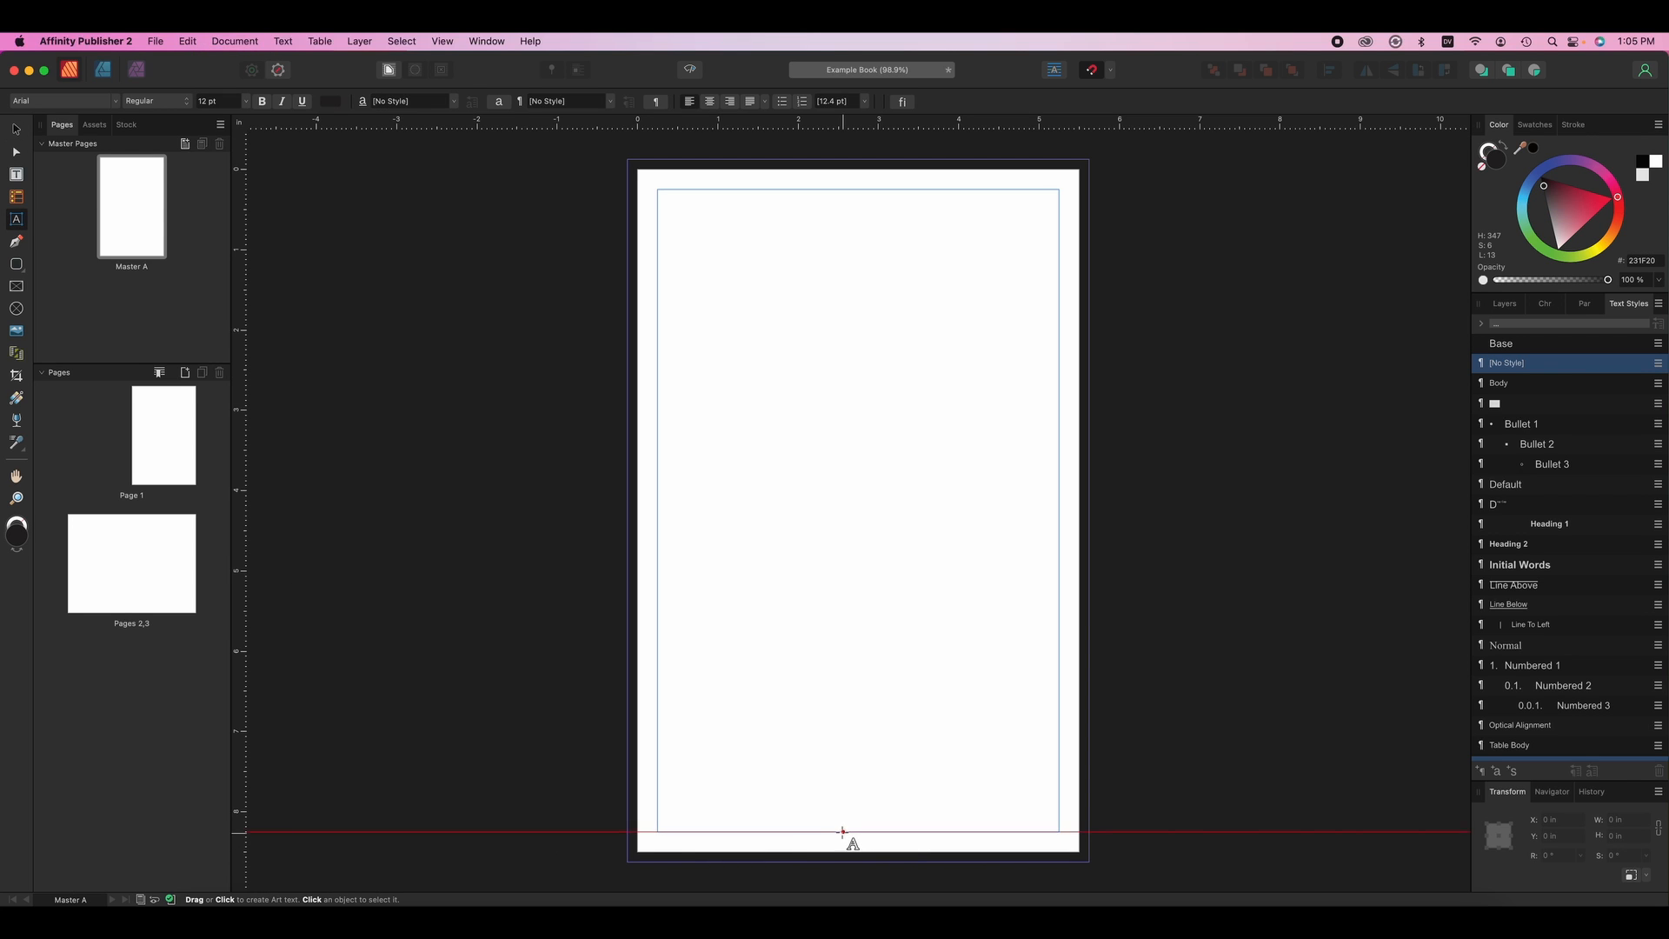
{"action": "left_click", "coordinate": [281, 40]}
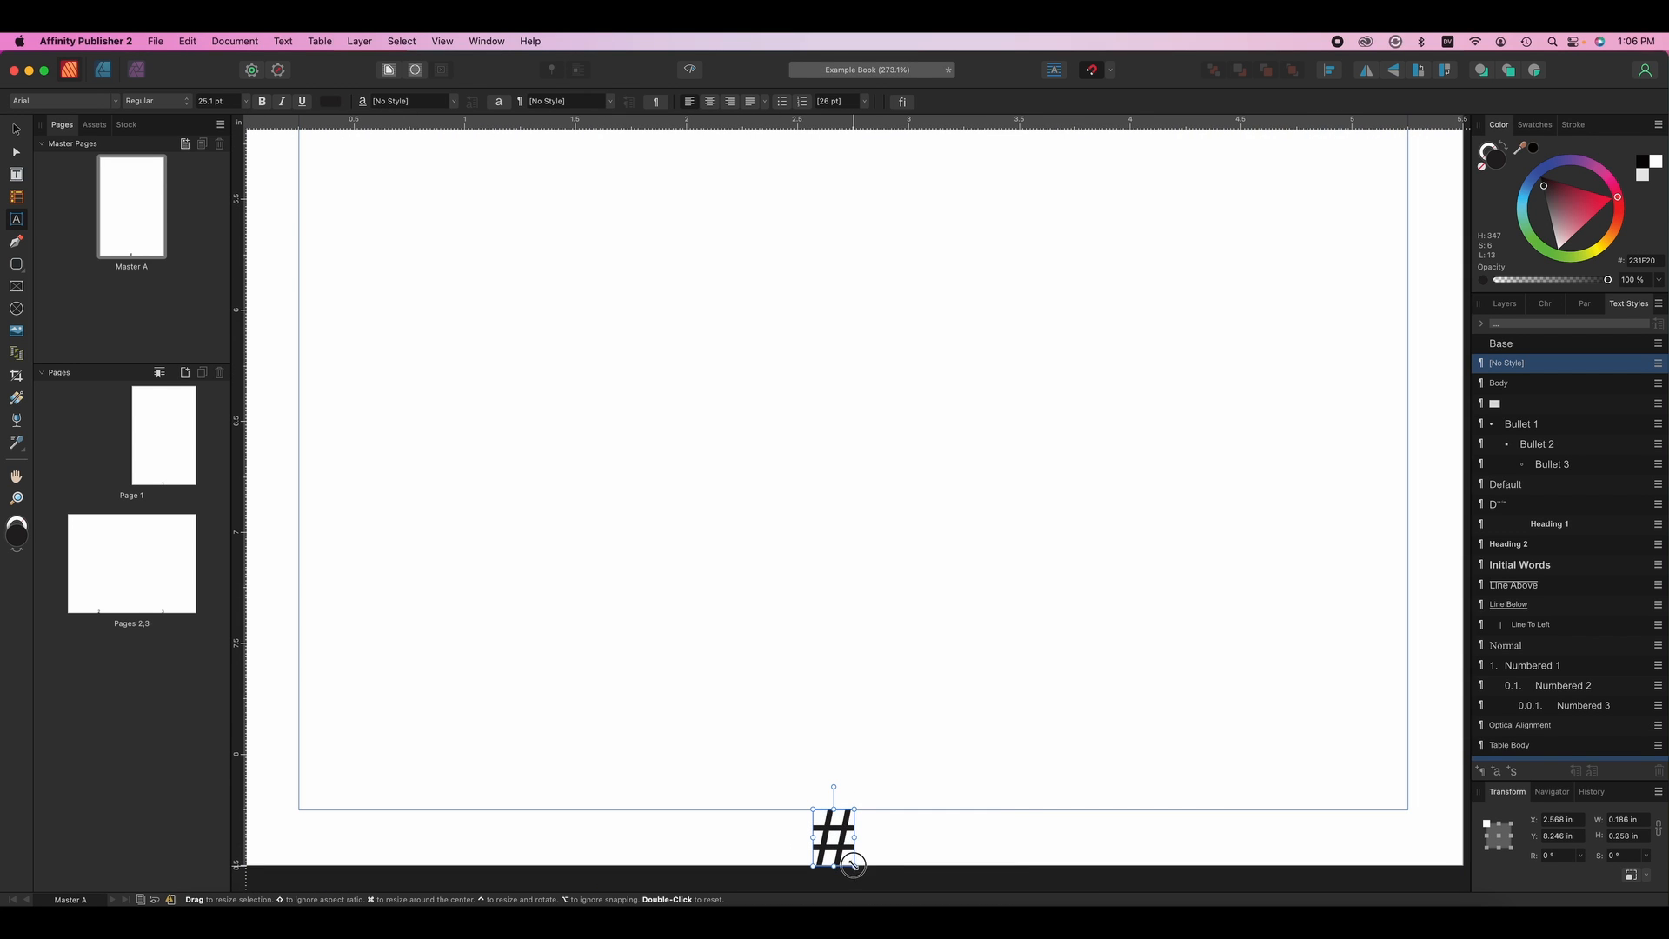
{"action": "left_click_drag", "start_coordinate": [852, 865], "coordinate": [828, 847]}
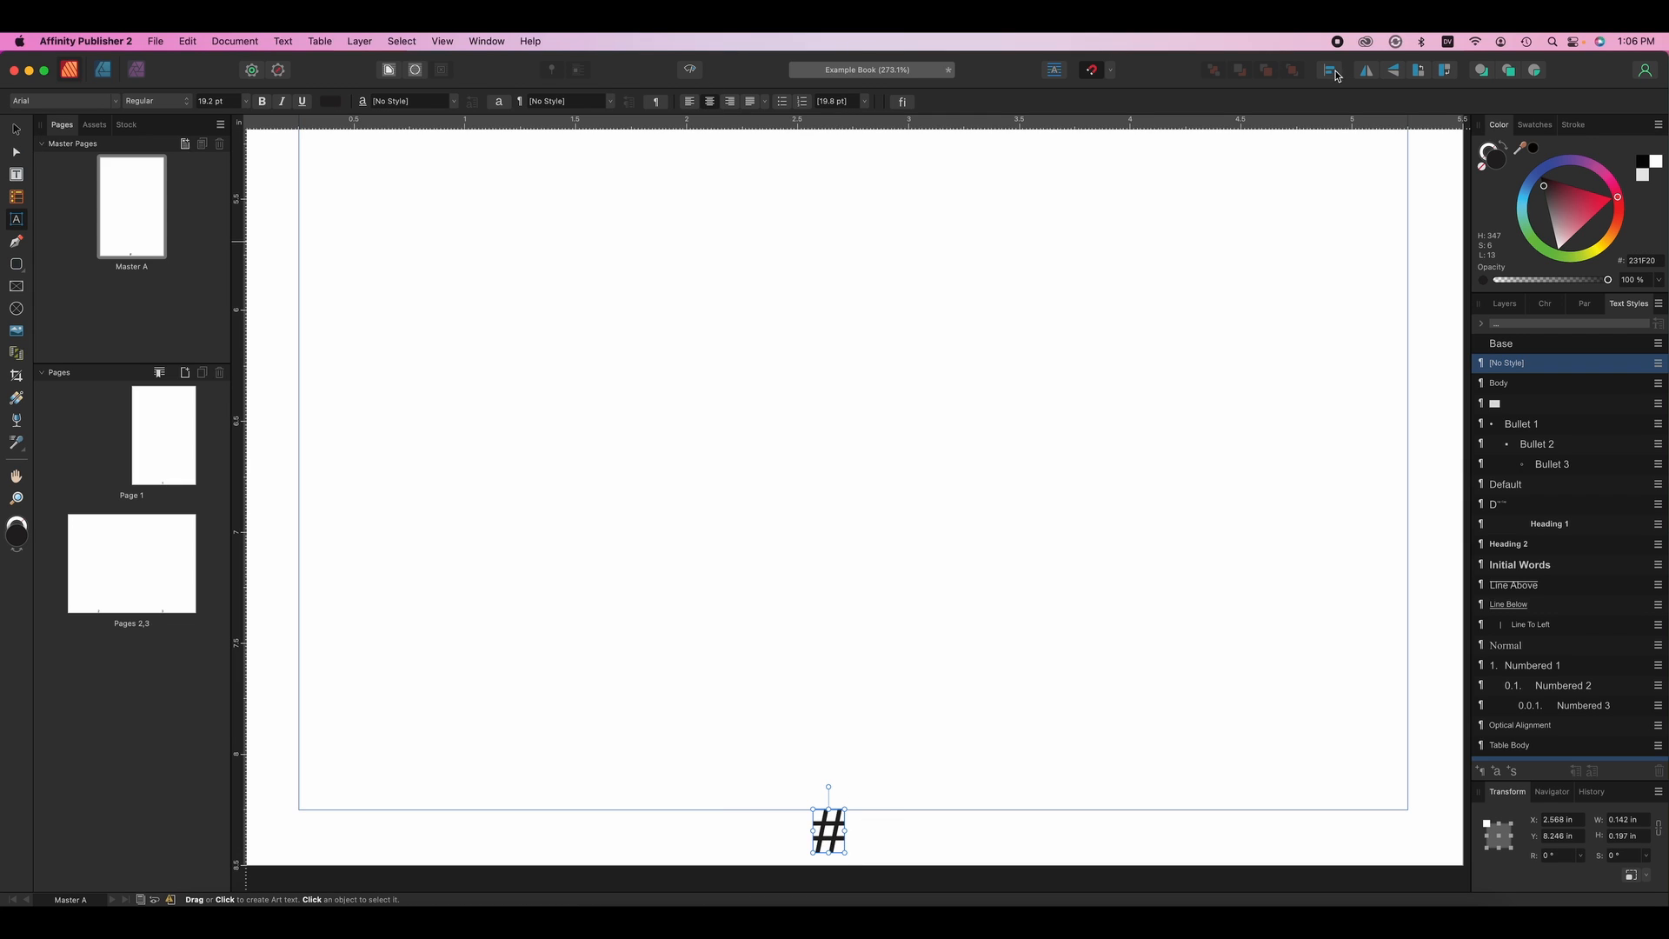
{"action": "left_click", "coordinate": [1328, 69]}
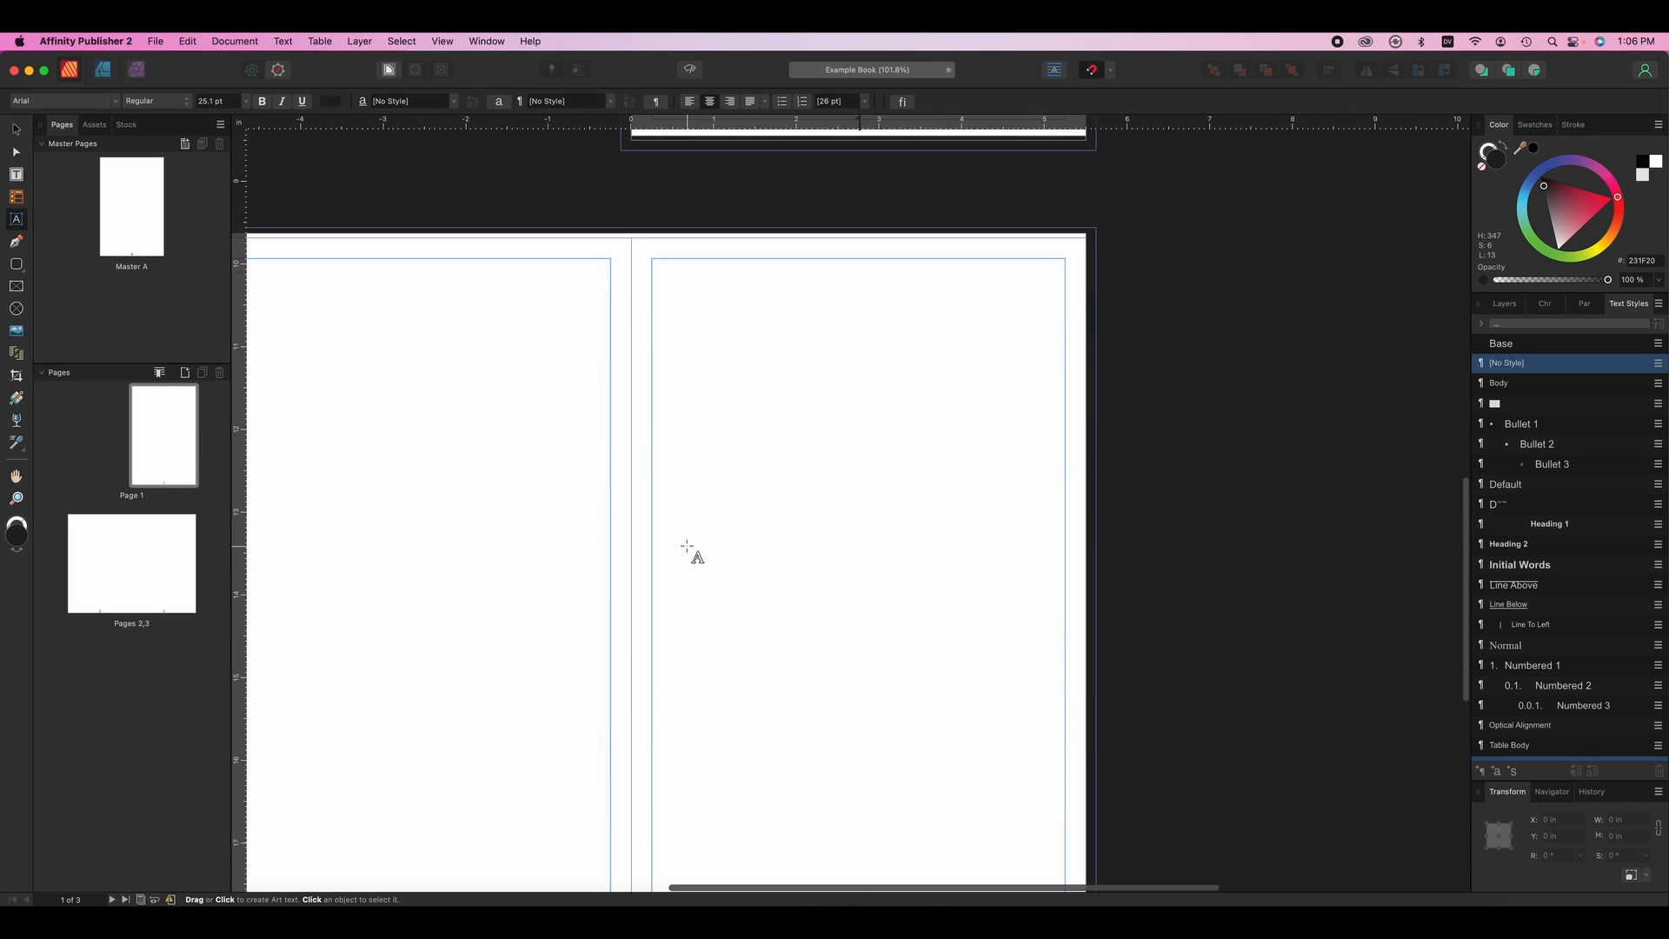
{"action": "scroll", "scroll_direction": "down", "scroll_amount": 3}
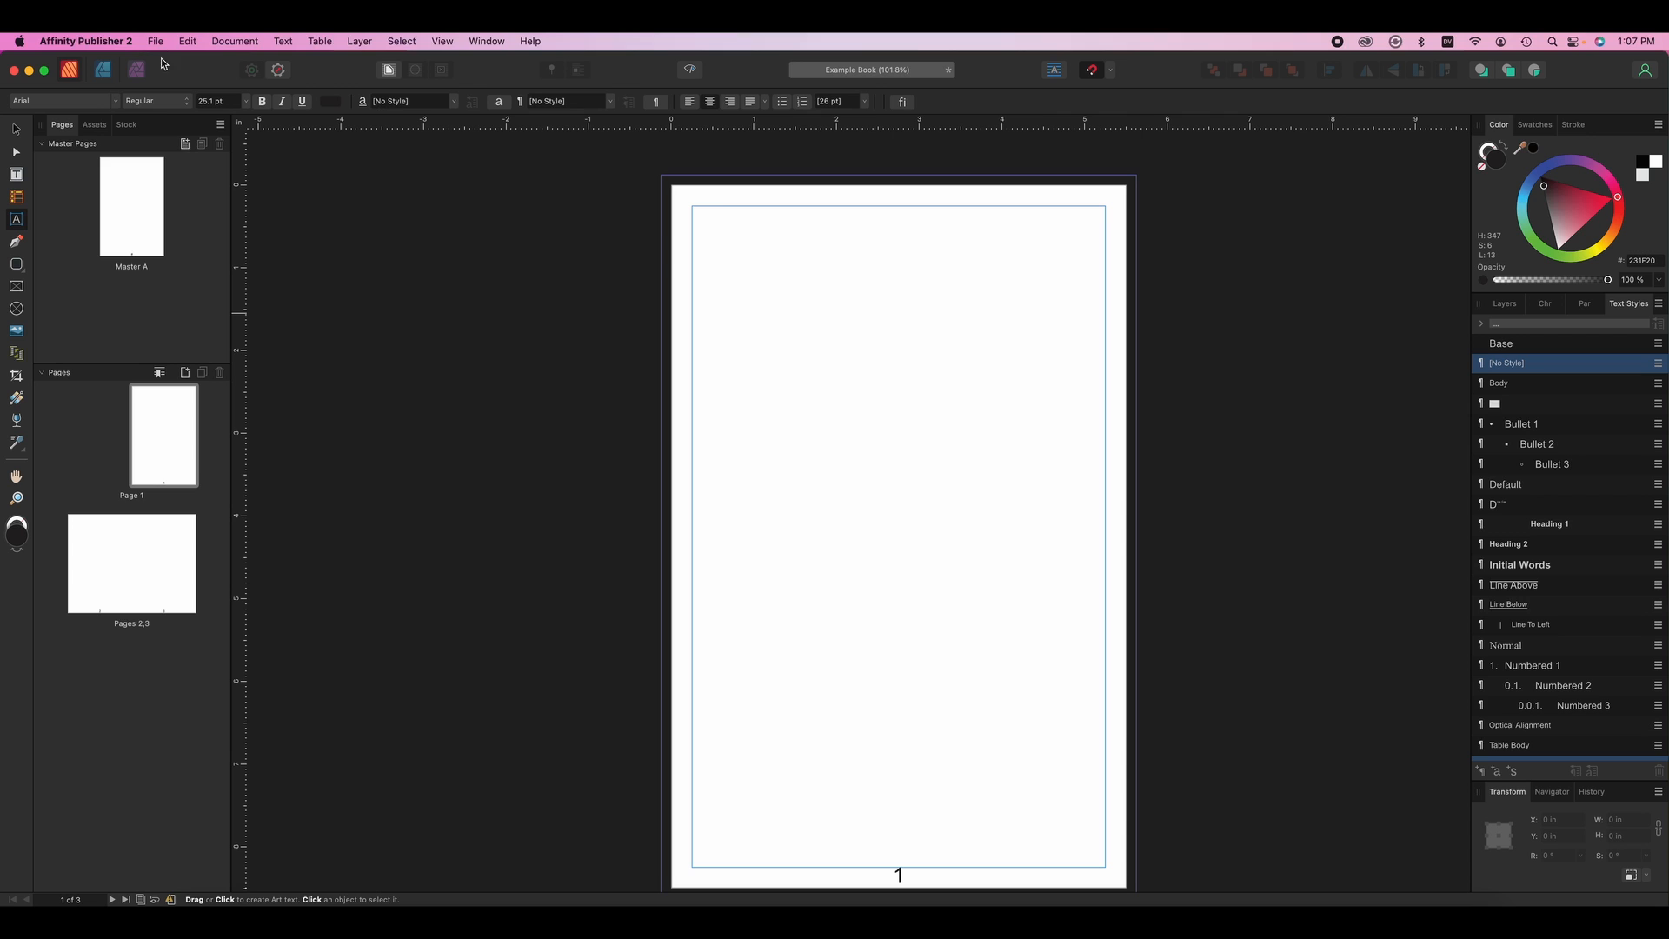
{"action": "left_click", "coordinate": [155, 40]}
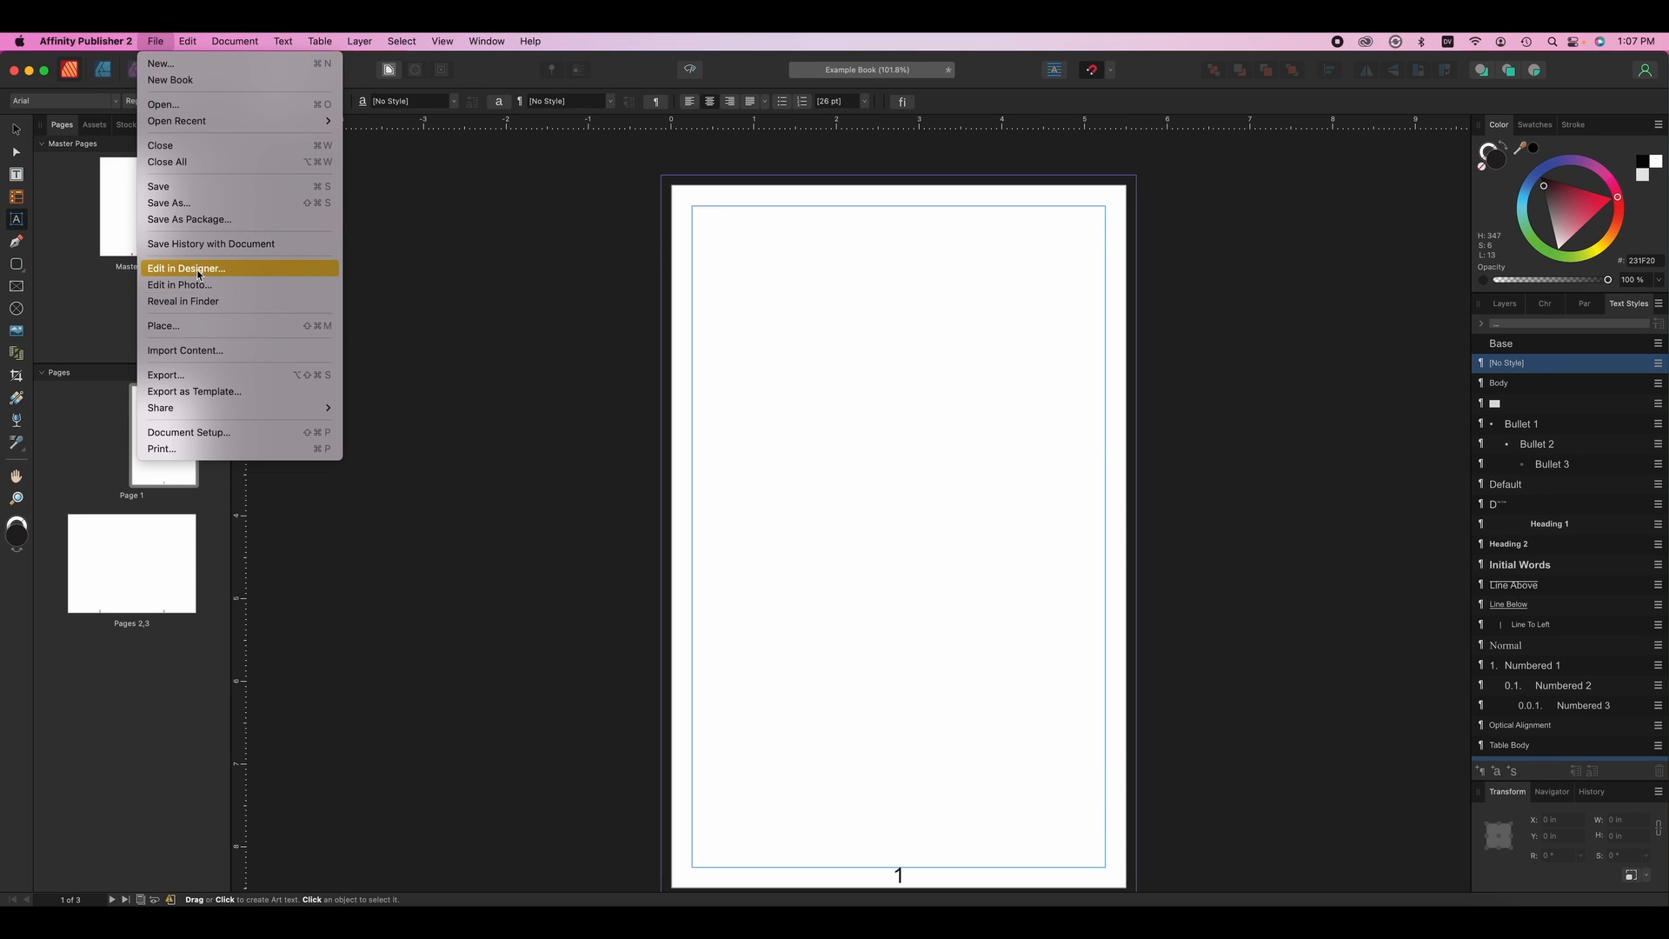
- Place Chapter1.docx in a frame across page 1's margins and autoflow it onto new pages
{"action": "left_click", "coordinate": [163, 325]}
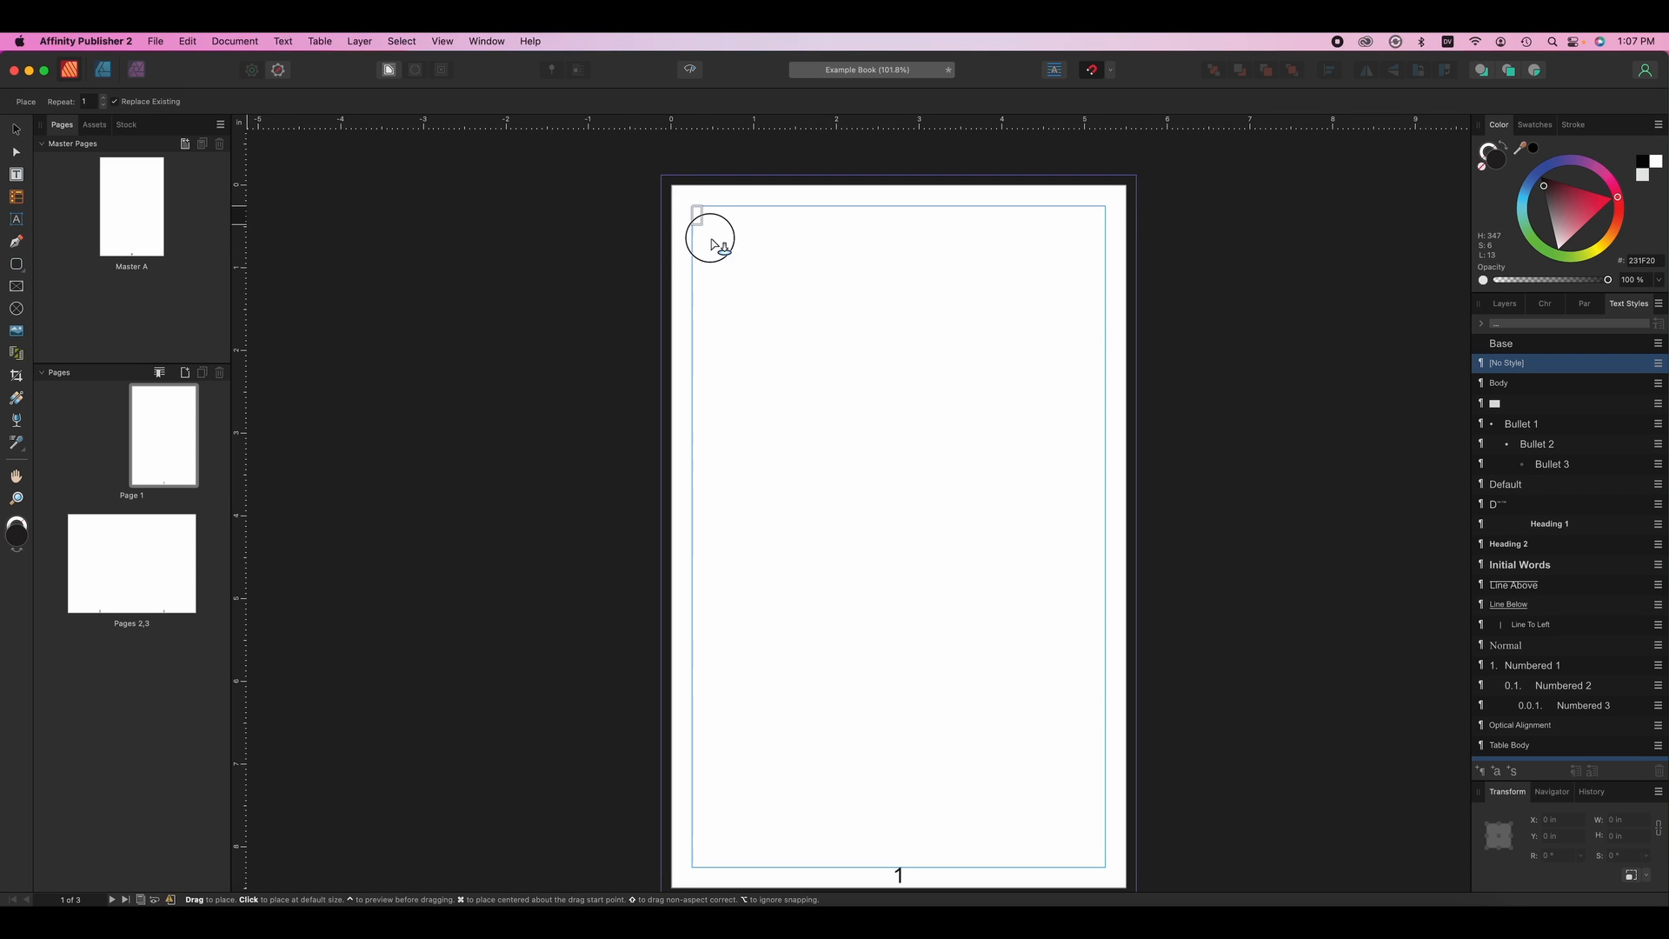
{"action": "left_click_drag", "start_coordinate": [708, 237], "coordinate": [1108, 862]}
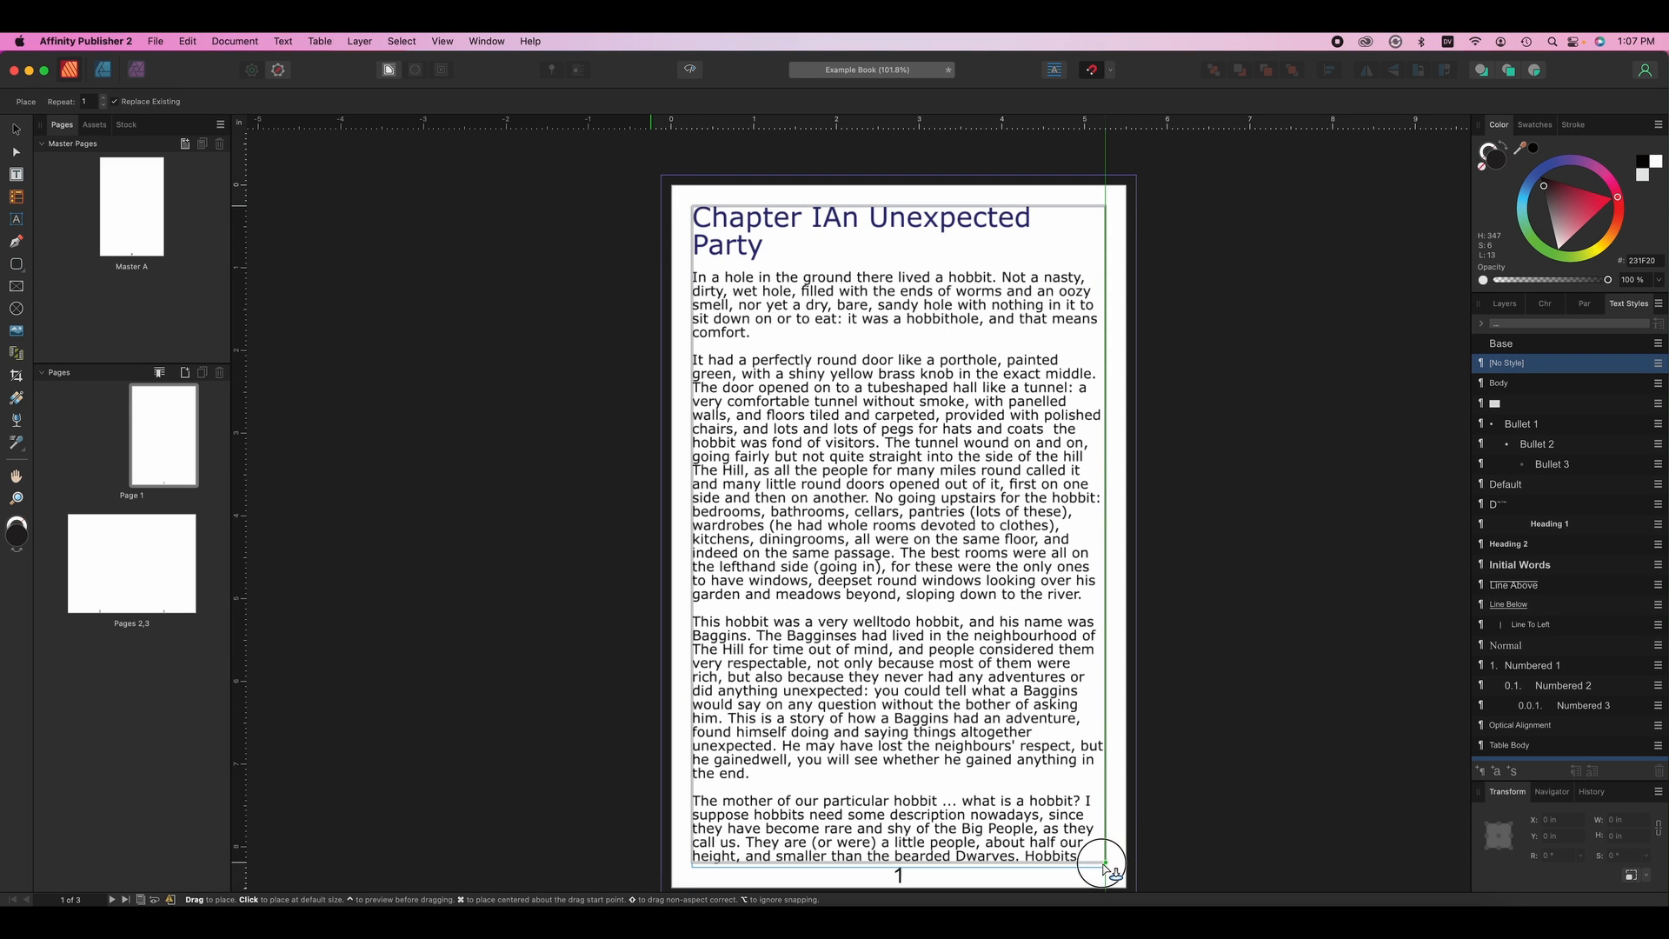
{"action": "left_click", "coordinate": [1108, 865]}
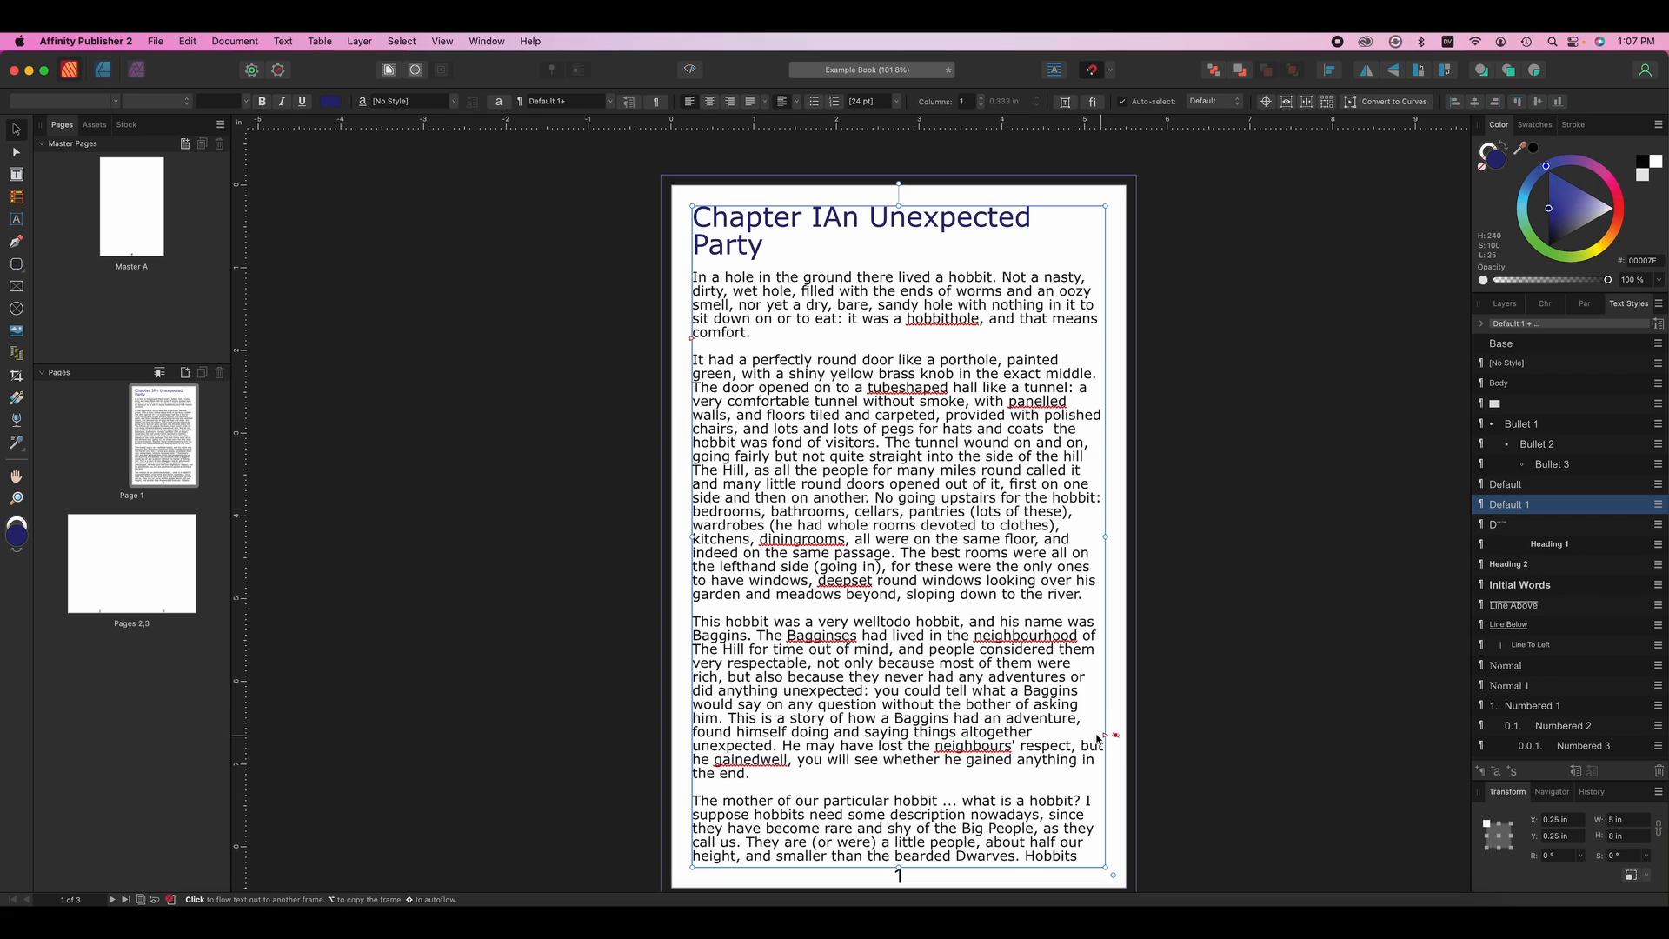
{"action": "mouse_move", "coordinate": [1107, 741]}
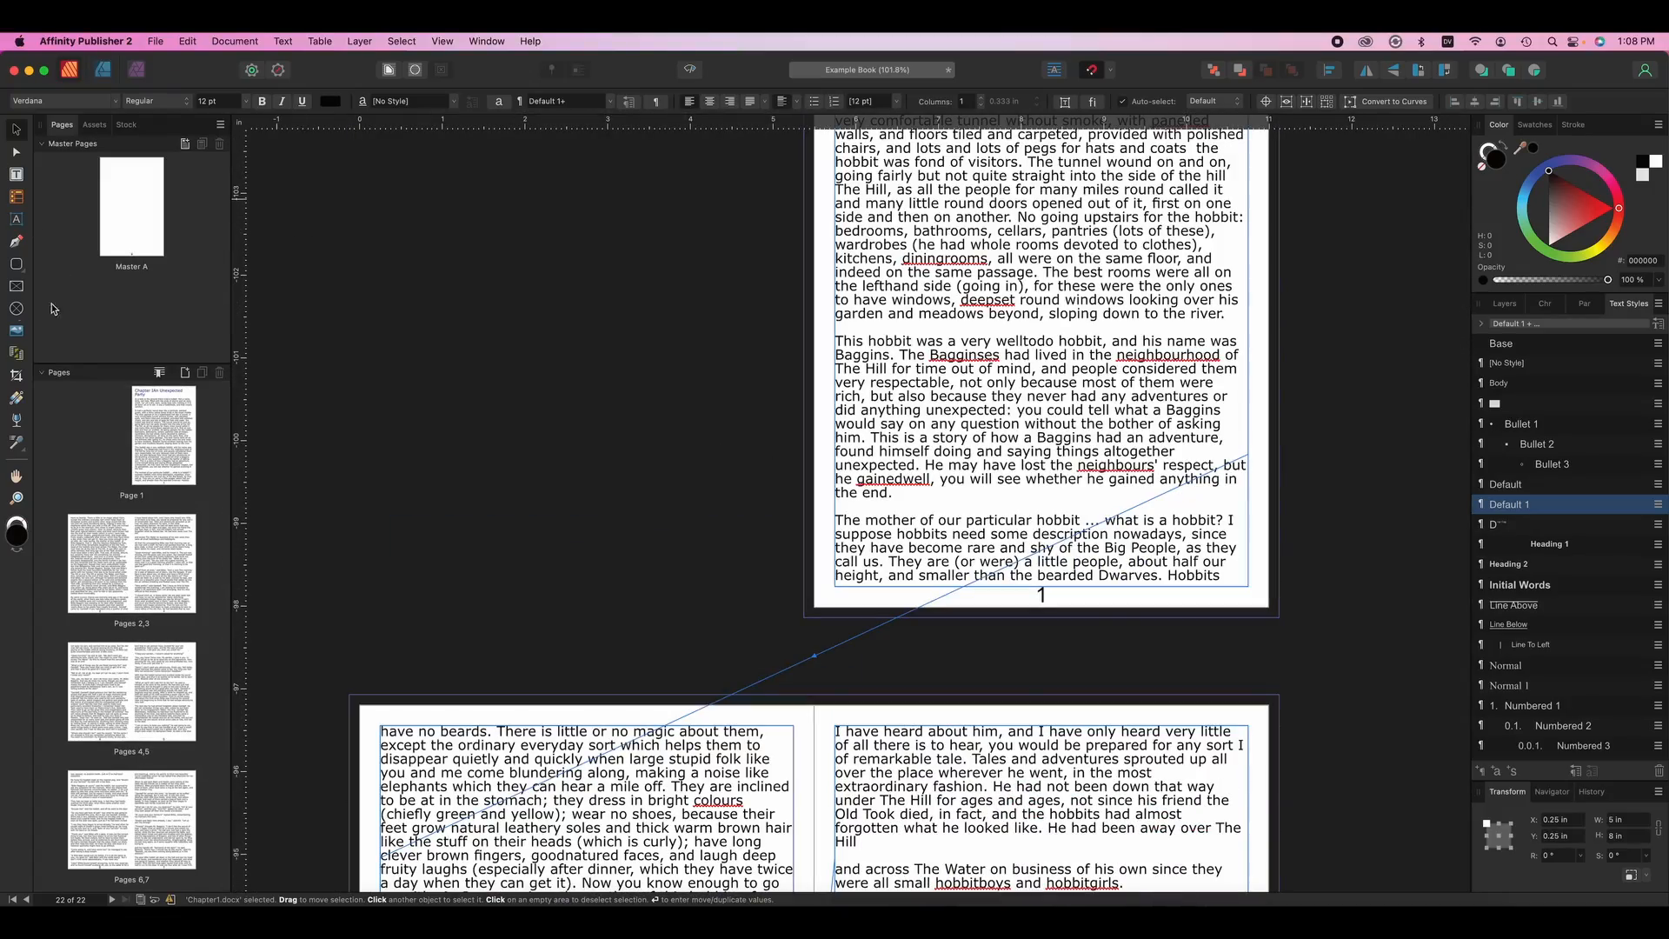
- Place the An Unexpected Party JPG into page 5's picture frame and wrap the text around it
{"action": "scroll", "scroll_direction": "down", "scroll_amount": 3}
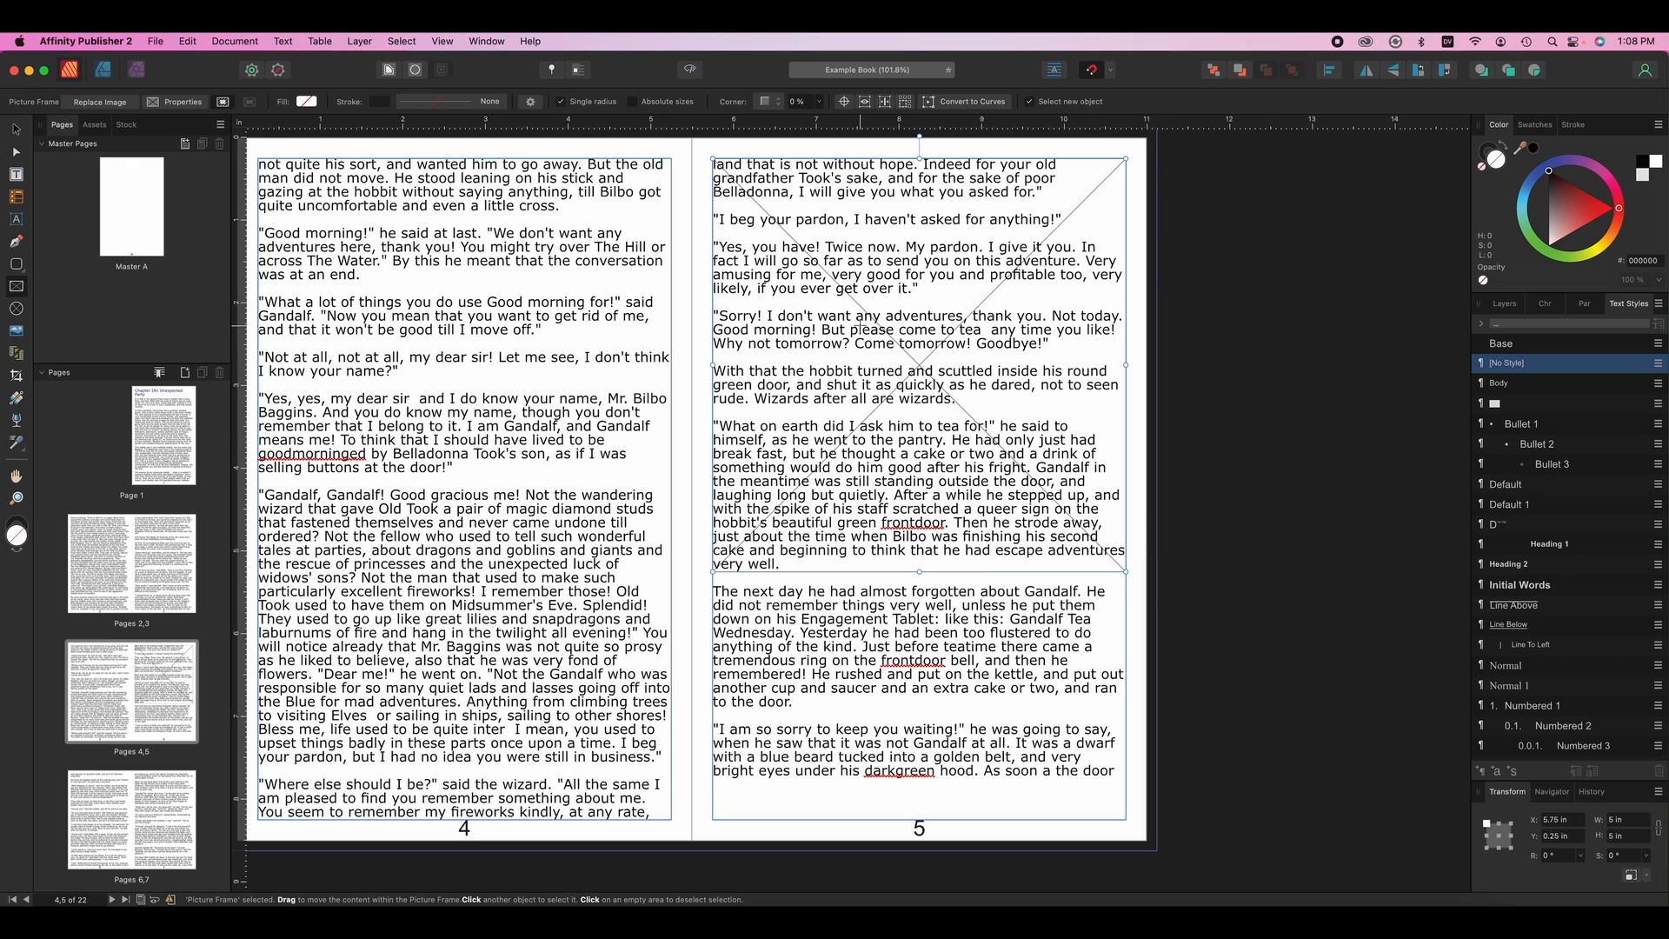
{"action": "left_click", "coordinate": [154, 40]}
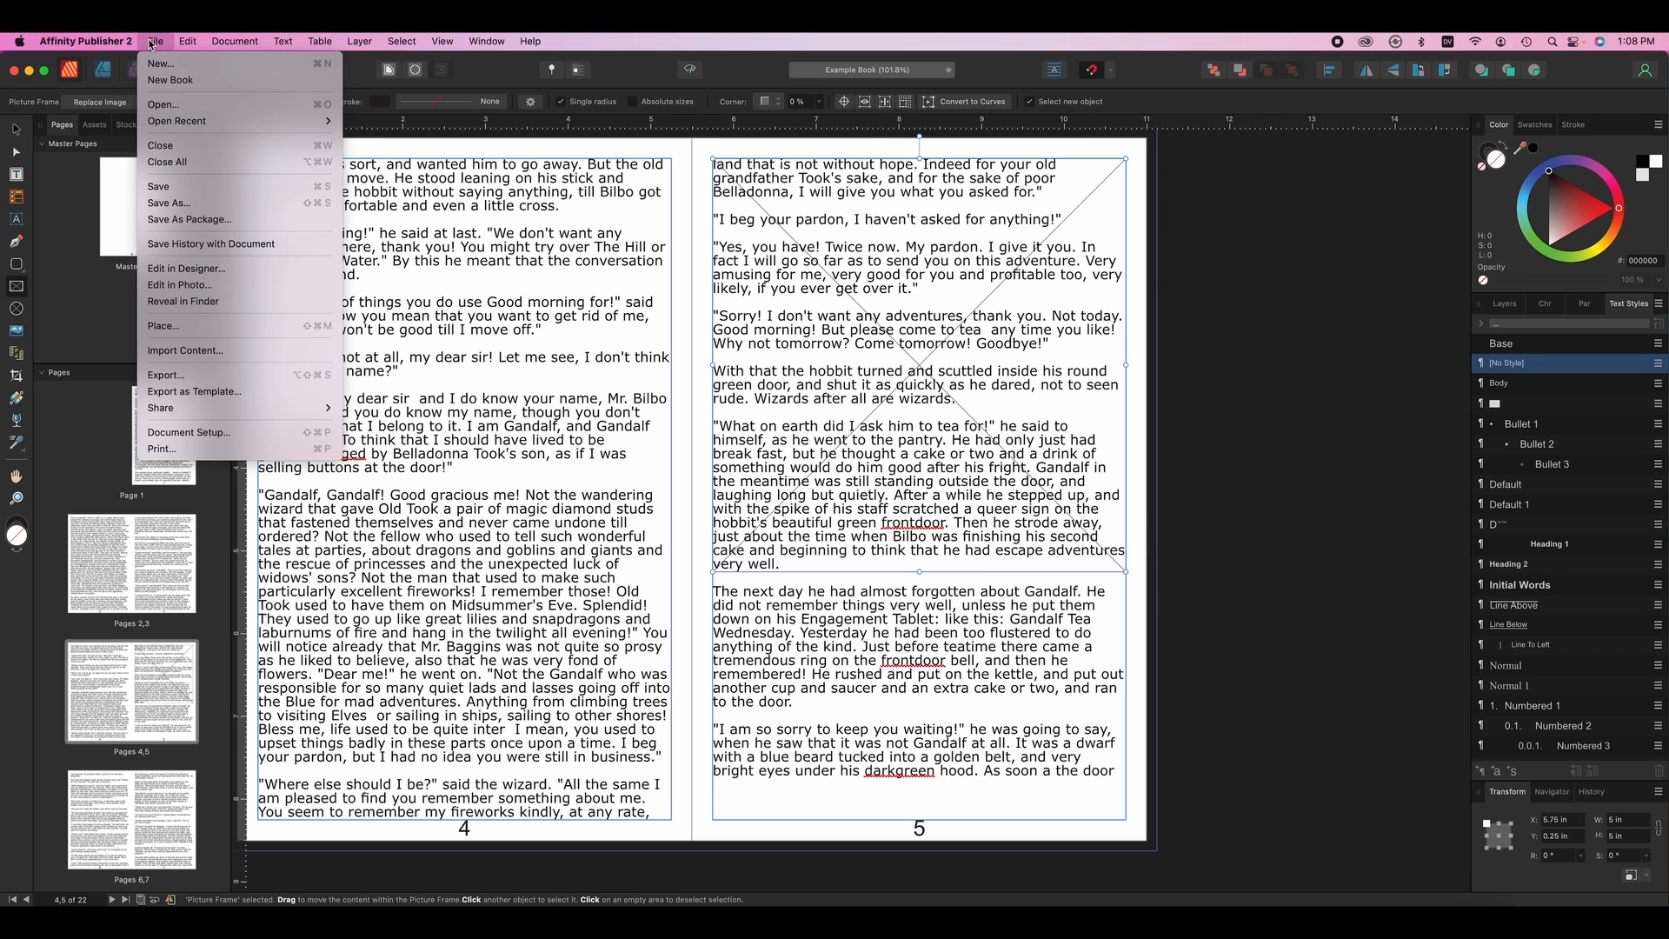
{"action": "left_click", "coordinate": [163, 325]}
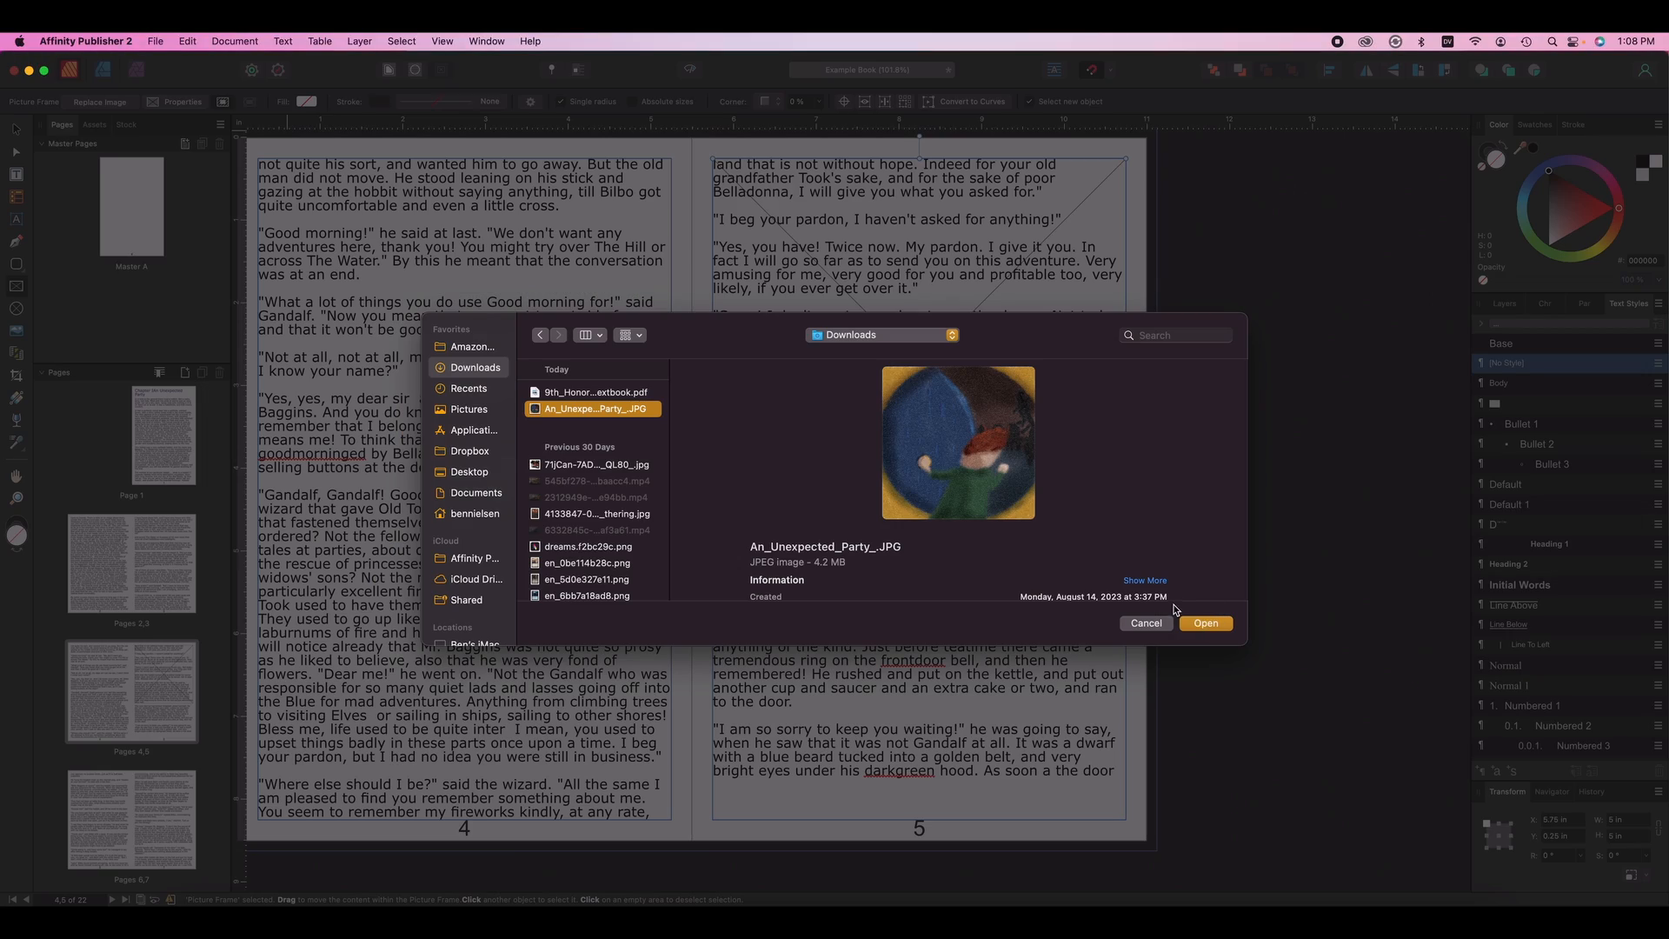
{"action": "left_click", "coordinate": [1203, 622]}
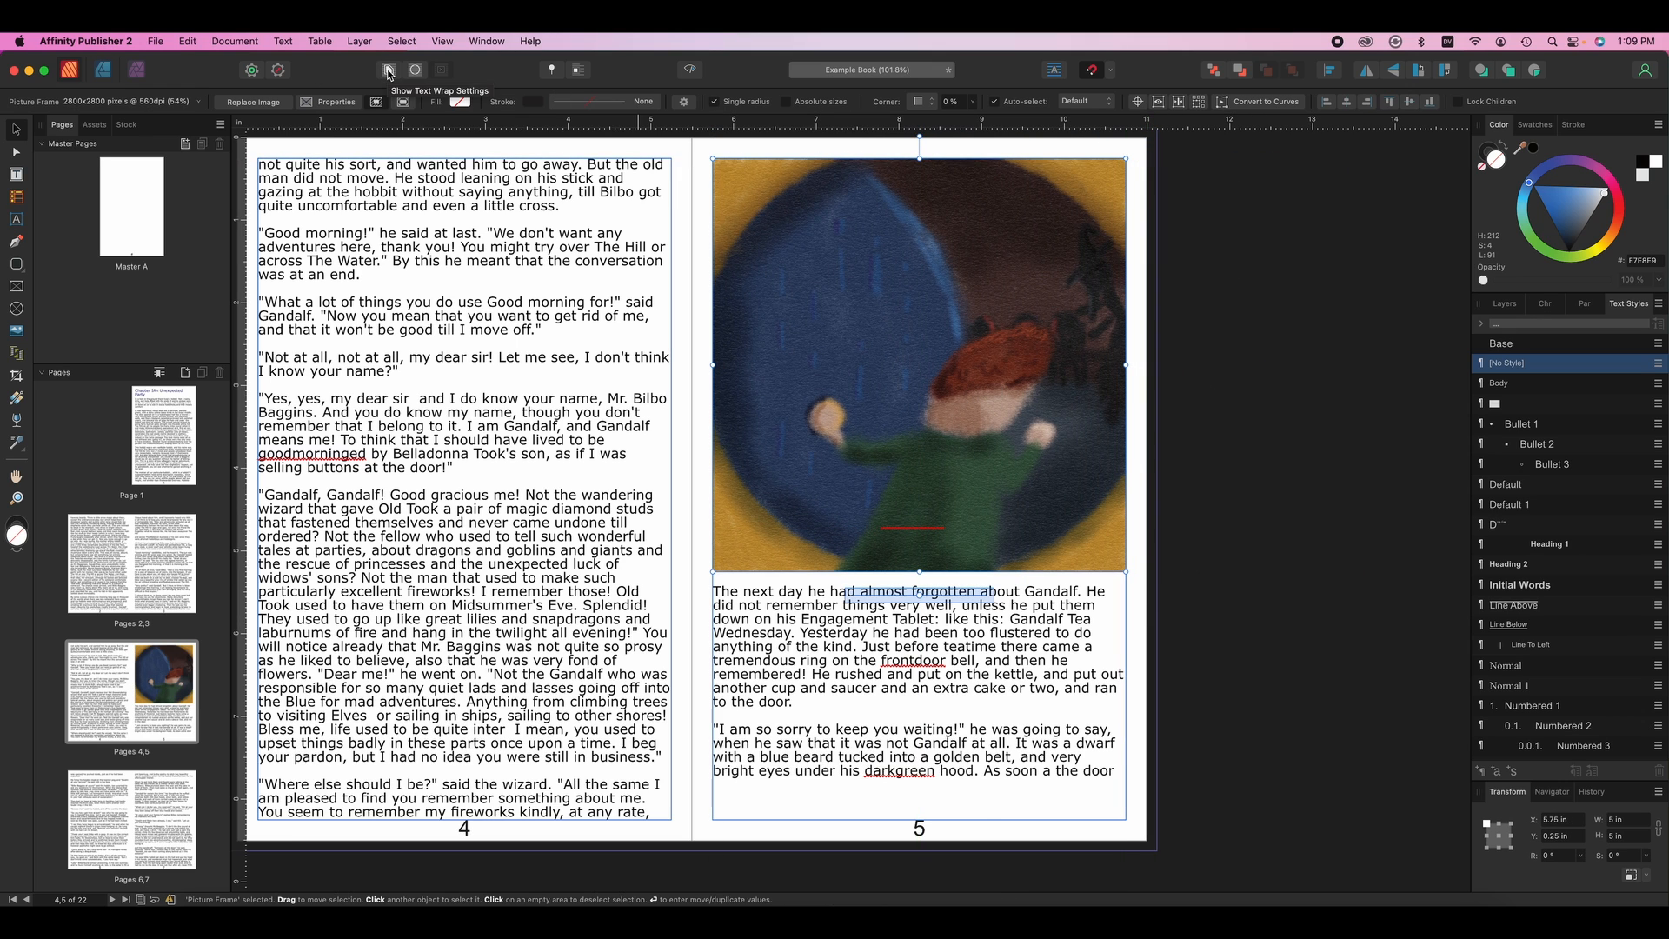
{"action": "left_click", "coordinate": [387, 69]}
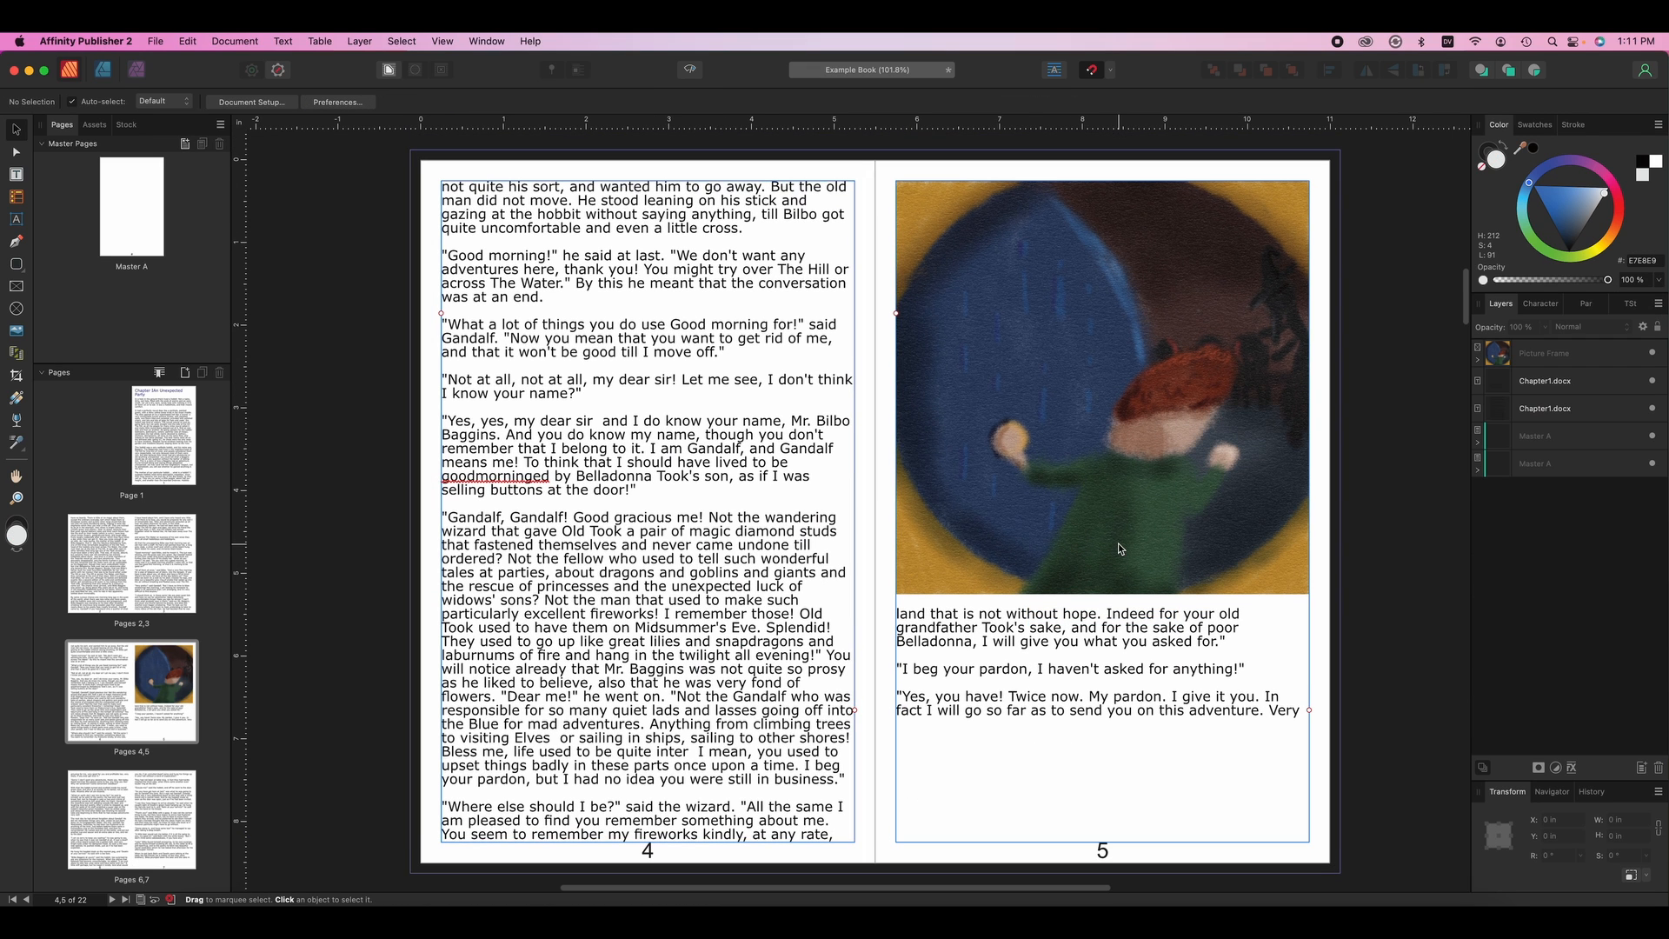
- Scale and reposition the Bilbo image in its frame, then crop the frame to a shorter band
{"action": "left_click", "coordinate": [1103, 388]}
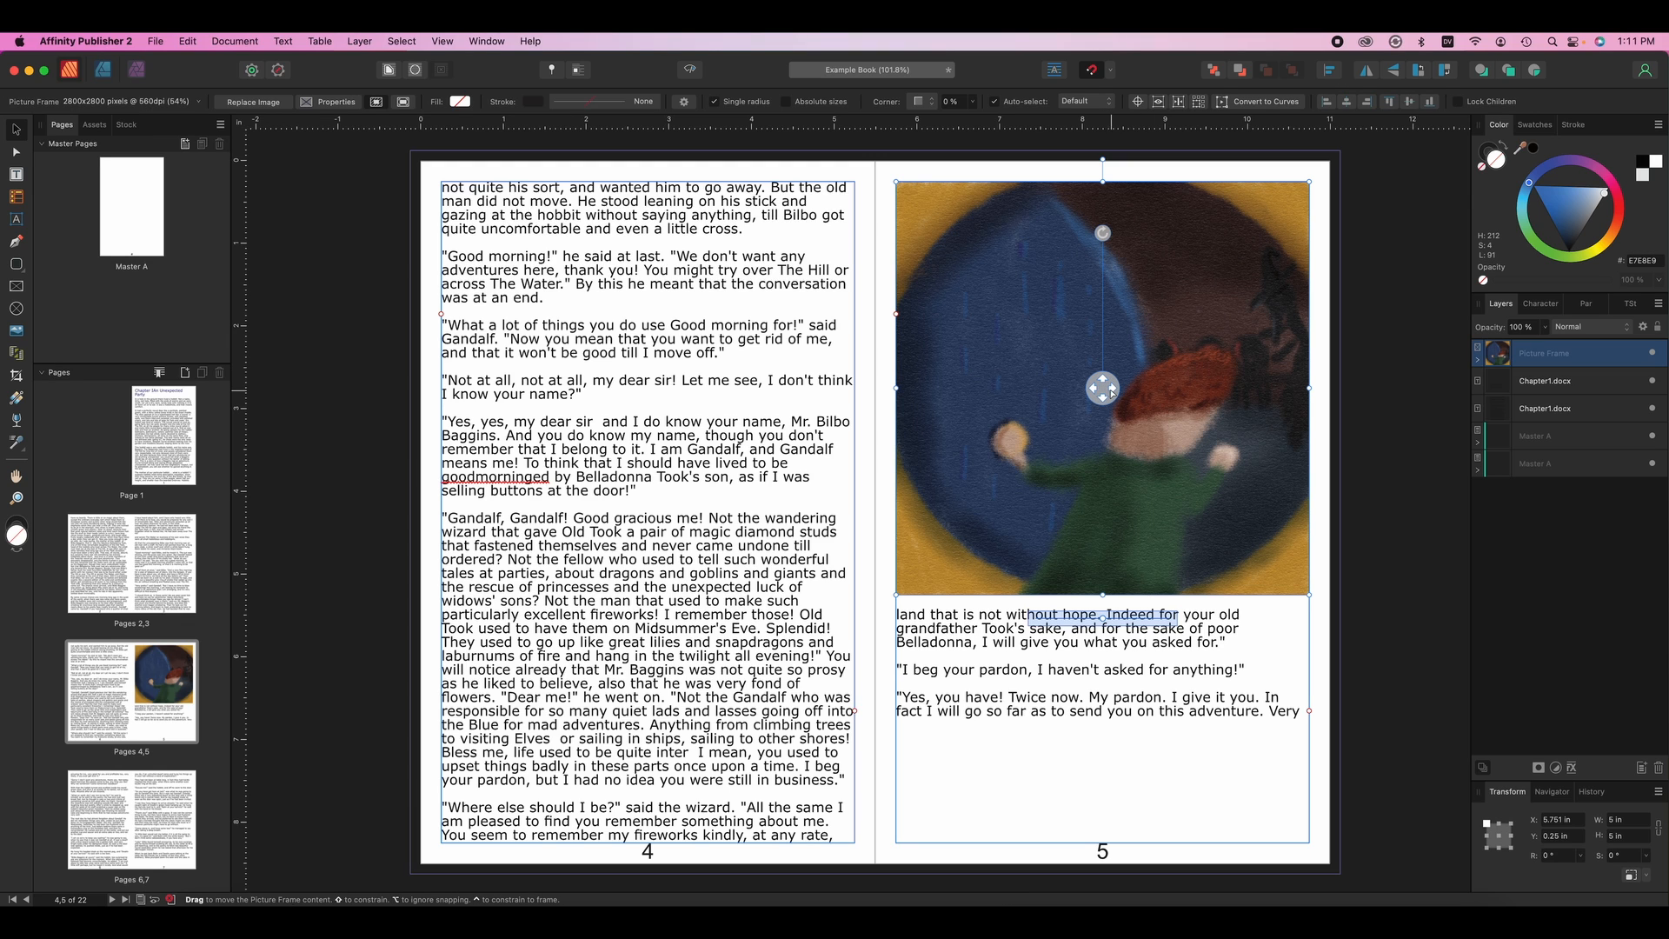
{"action": "left_click_drag", "start_coordinate": [1105, 390], "coordinate": [1046, 379]}
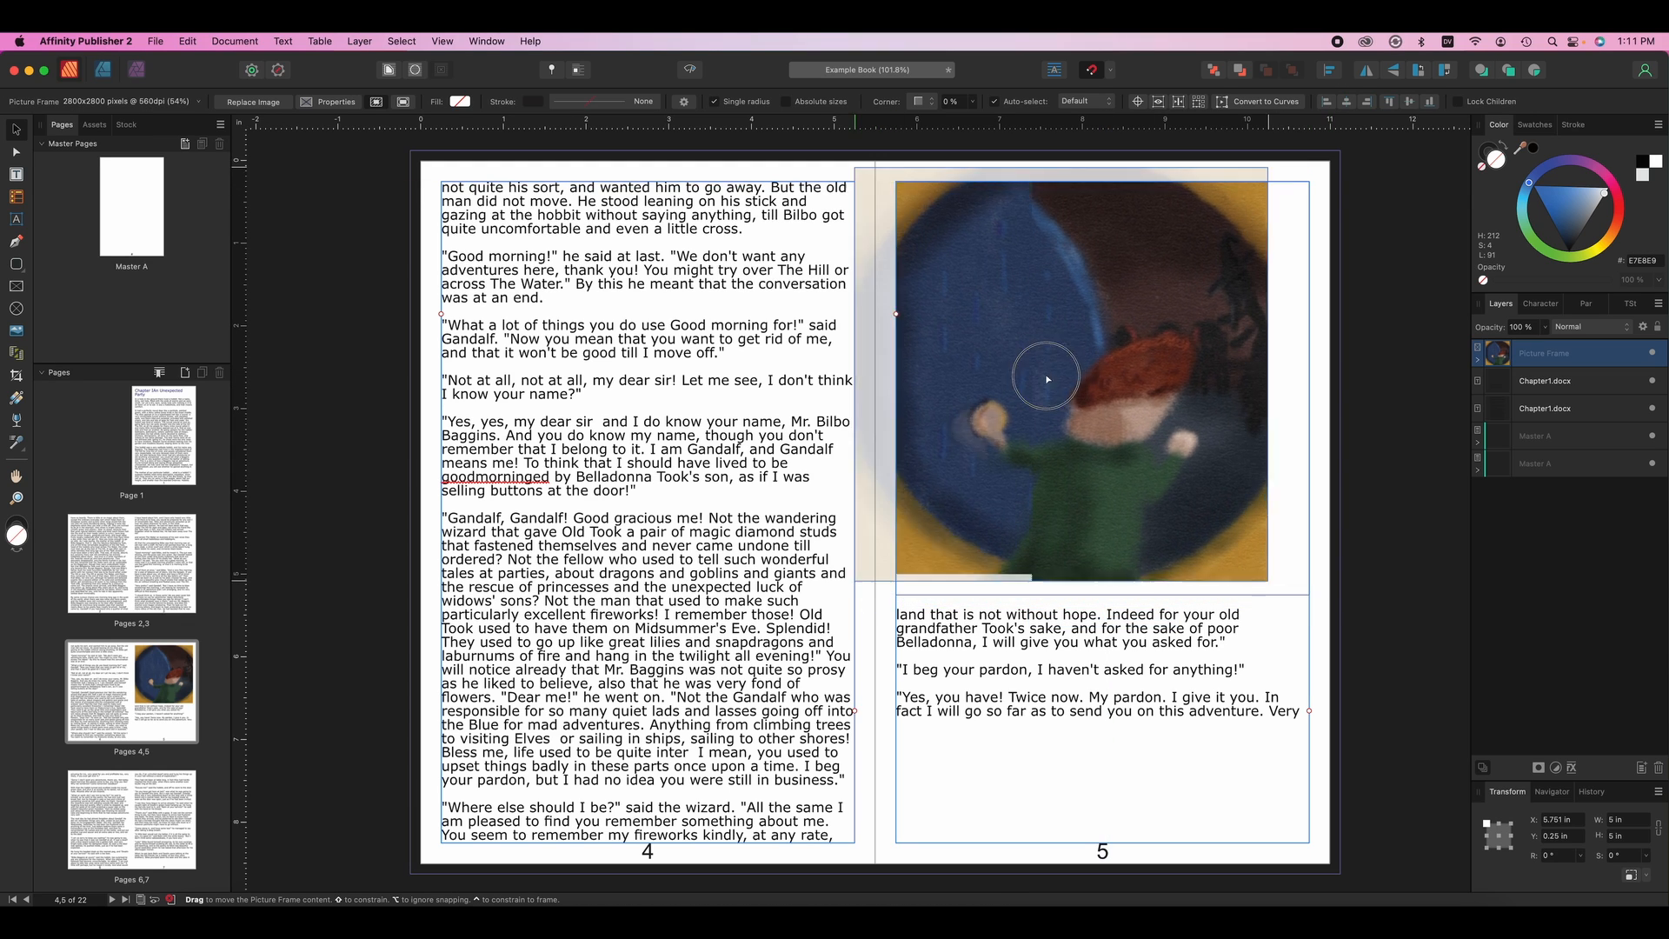
{"action": "left_click_drag", "start_coordinate": [1046, 379], "coordinate": [1094, 391]}
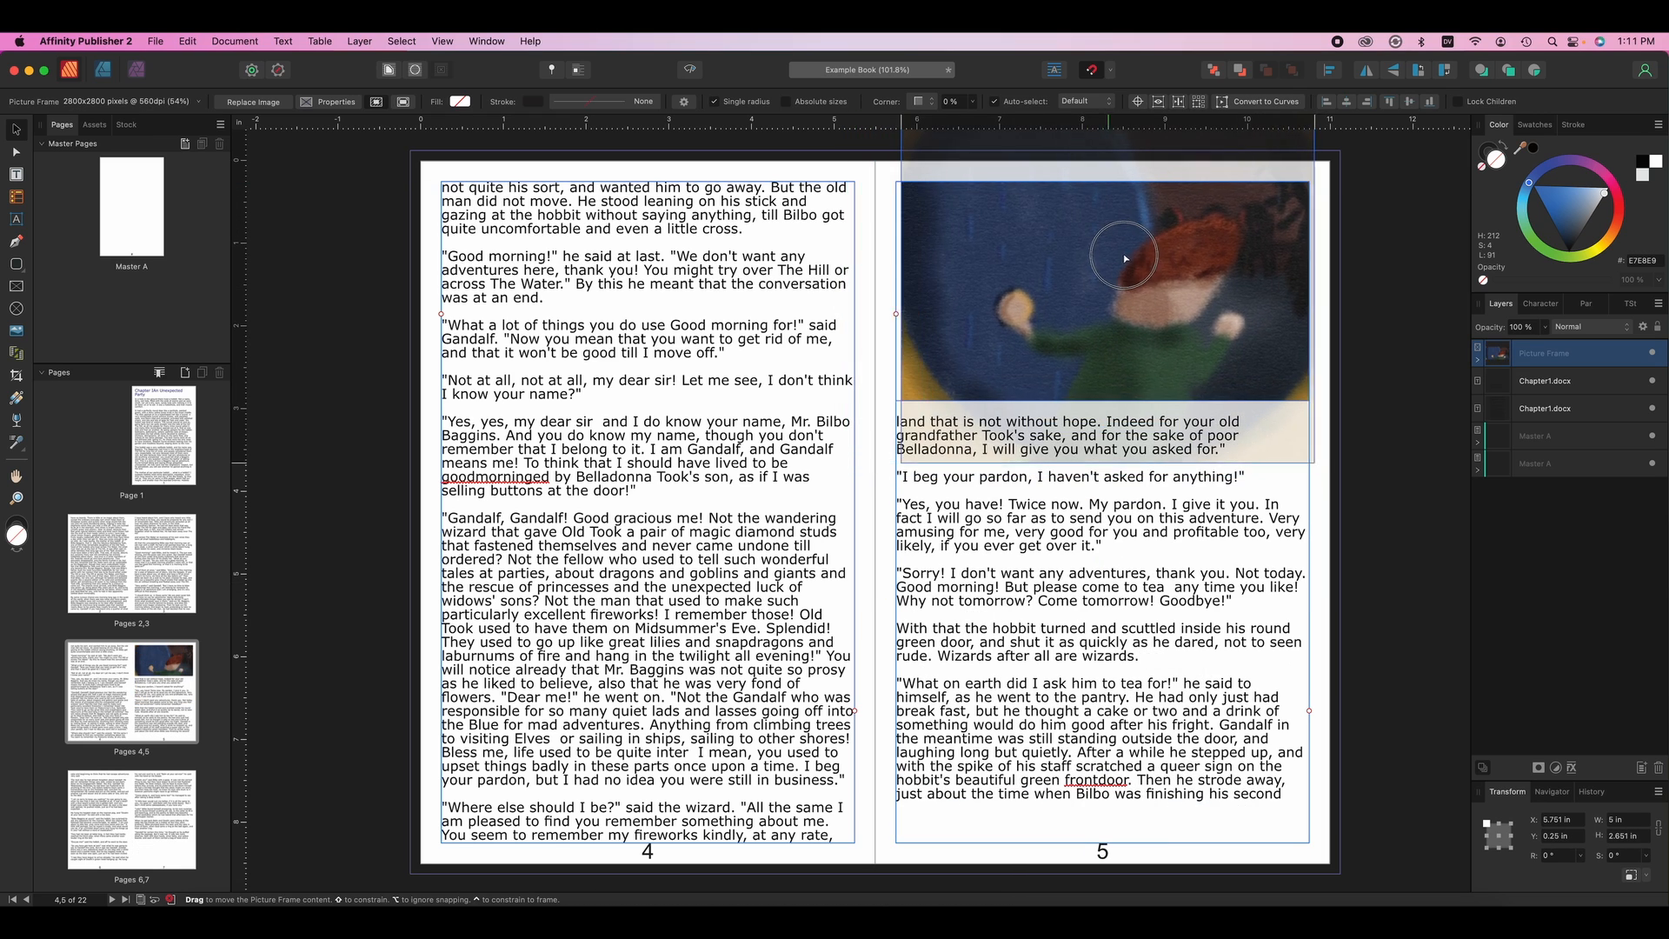
{"action": "left_click_drag", "start_coordinate": [1124, 259], "coordinate": [1109, 272]}
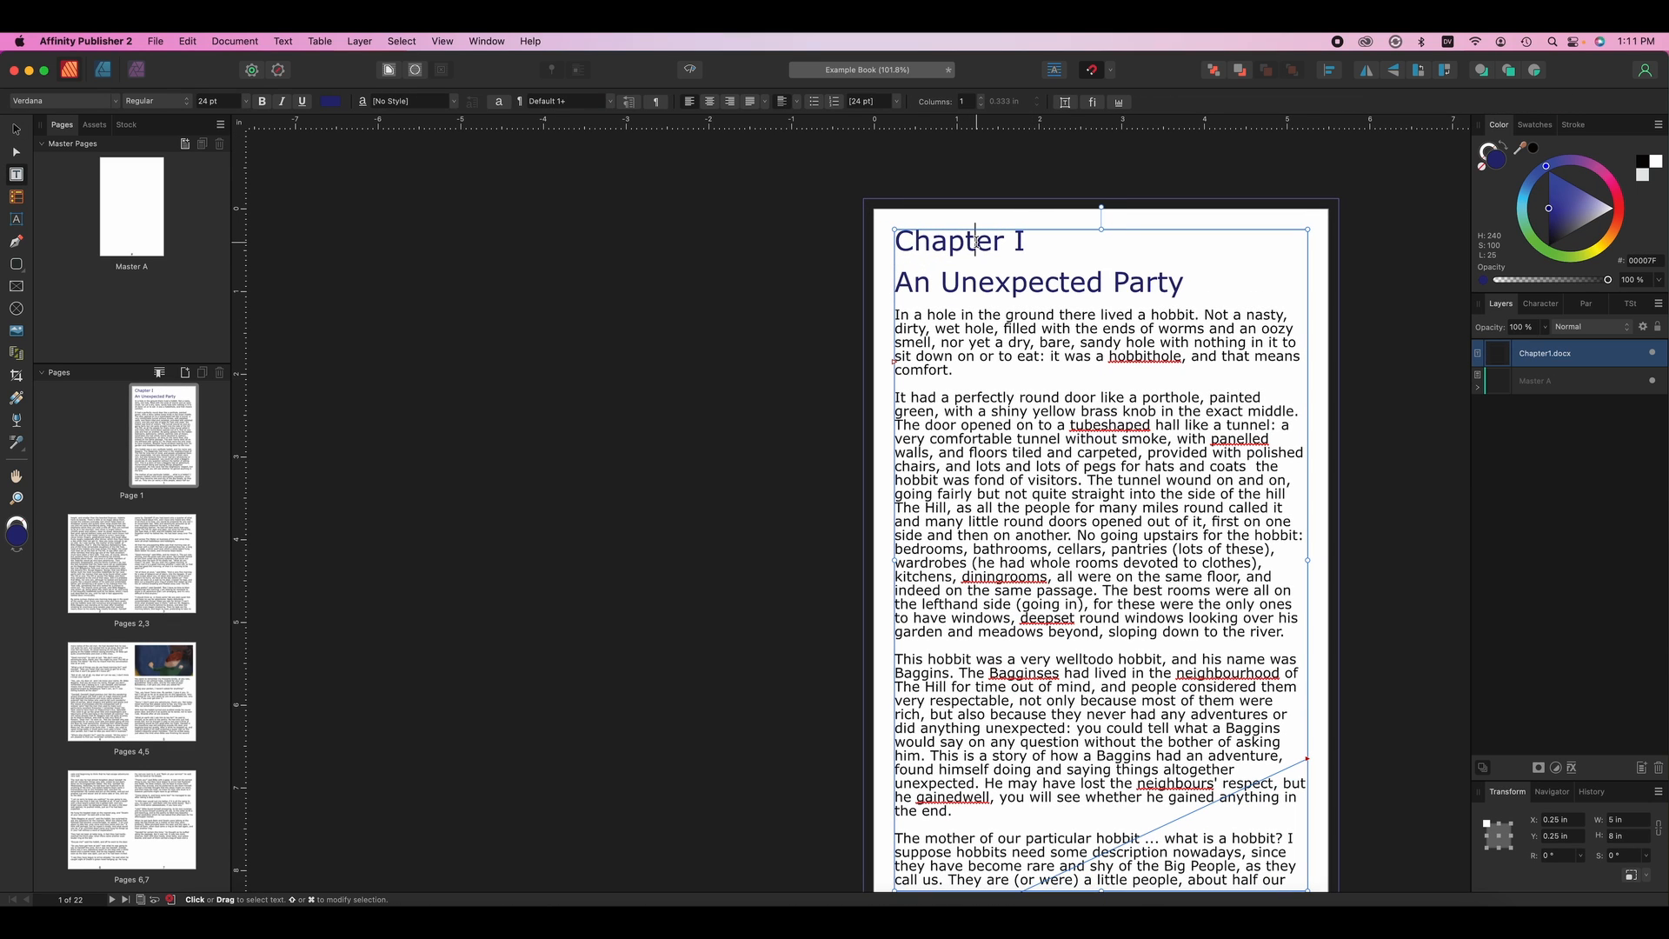
- Create a new paragraph style from the selected Chapter I heading line on page 1
{"action": "left_click", "coordinate": [1629, 303]}
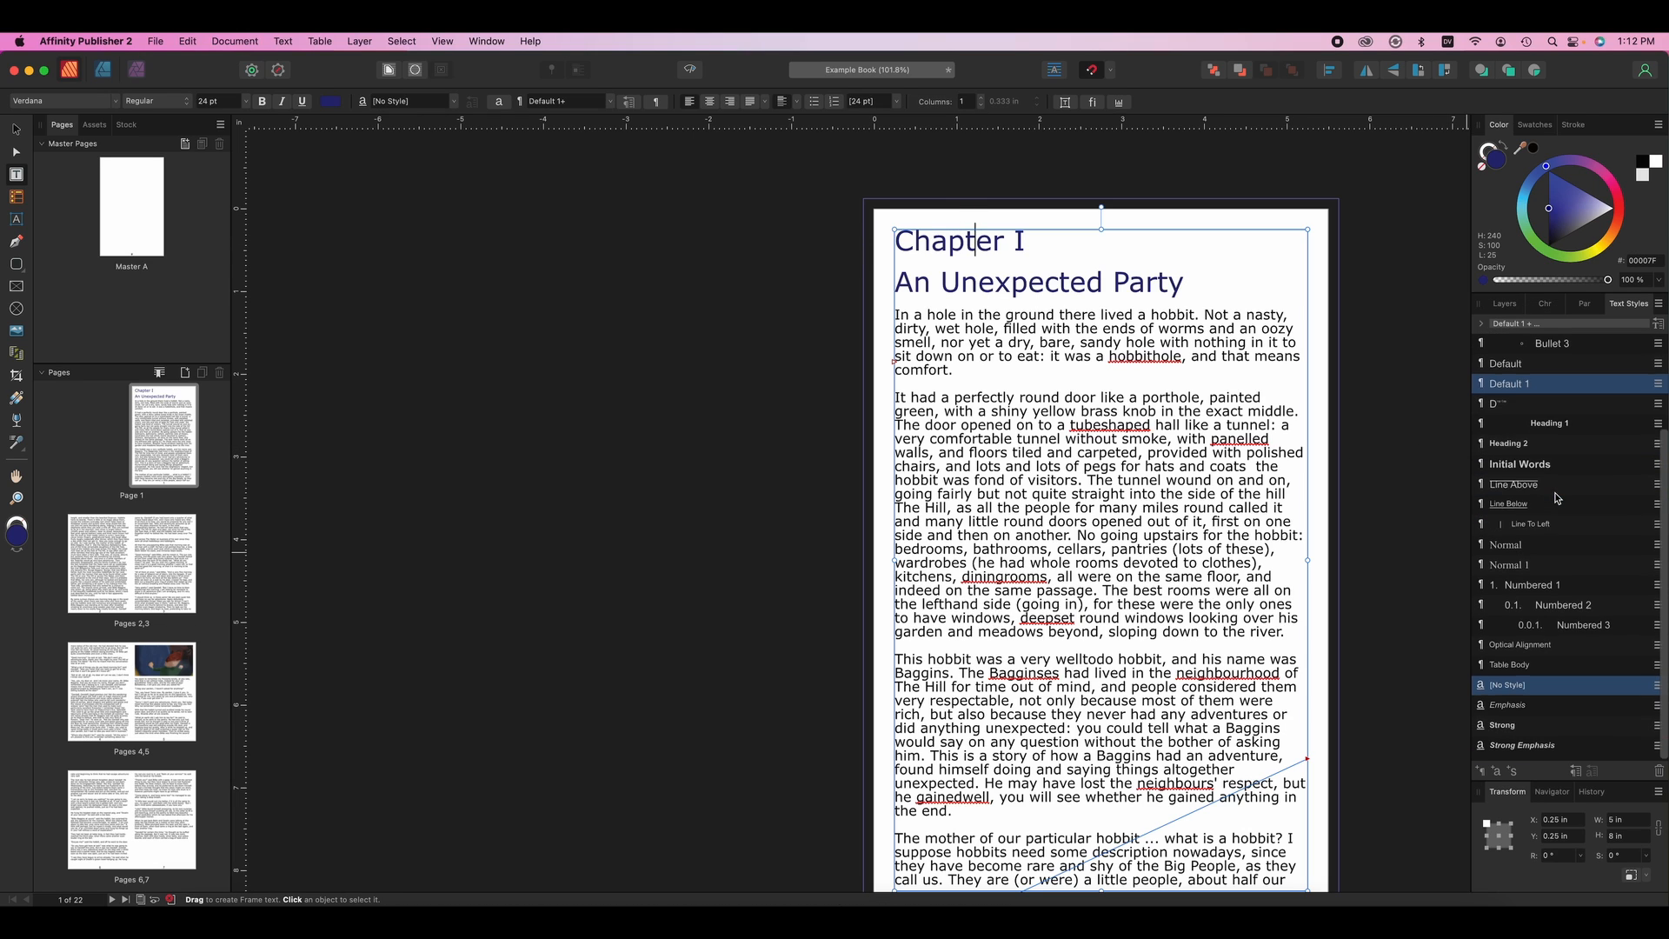
{"action": "left_click", "coordinate": [1522, 750]}
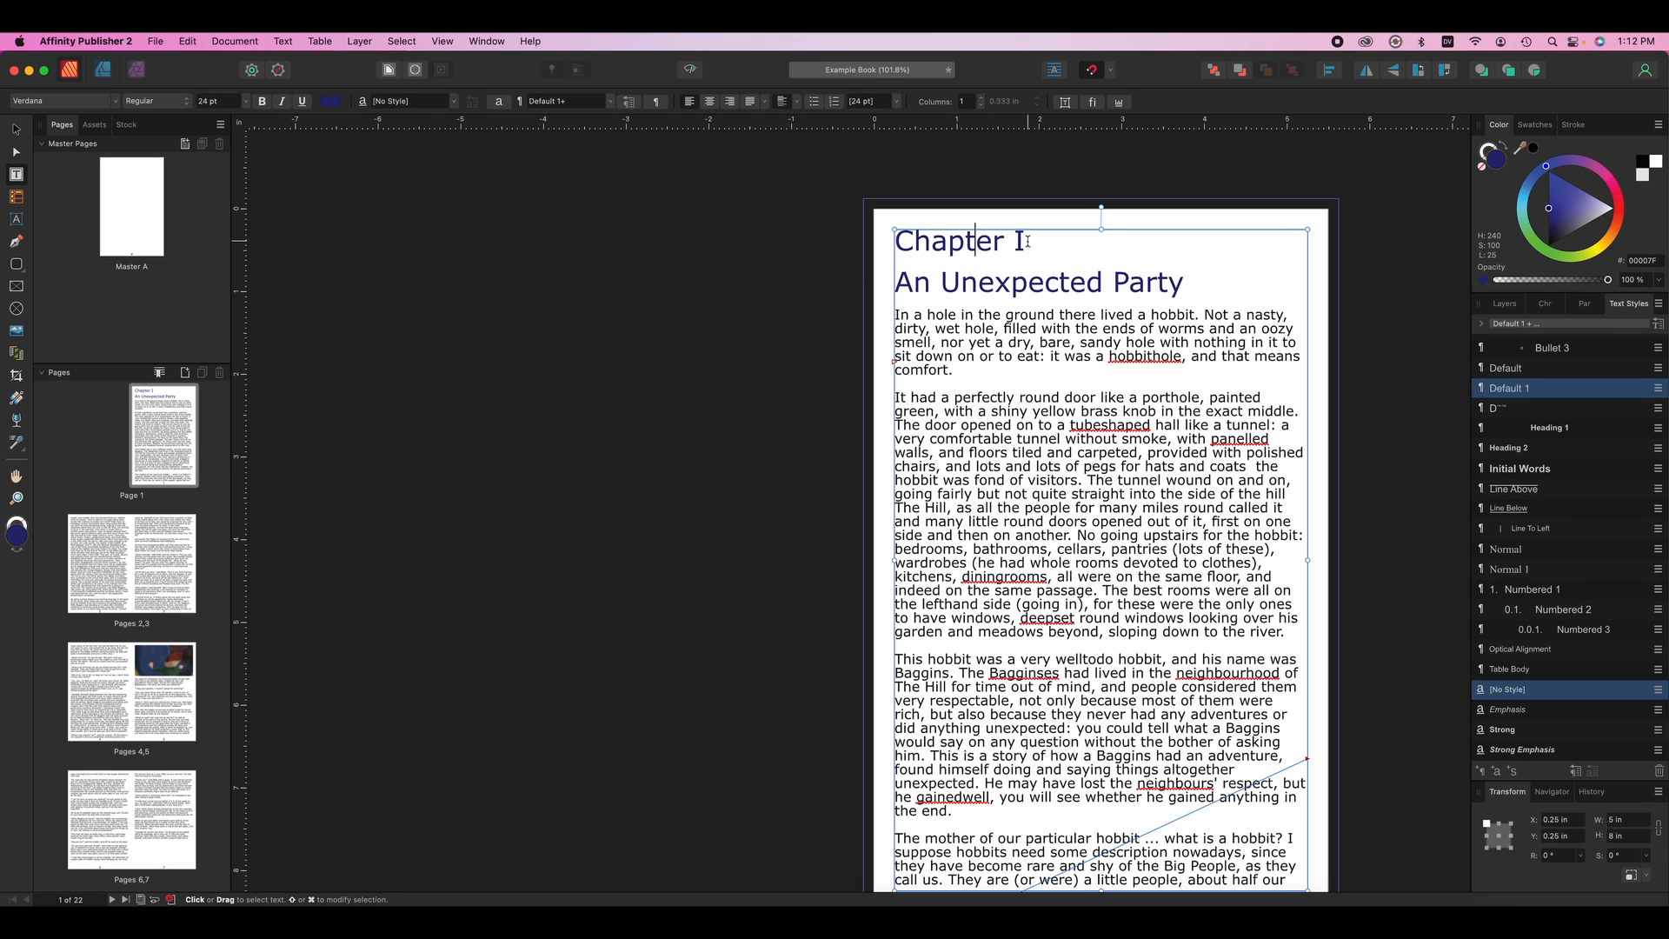
{"action": "triple_click", "coordinate": [953, 240]}
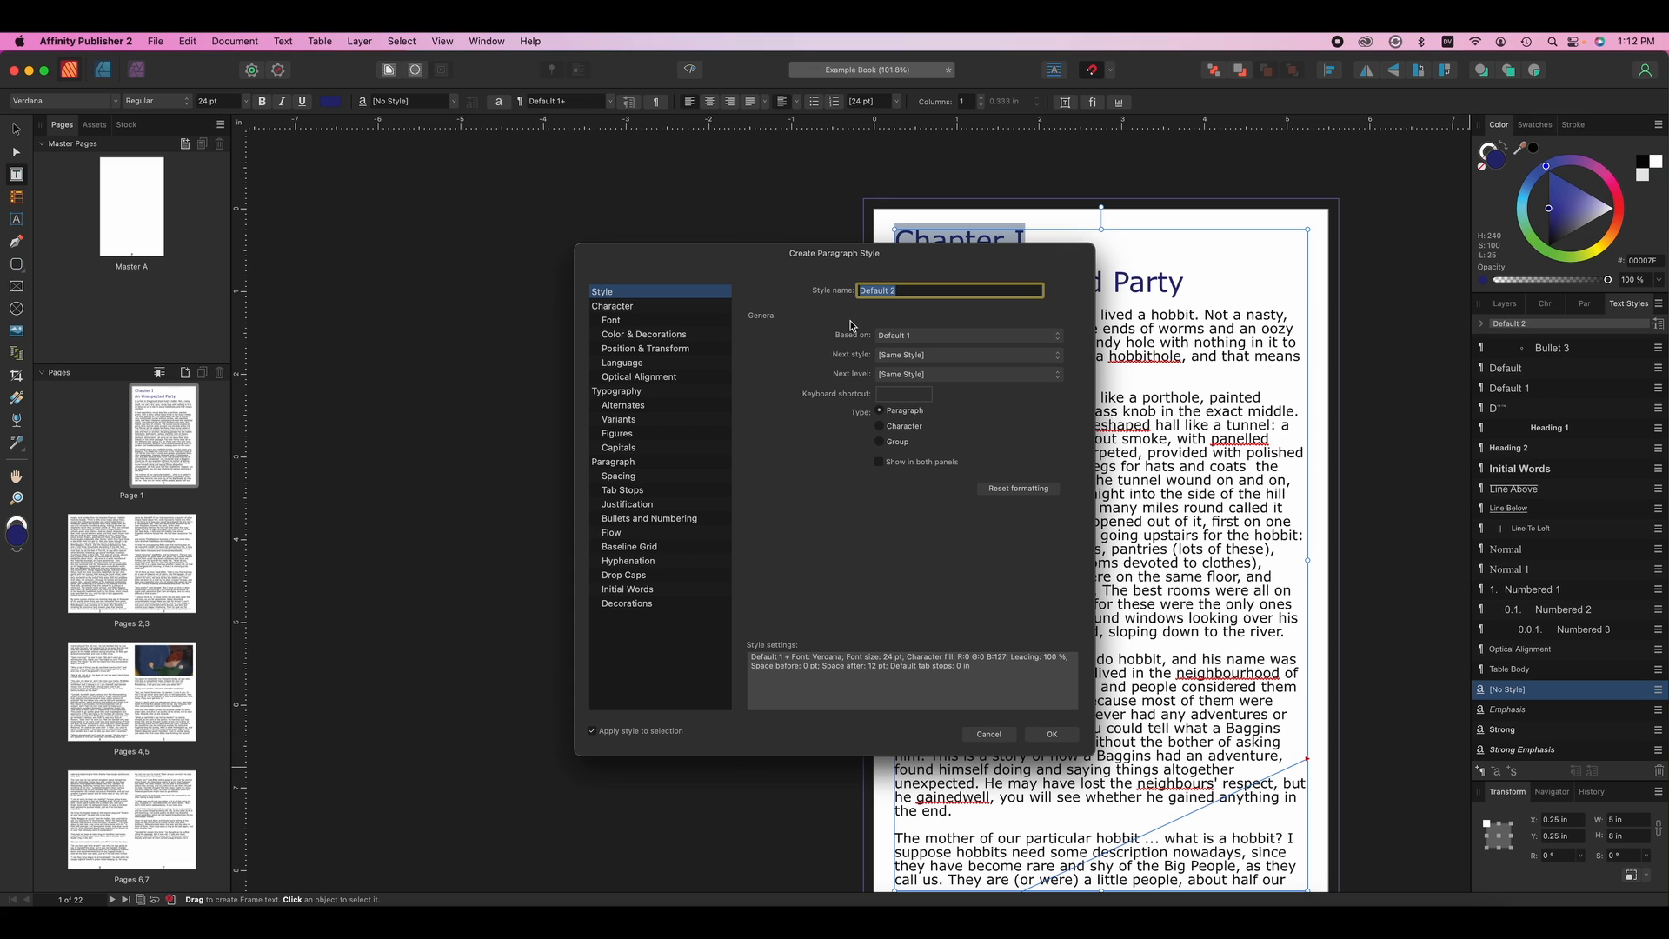
{"action": "left_click", "coordinate": [1051, 733]}
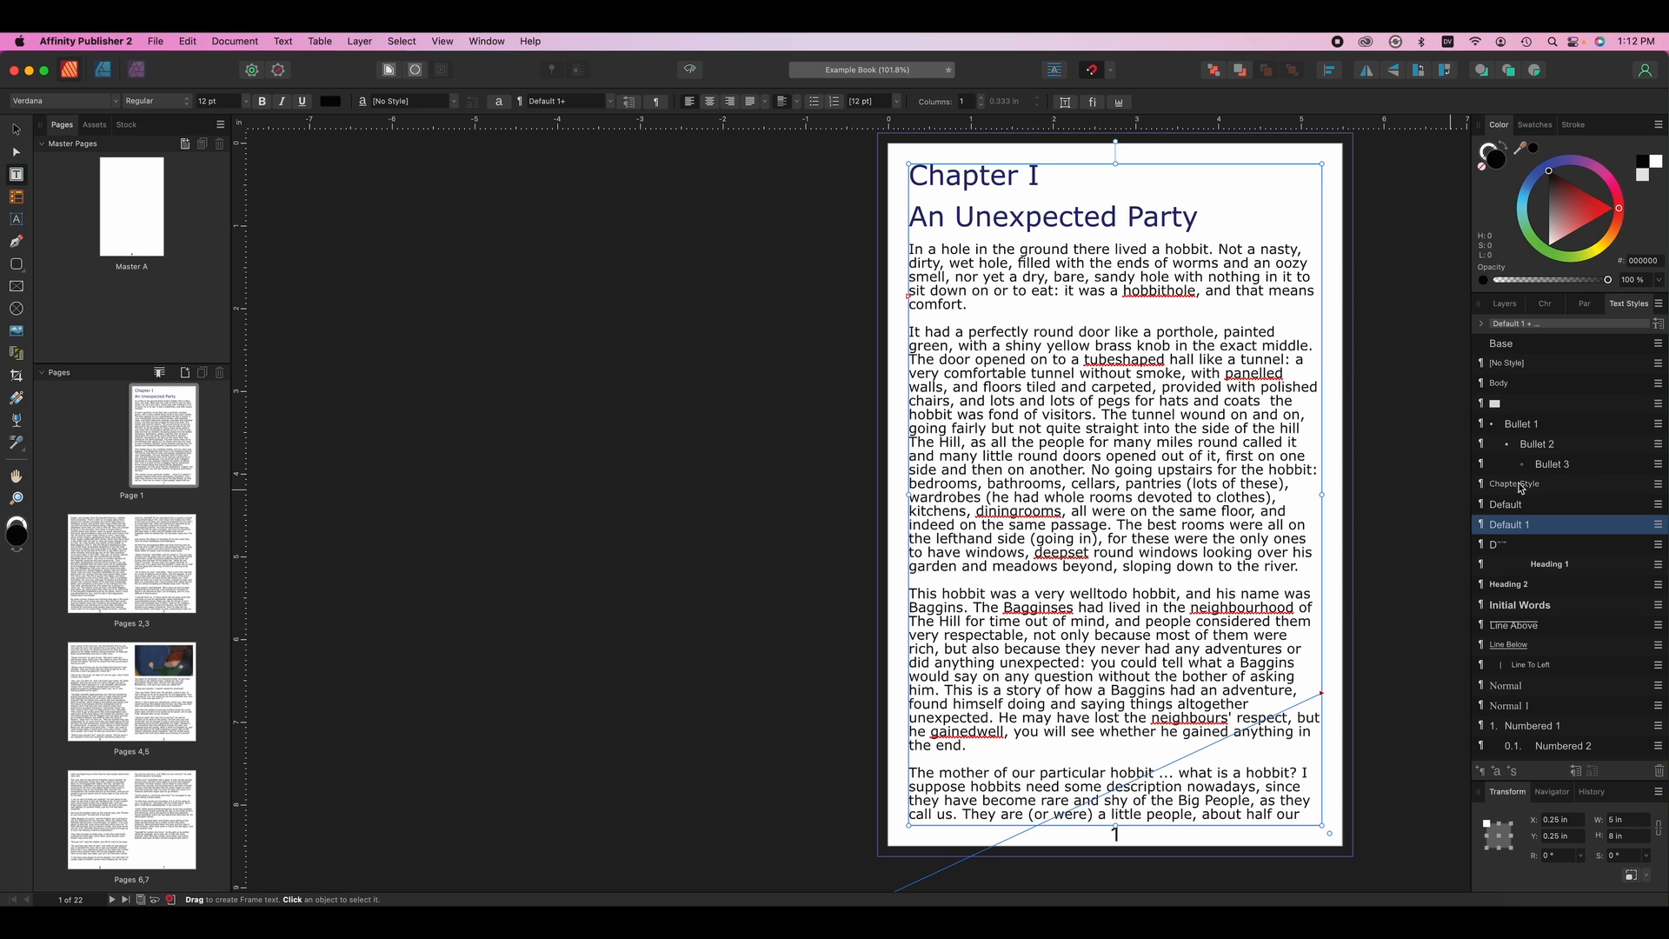
- Edit the new style into 'Chapter Style' using the Quicksand font
{"action": "right_click", "coordinate": [1513, 481]}
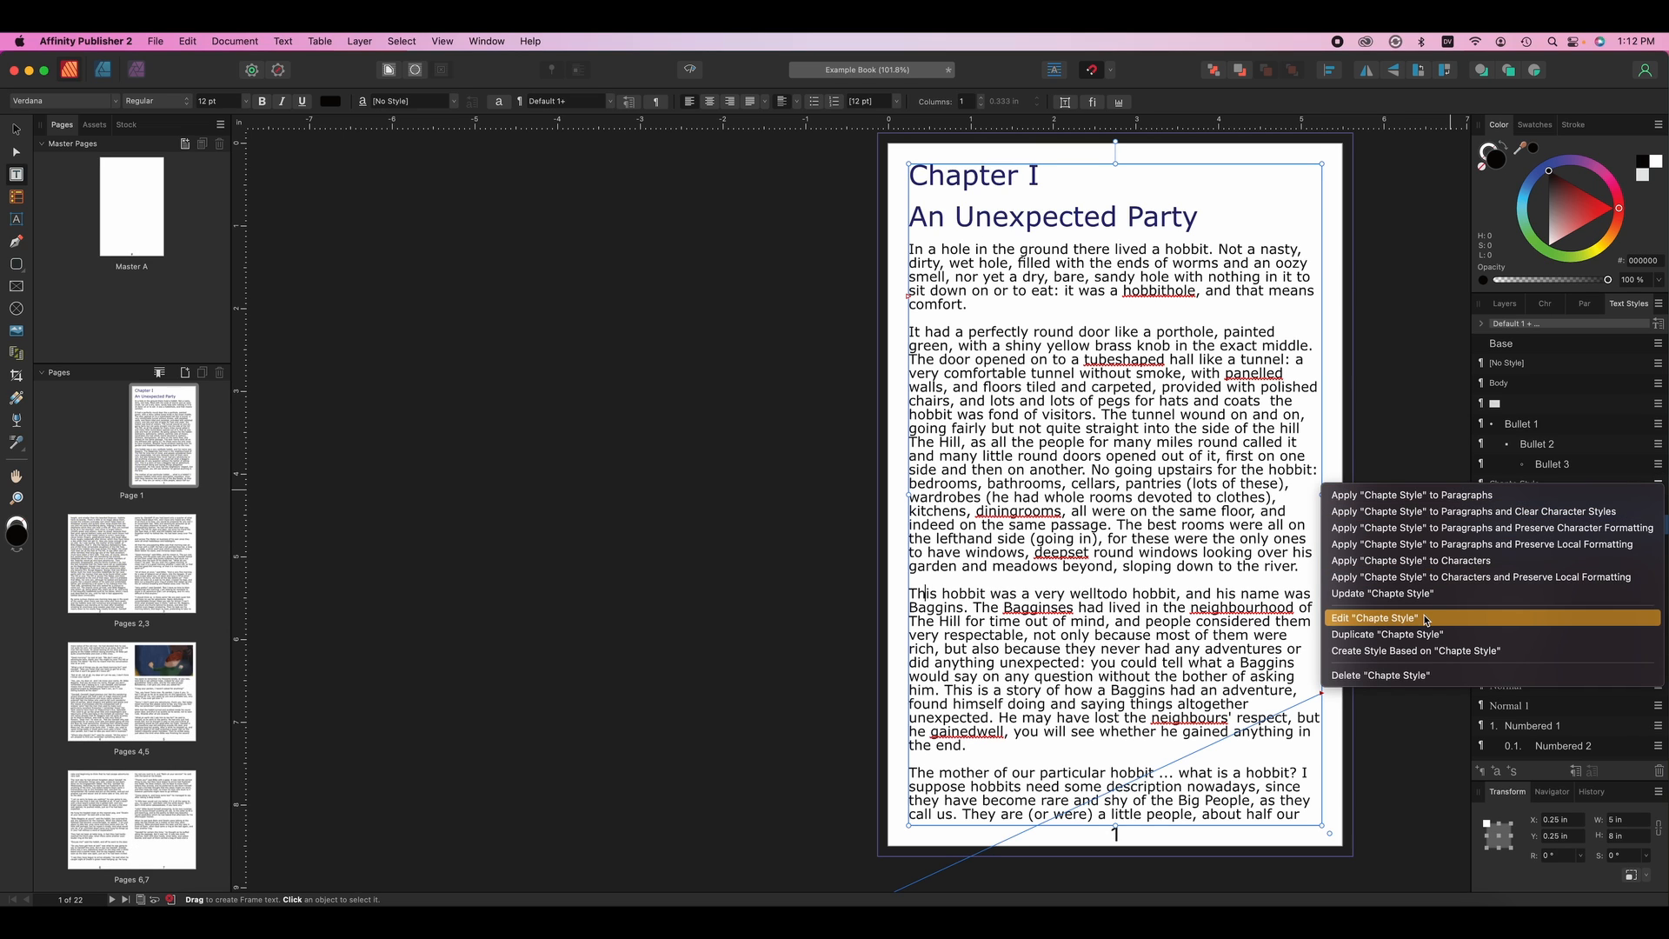
{"action": "left_click", "coordinate": [1374, 618]}
{"action": "type", "text": "Chapter Style"}
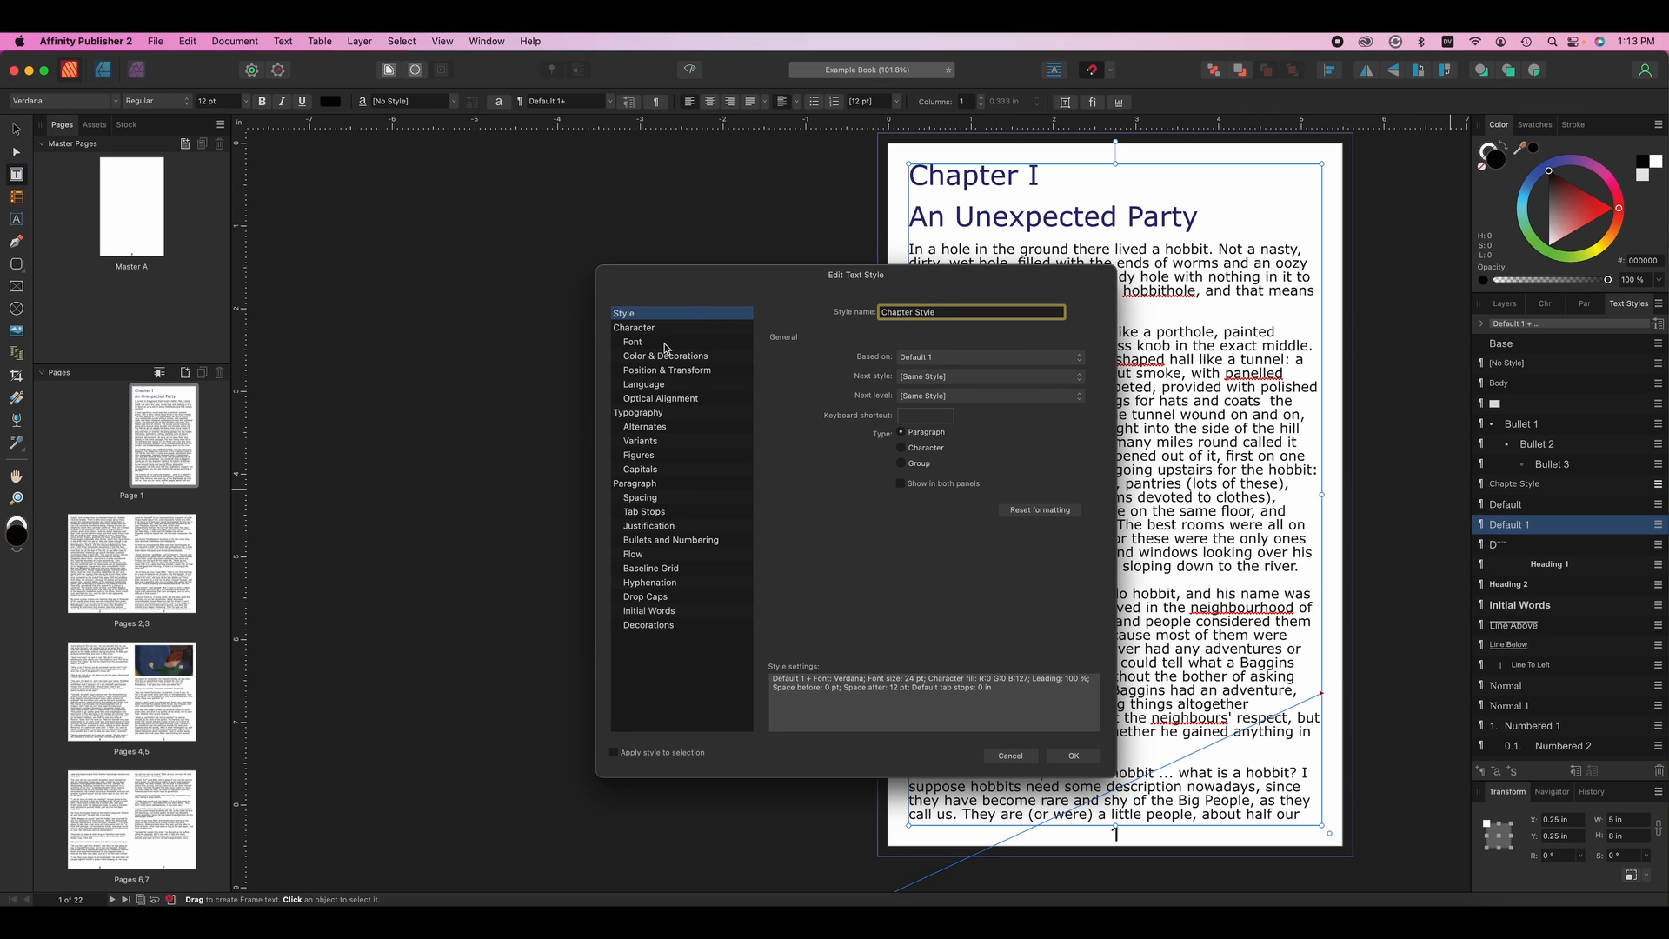
{"action": "left_click", "coordinate": [633, 340]}
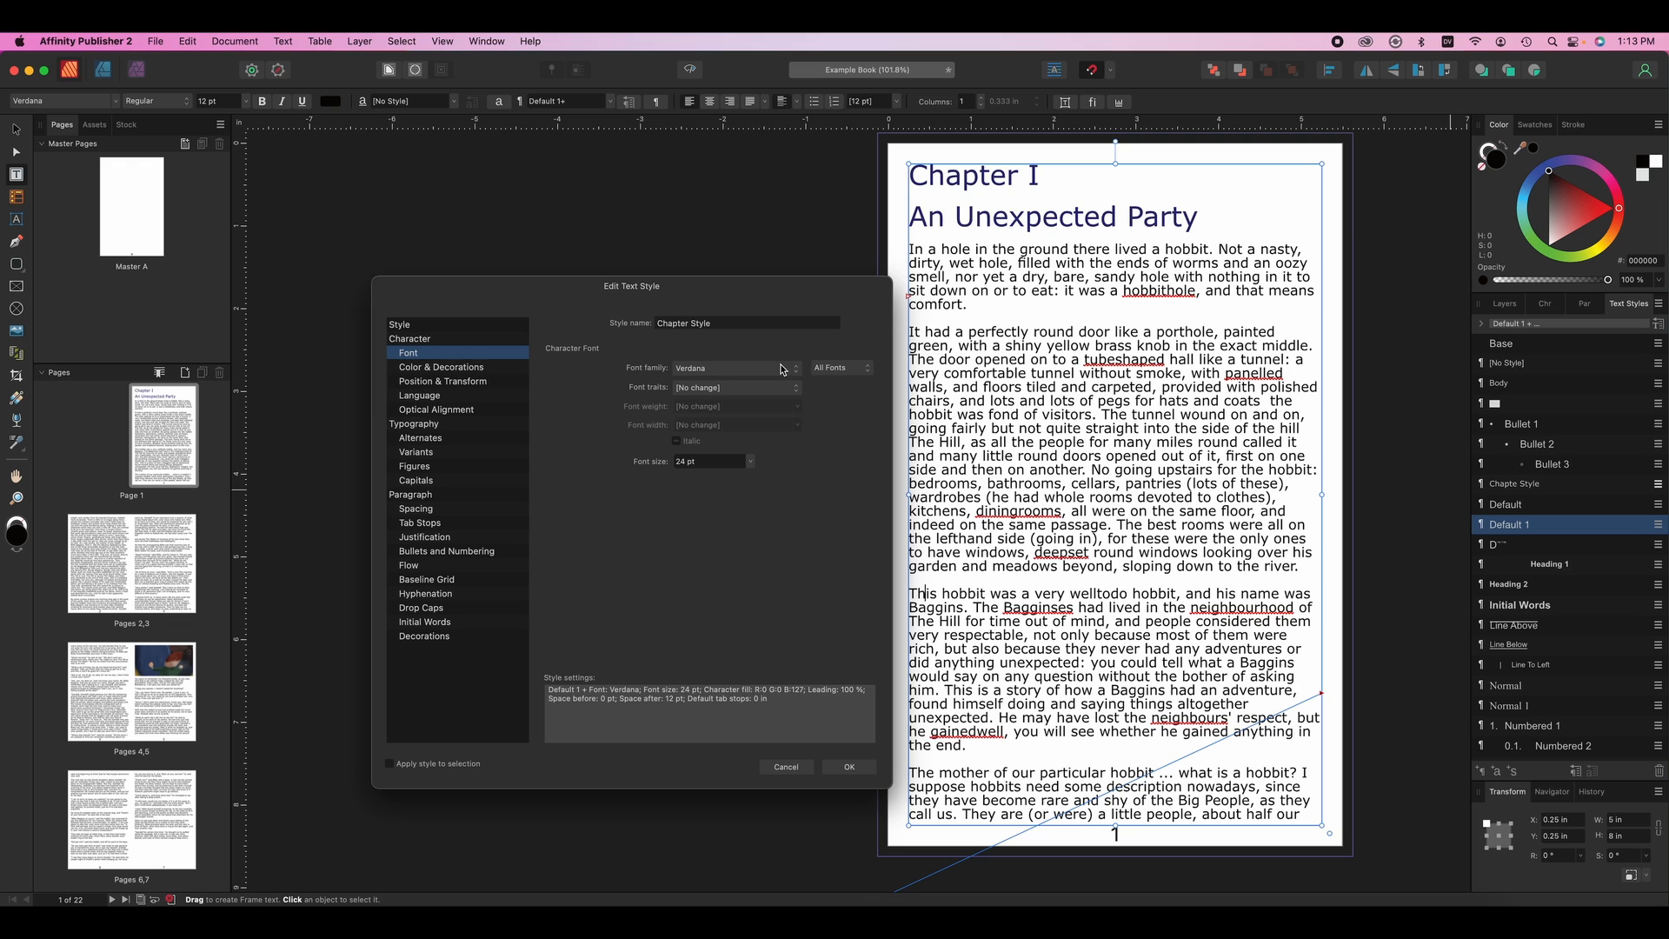
{"action": "left_click", "coordinate": [783, 367]}
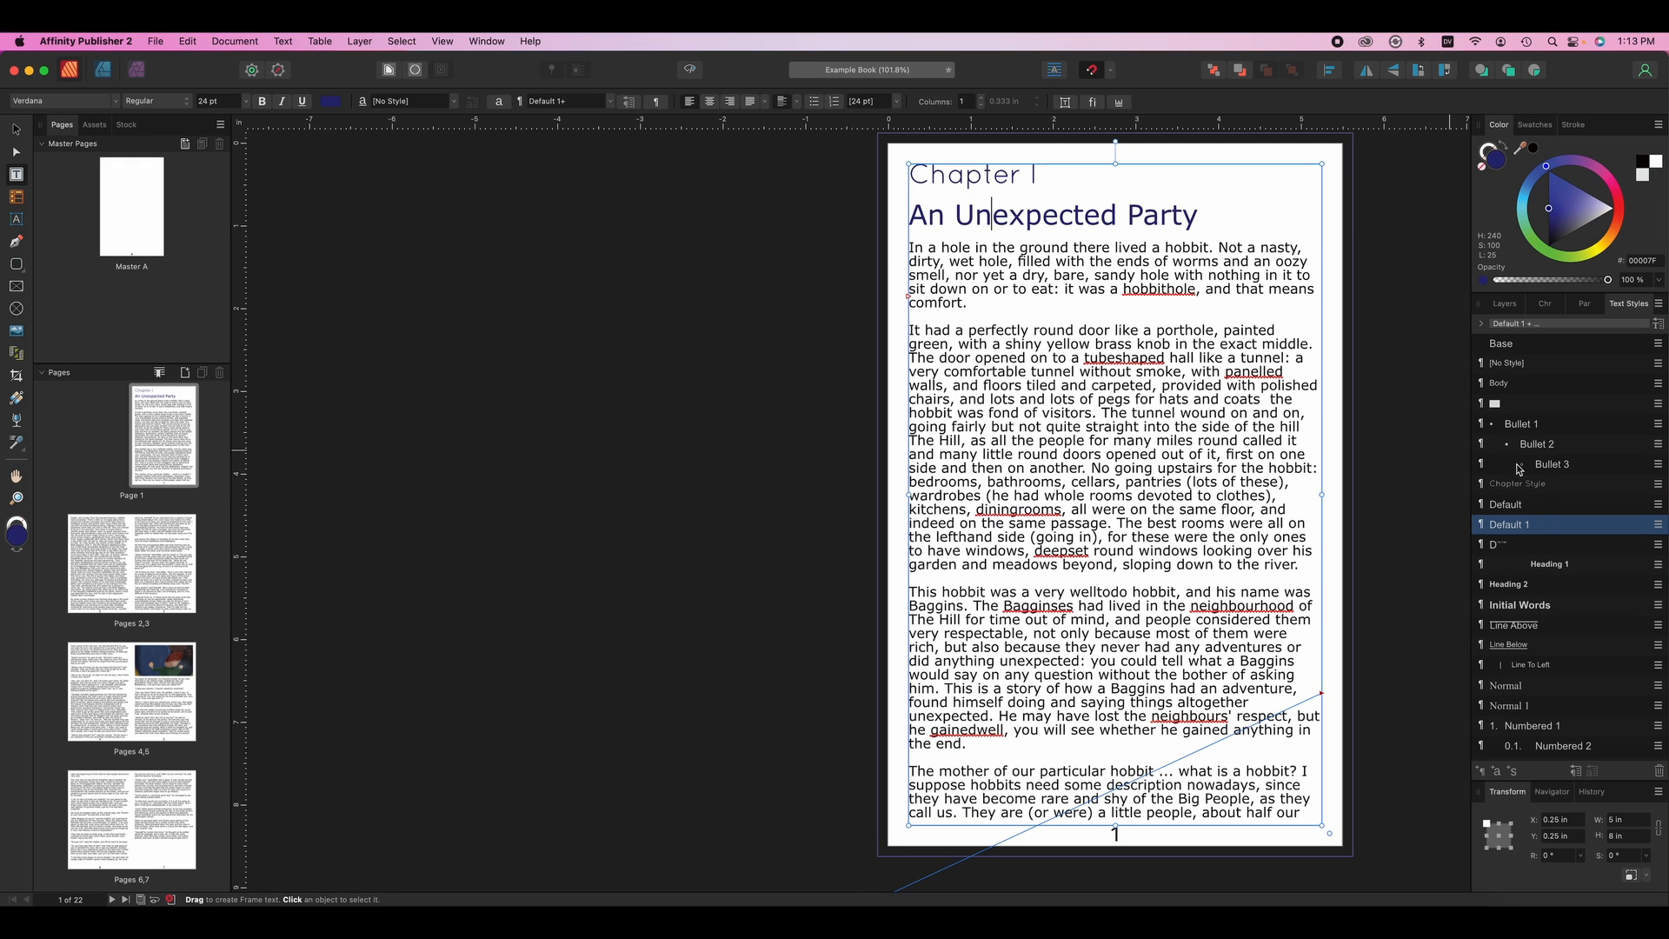
- Apply Chapter Style to the 'Chapter I' and 'An Unexpected Party' heading lines
{"action": "left_click", "coordinate": [1520, 483]}
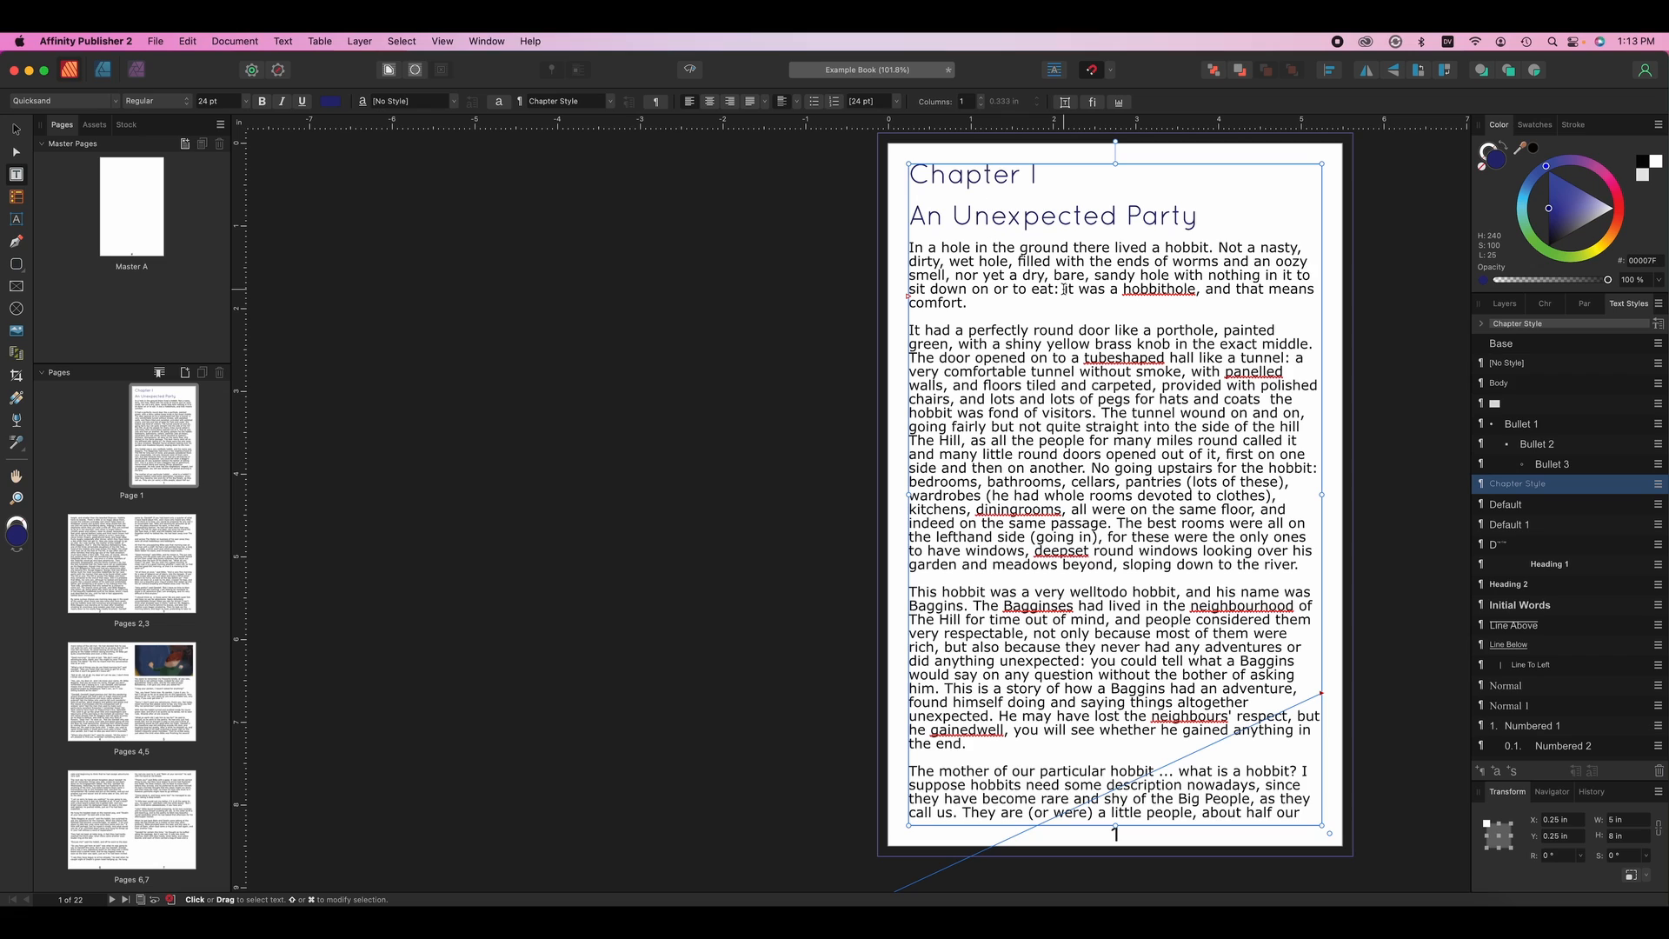
{"action": "left_click", "coordinate": [989, 216]}
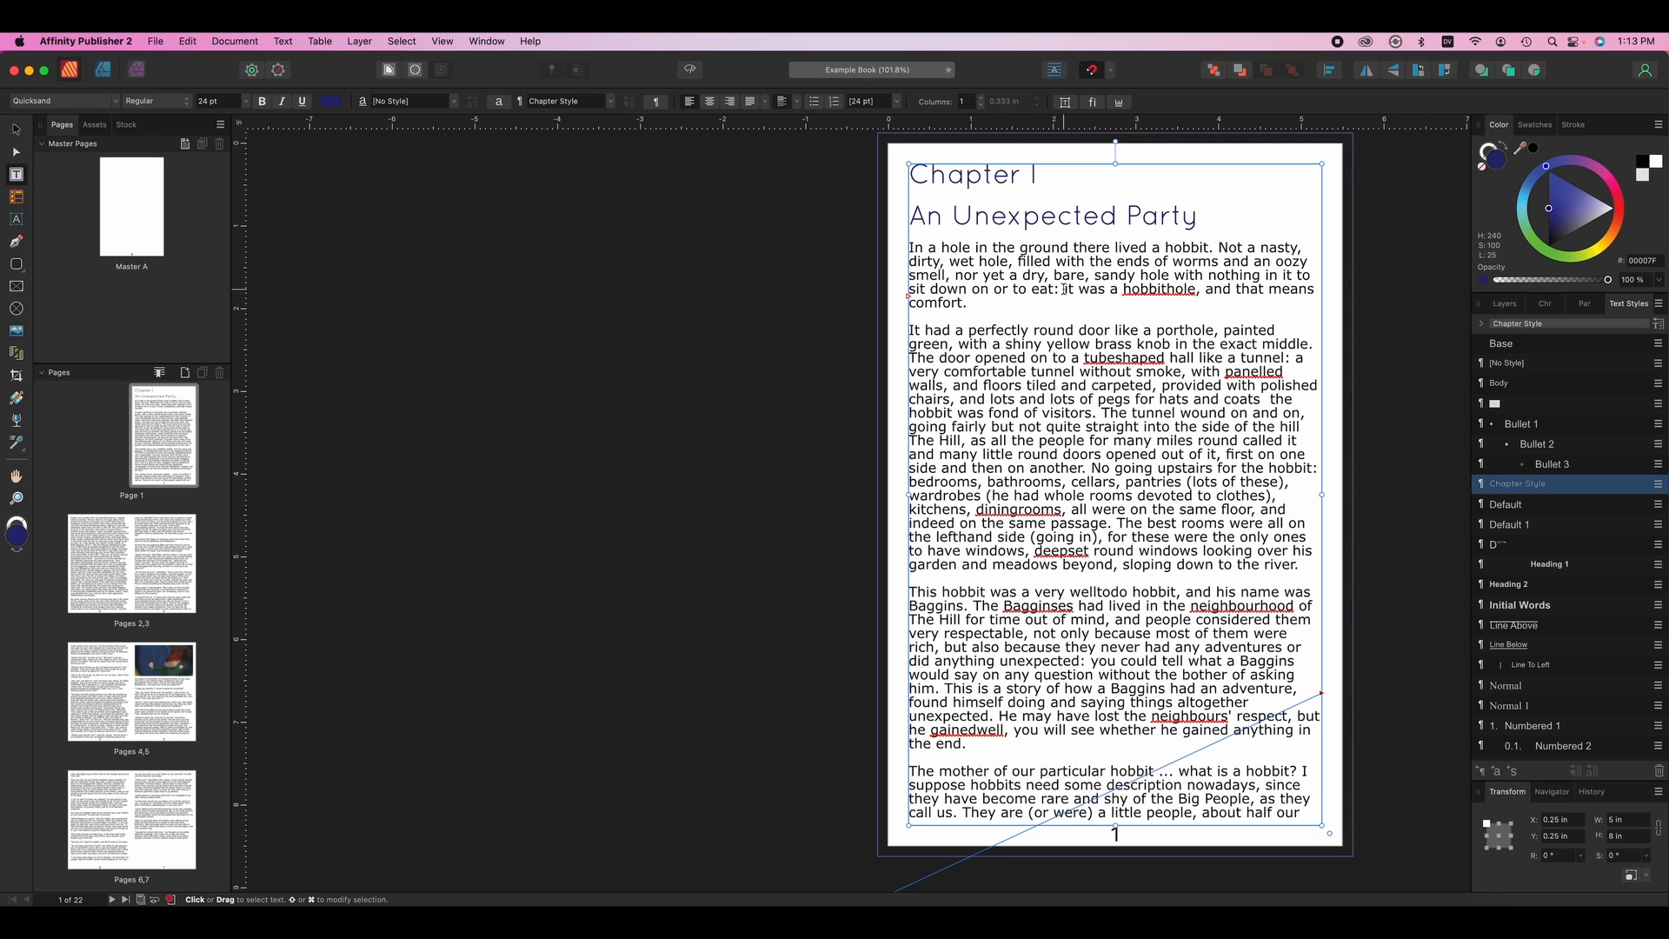
{"action": "left_click", "coordinate": [993, 216]}
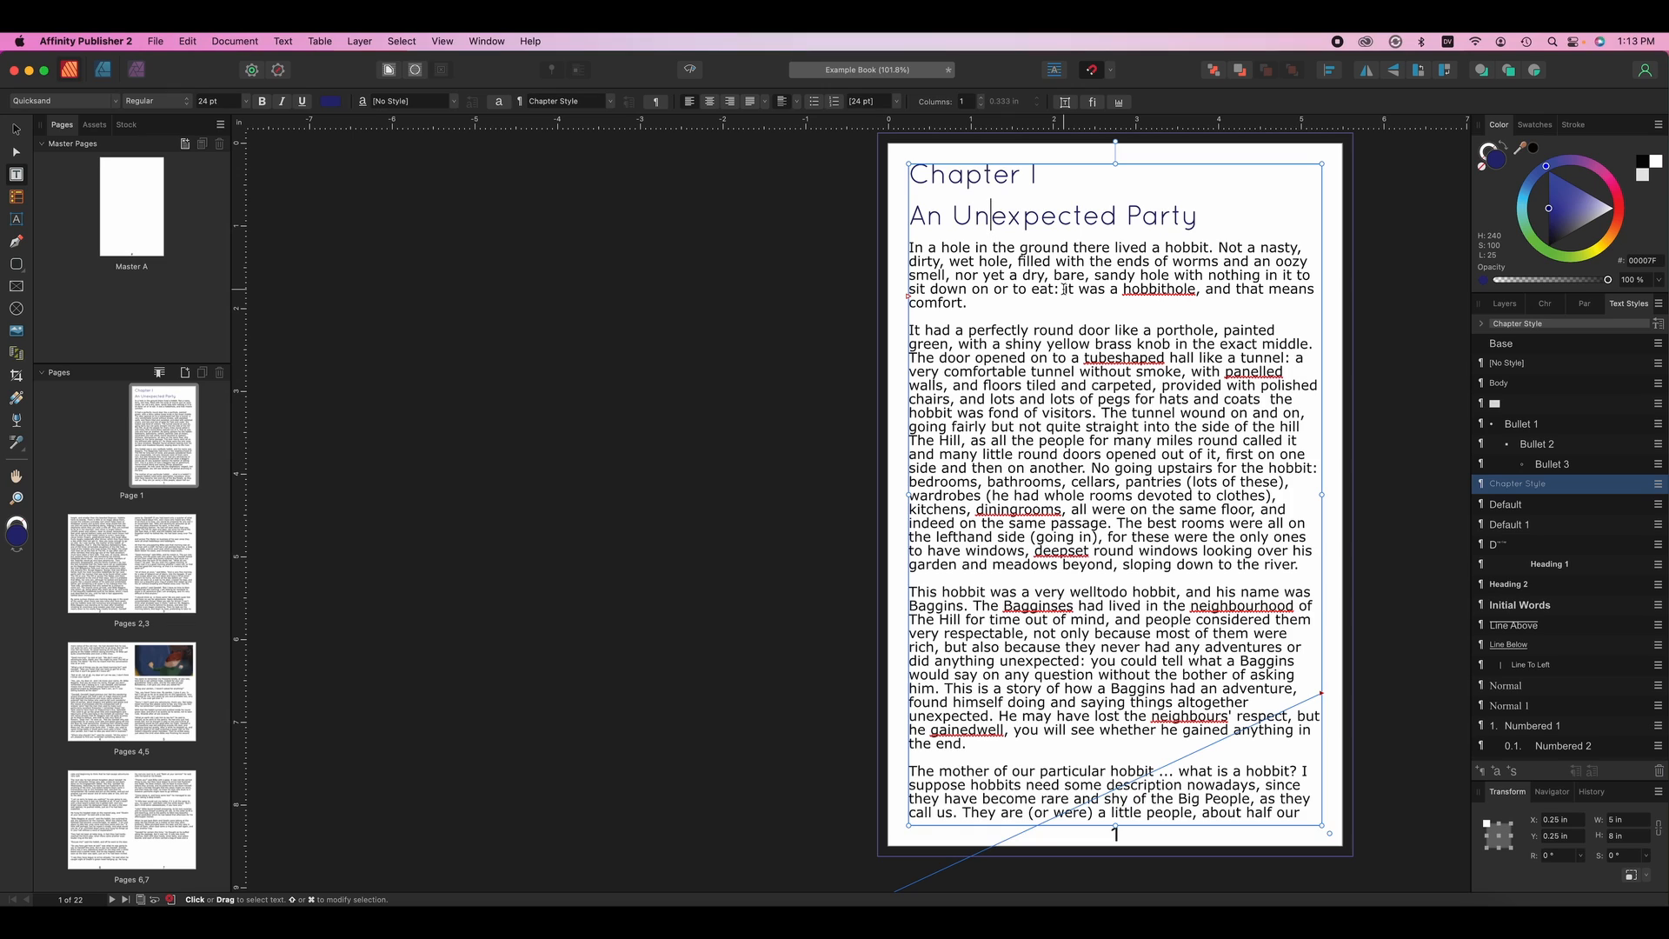